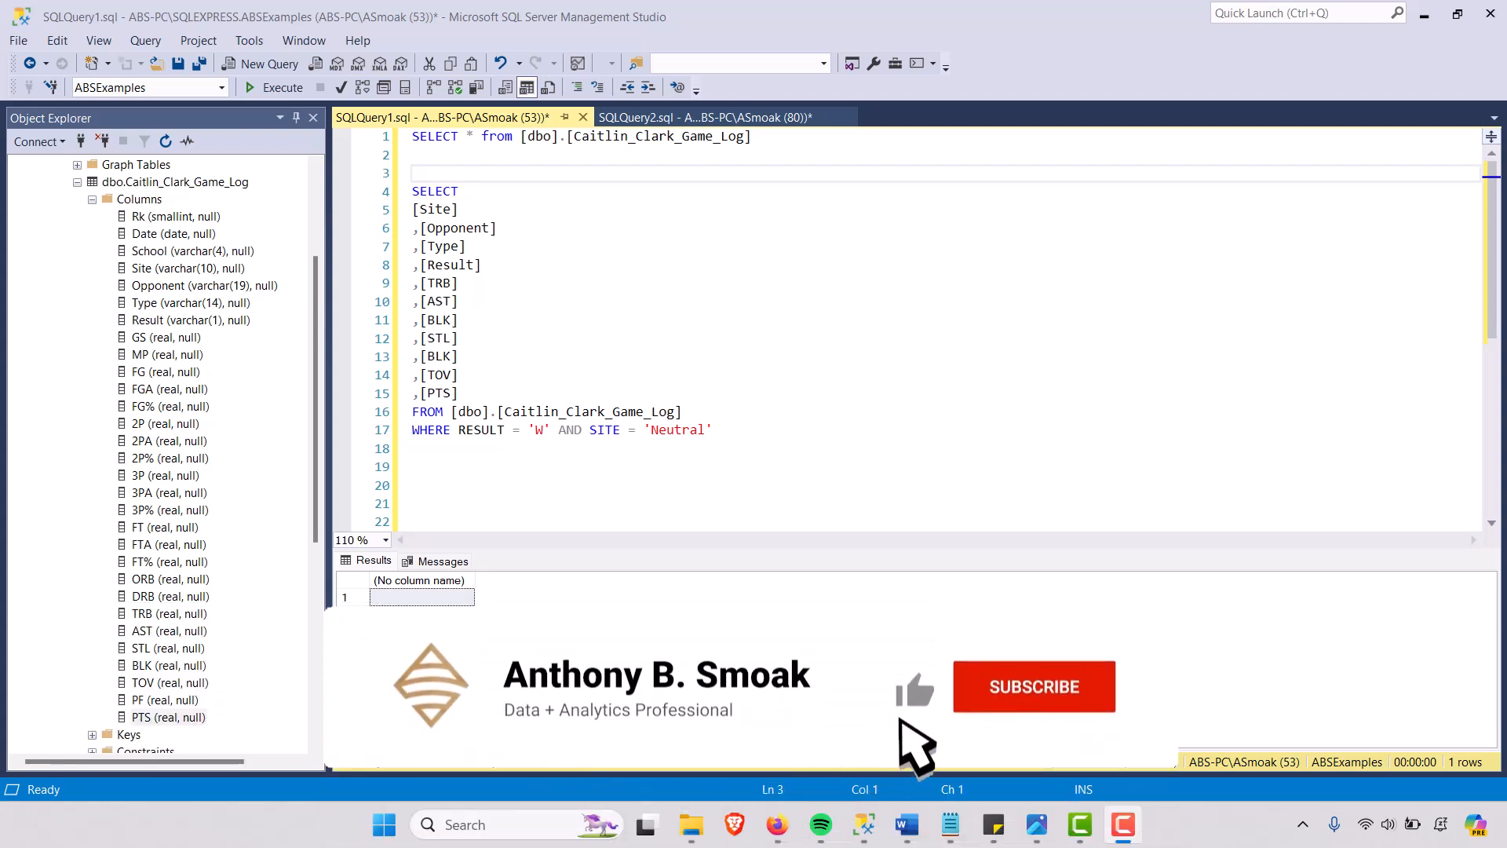
# Run SELECT * on Caitlin_Clark_Game_Log, returning all 39 game rows
pyautogui.click(1033, 686)
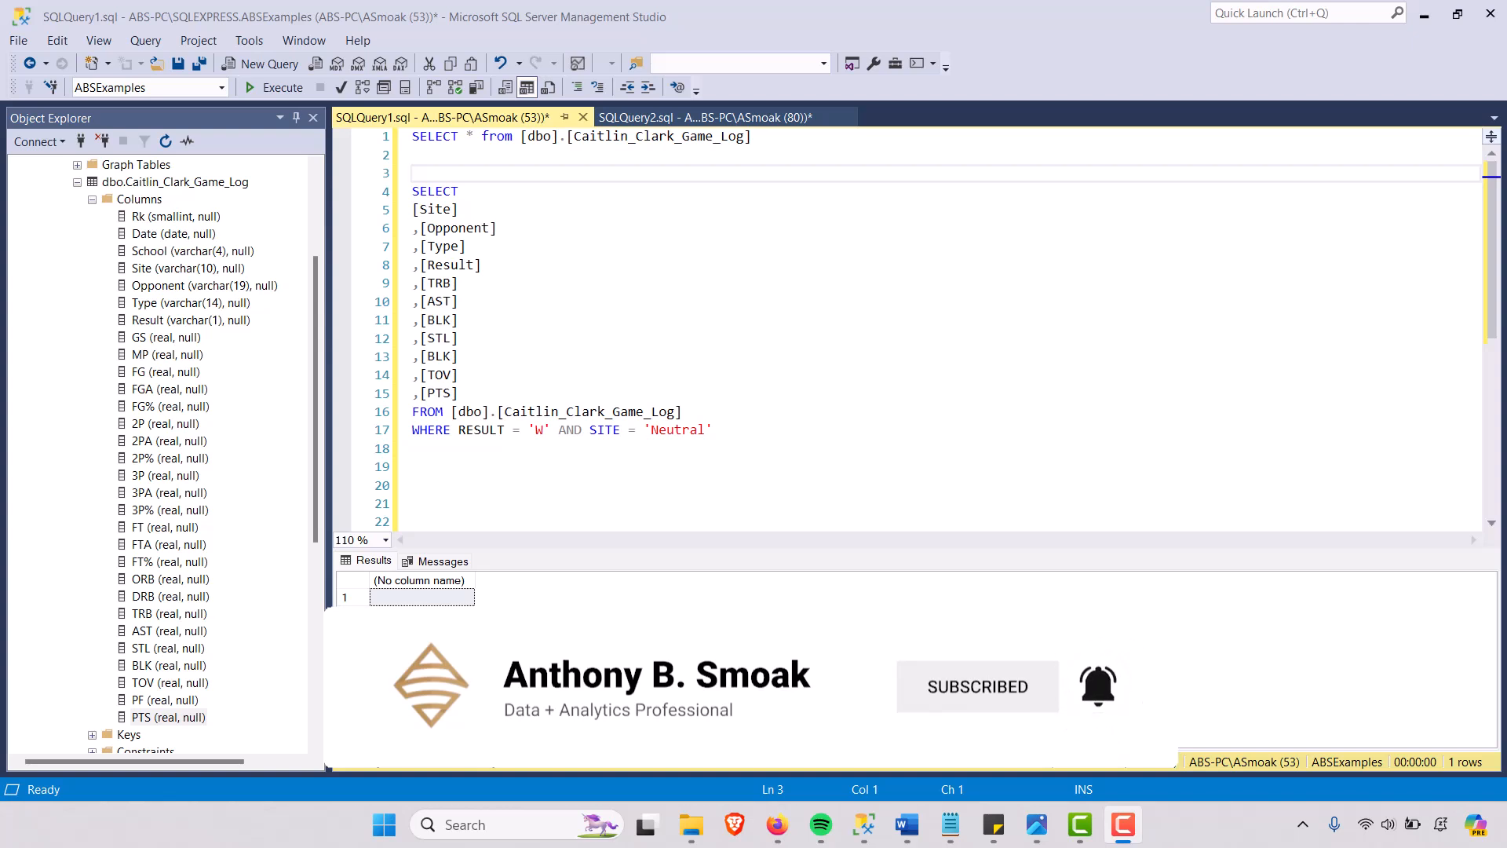
pyautogui.click(281, 86)
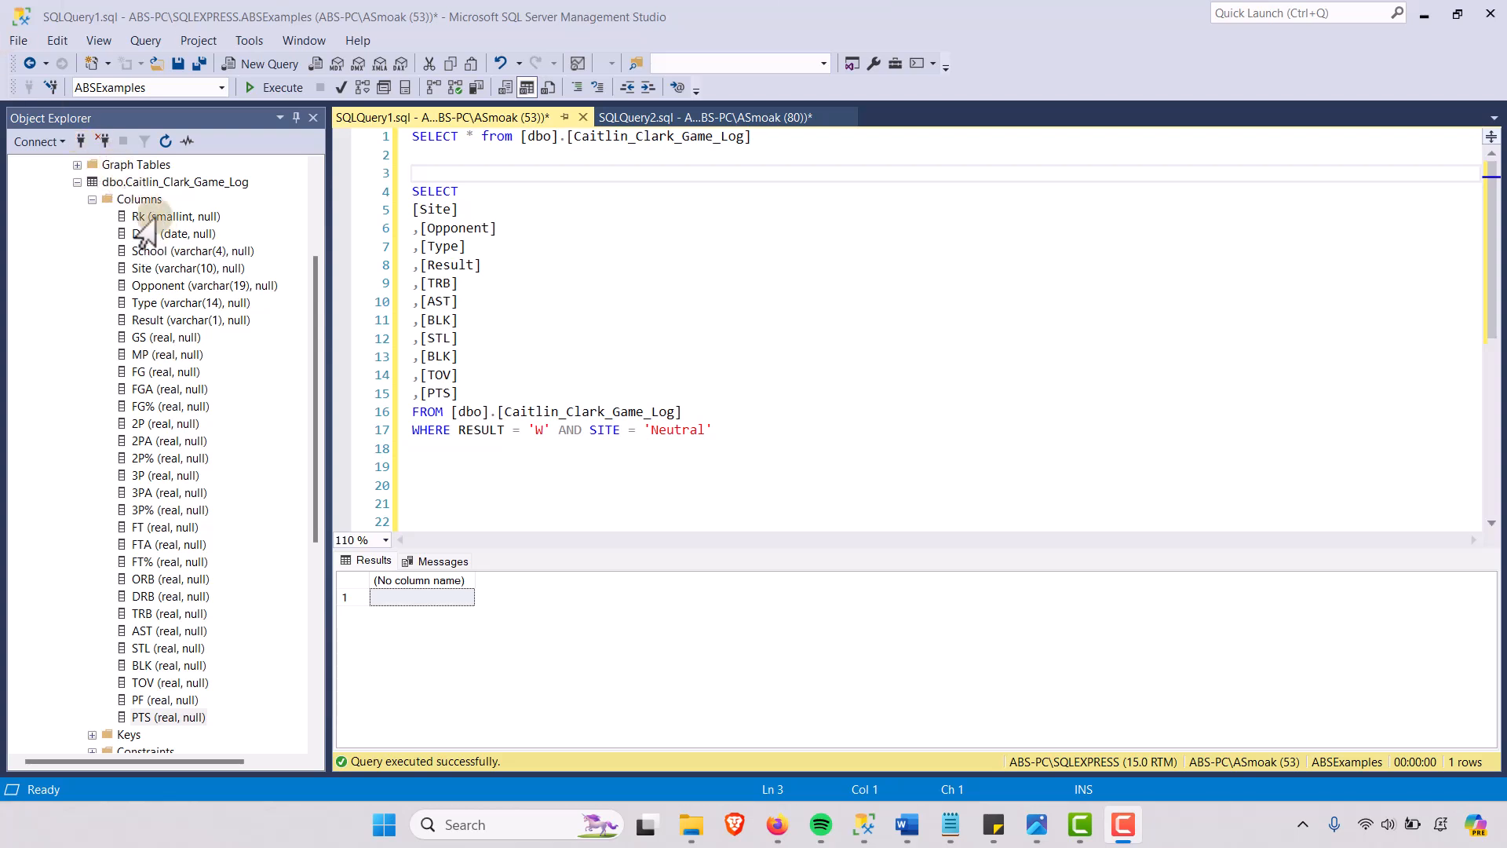
pyautogui.moveTo(147, 685)
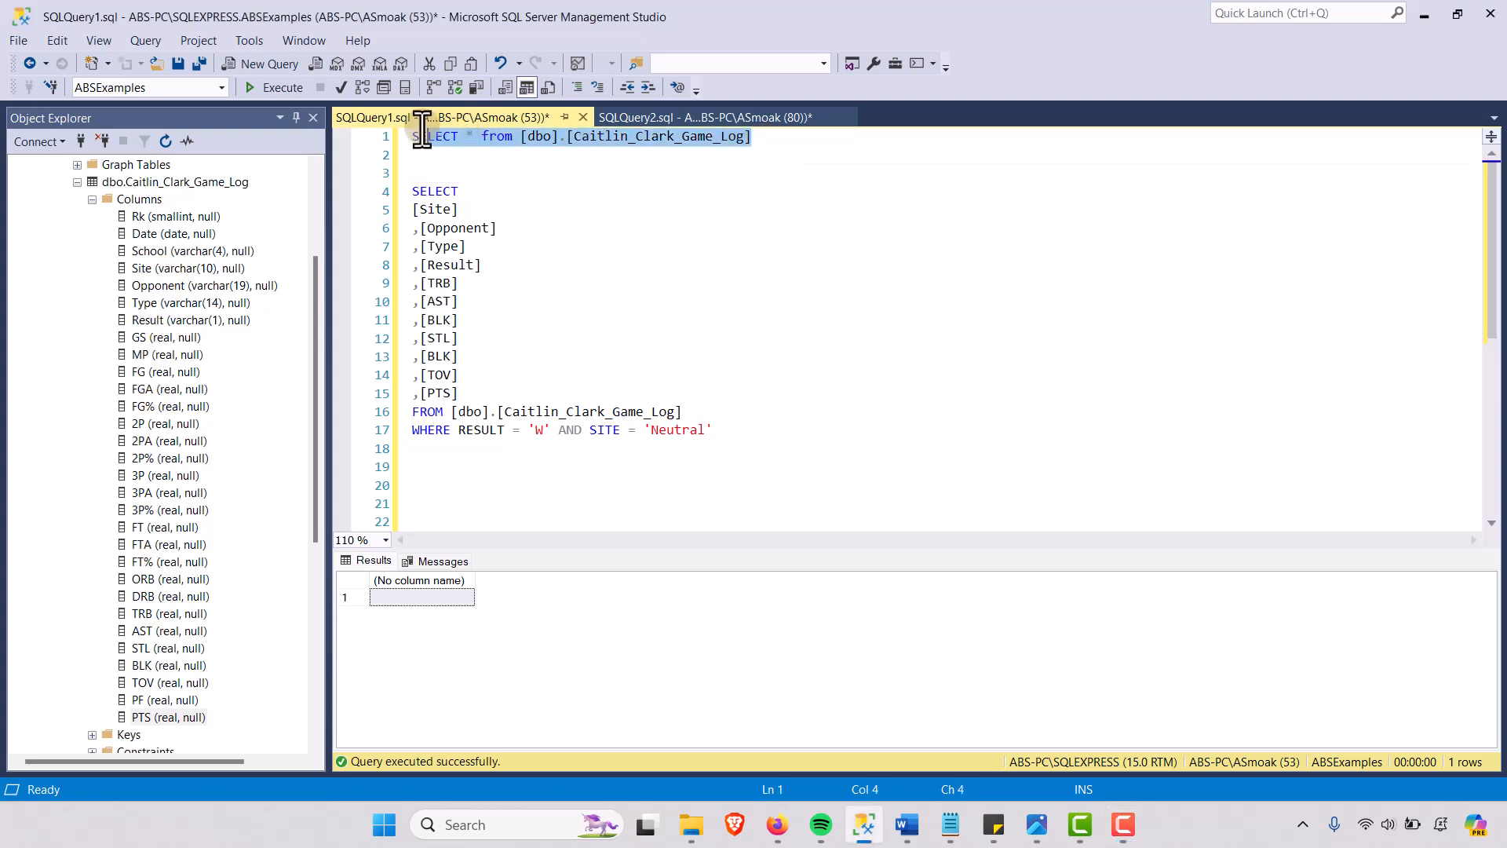
pyautogui.click(281, 87)
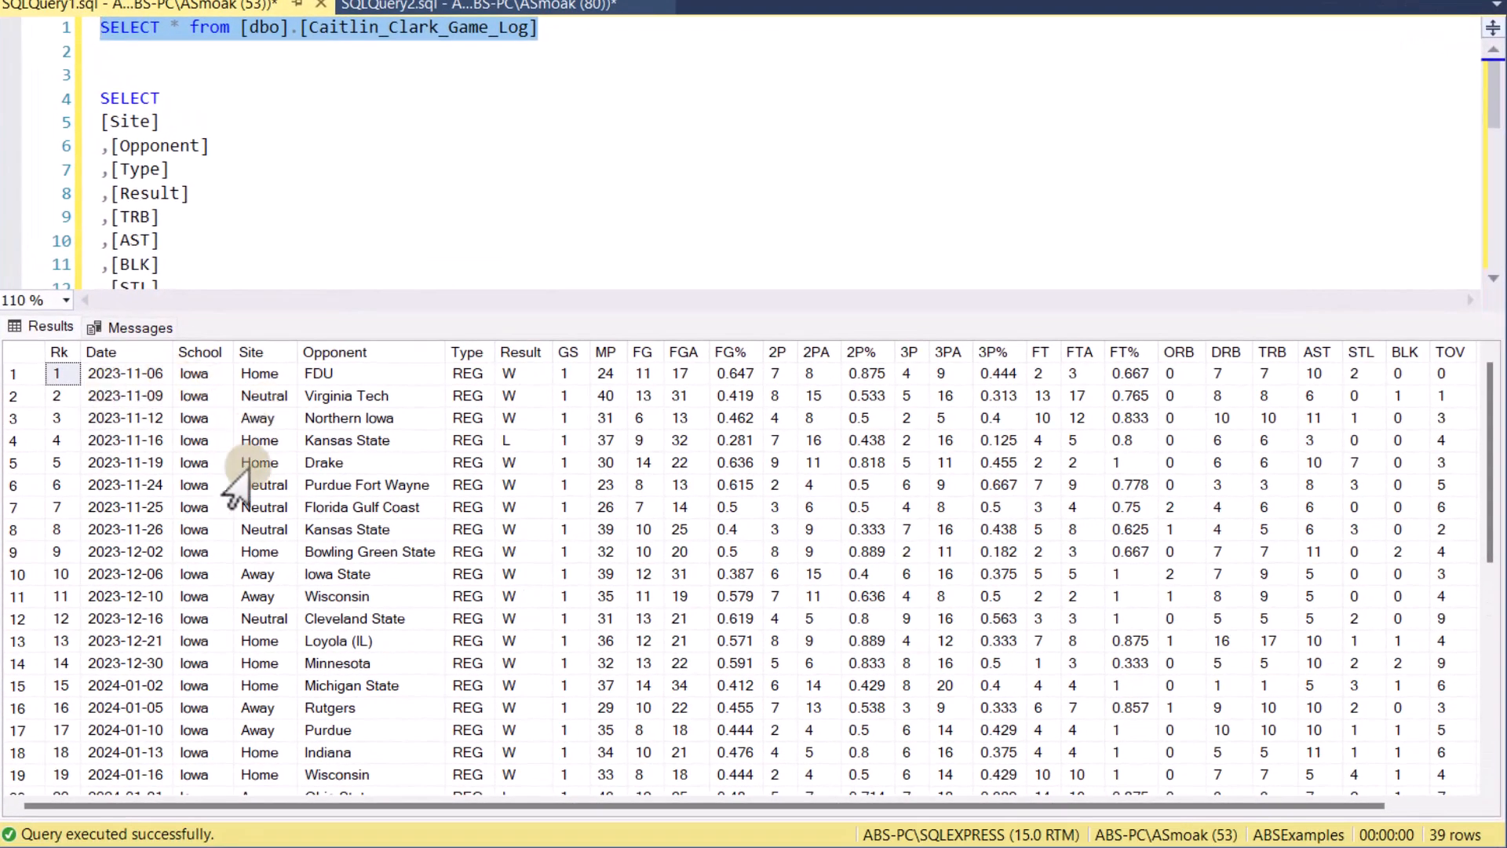
# Widen the Type column in the results grid so full game types are readable
pyautogui.click(125, 373)
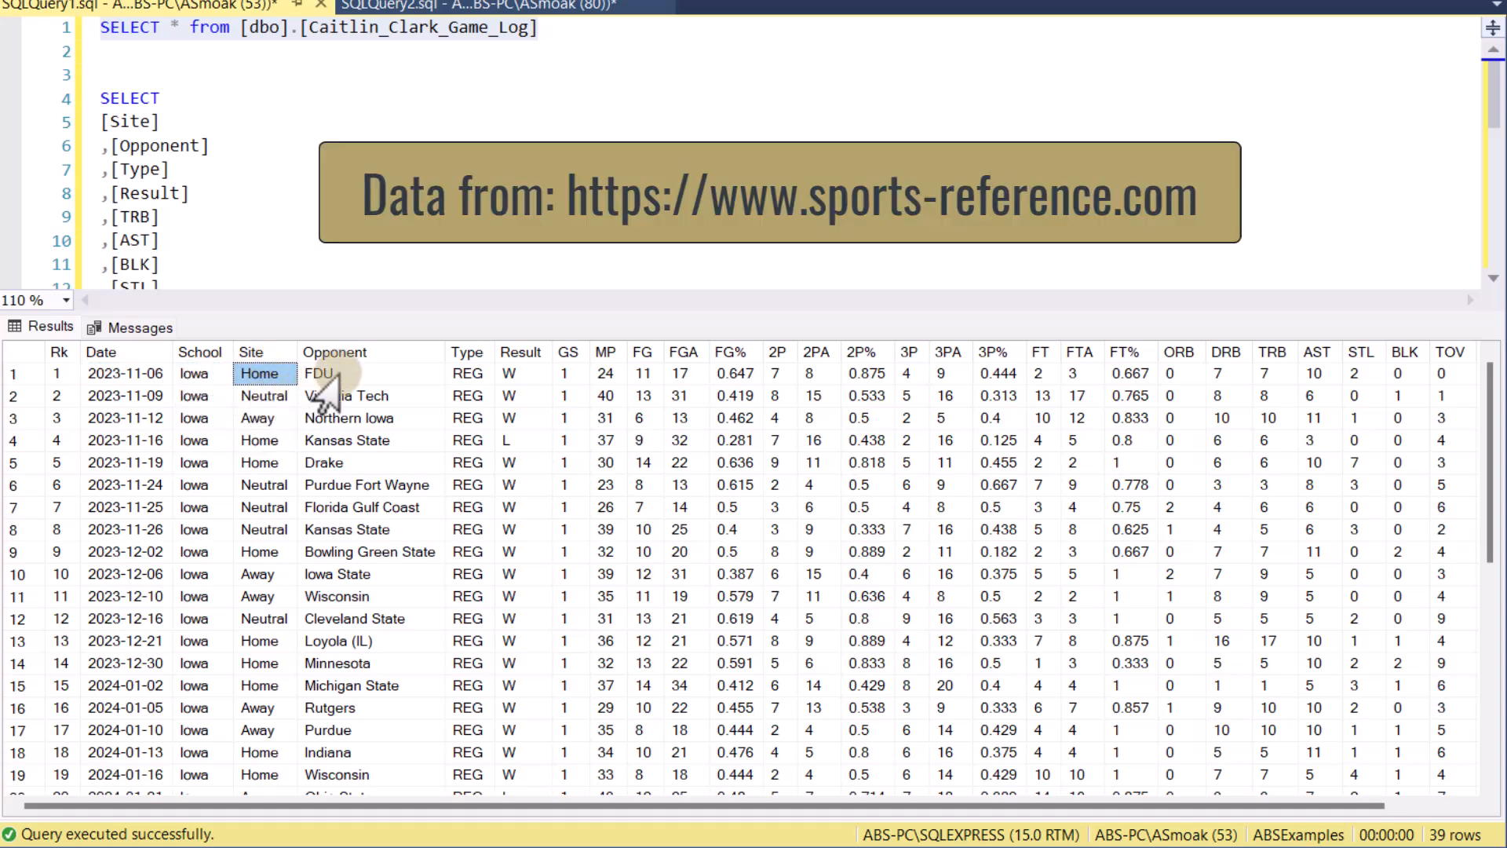
pyautogui.hscroll(3)
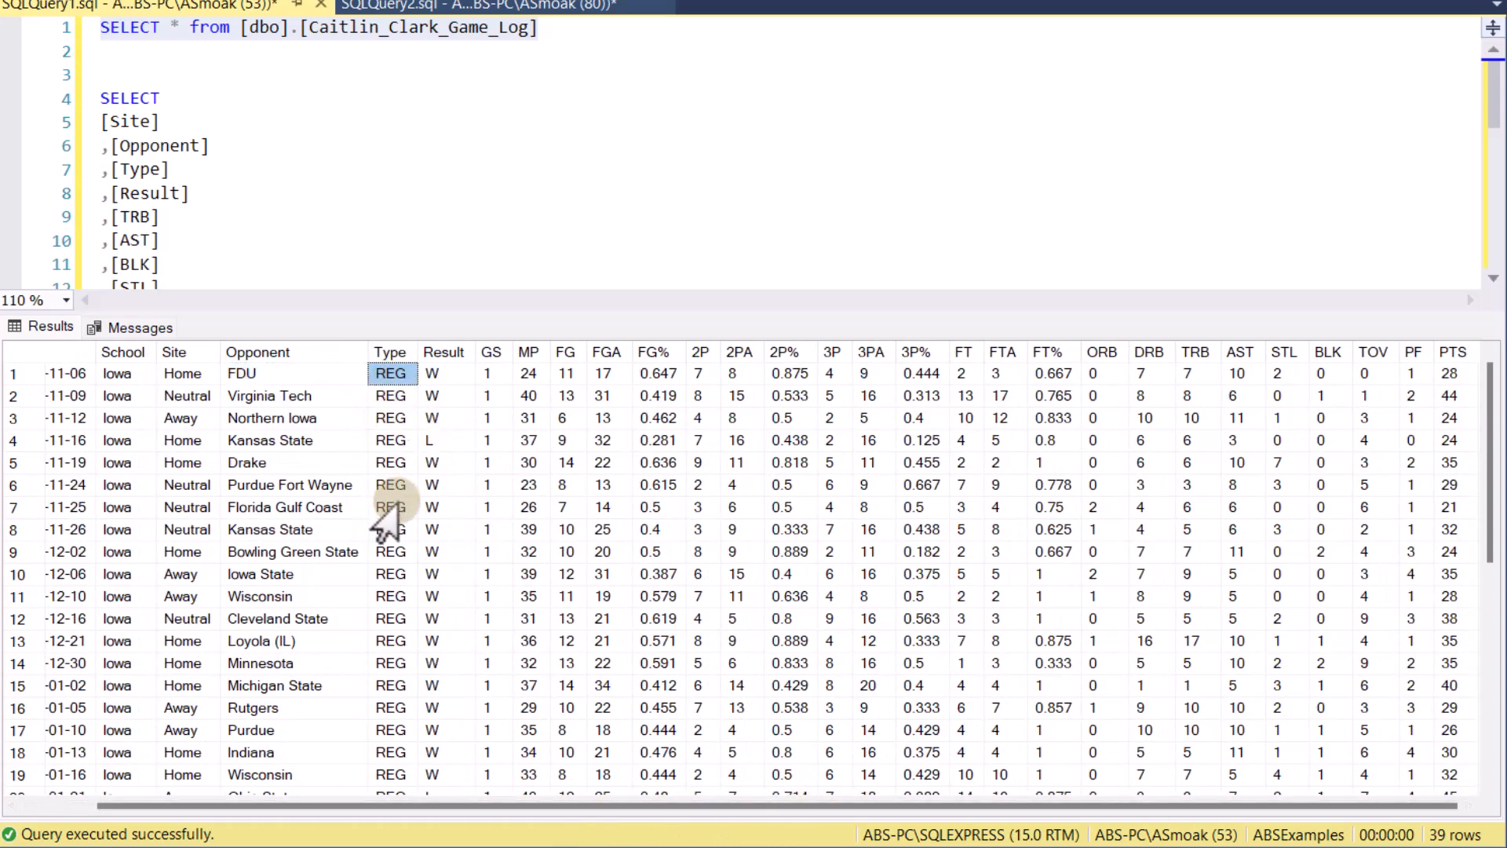
pyautogui.scroll(-3)
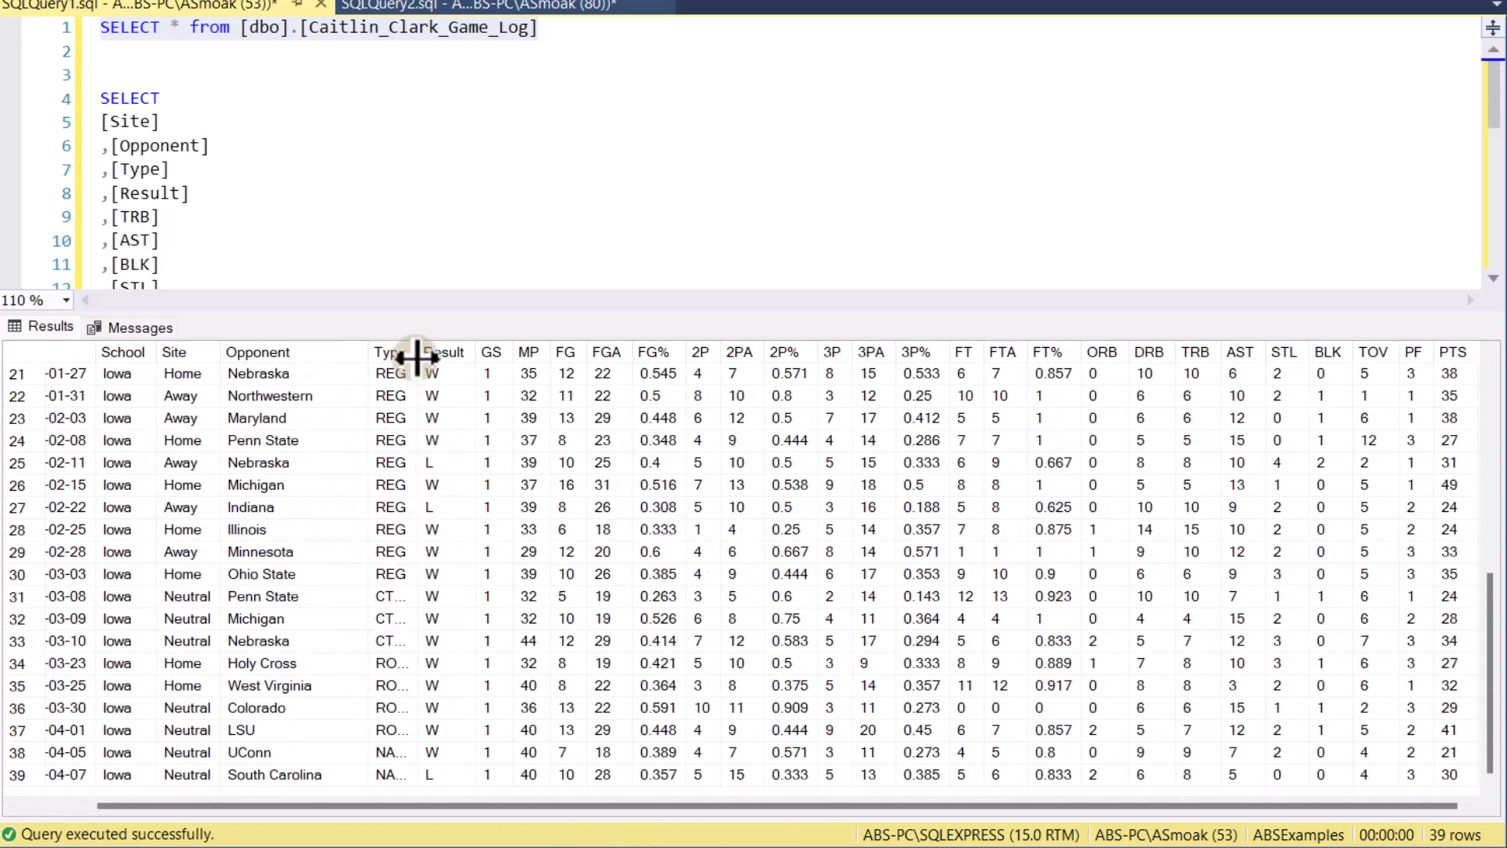
pyautogui.moveTo(411, 351); pyautogui.dragTo(505, 351)
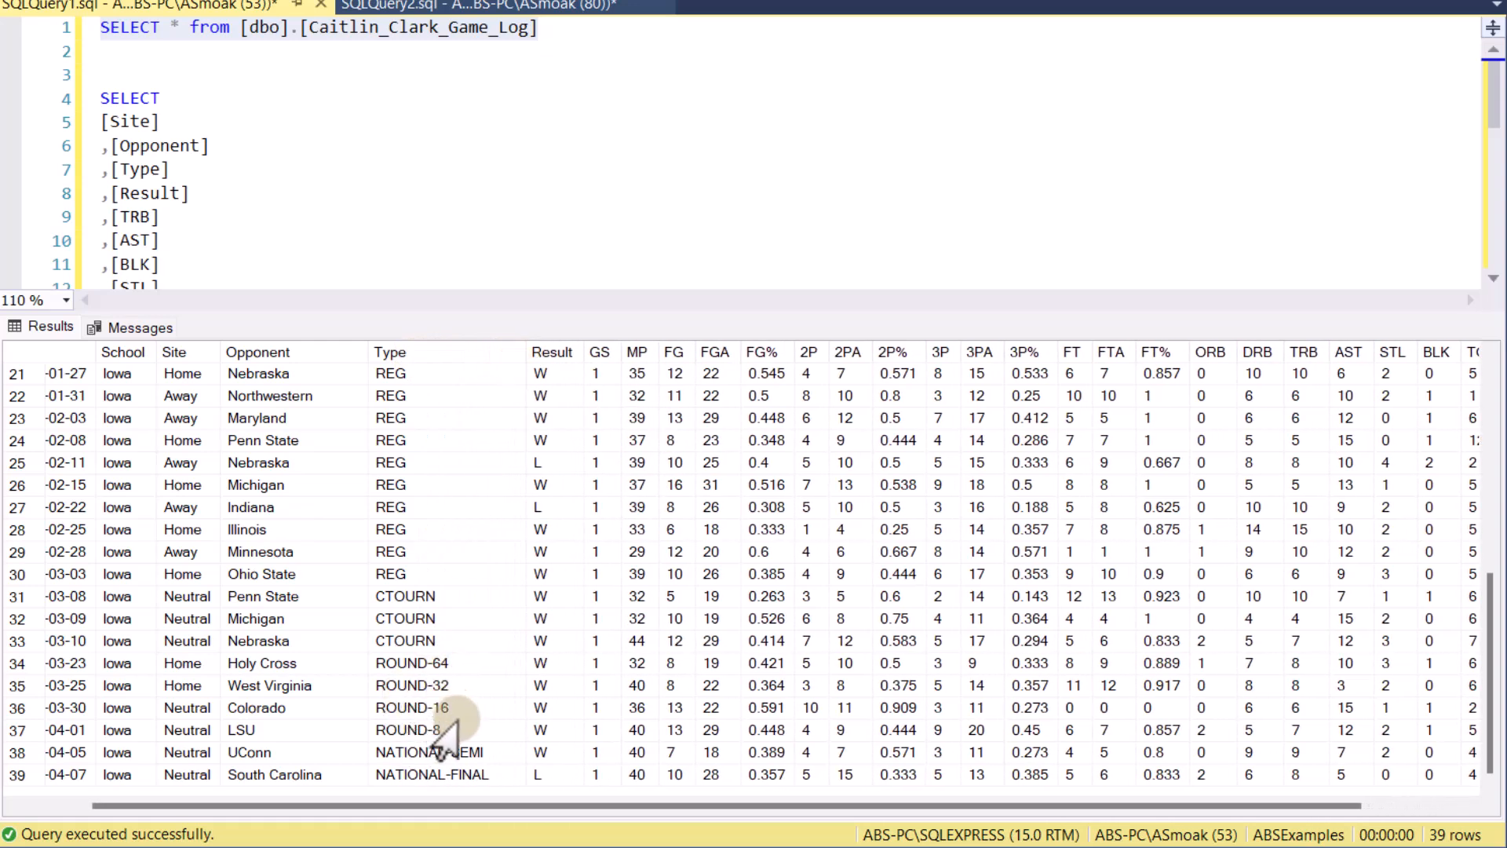
pyautogui.scroll(3)
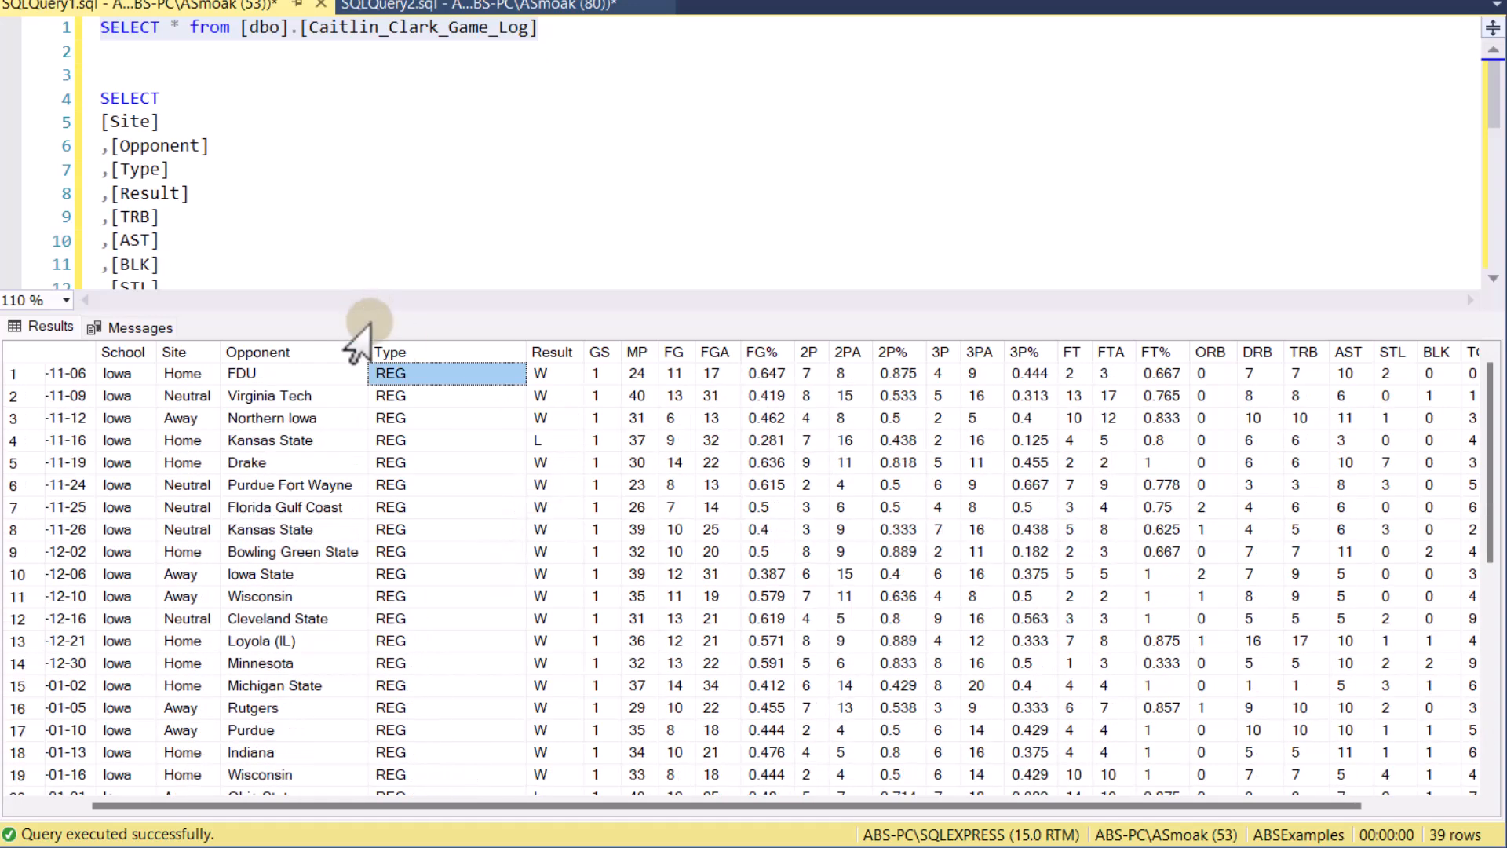
pyautogui.moveTo(370, 480)
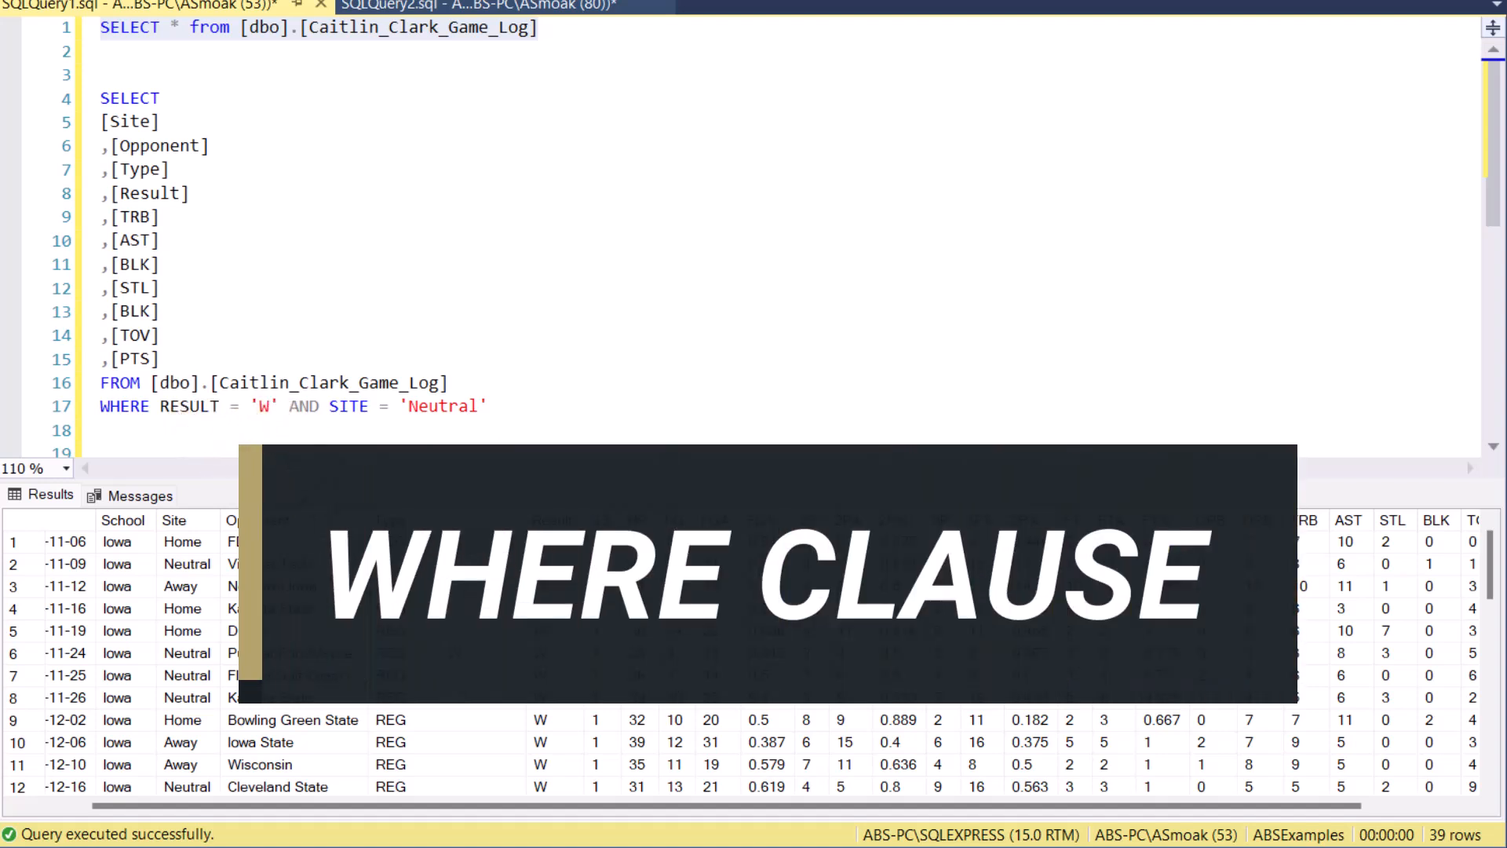
# Run only the column-list query filtered on RESULT = 'W' AND SITE = 'Neutral'
pyautogui.scroll(-3)
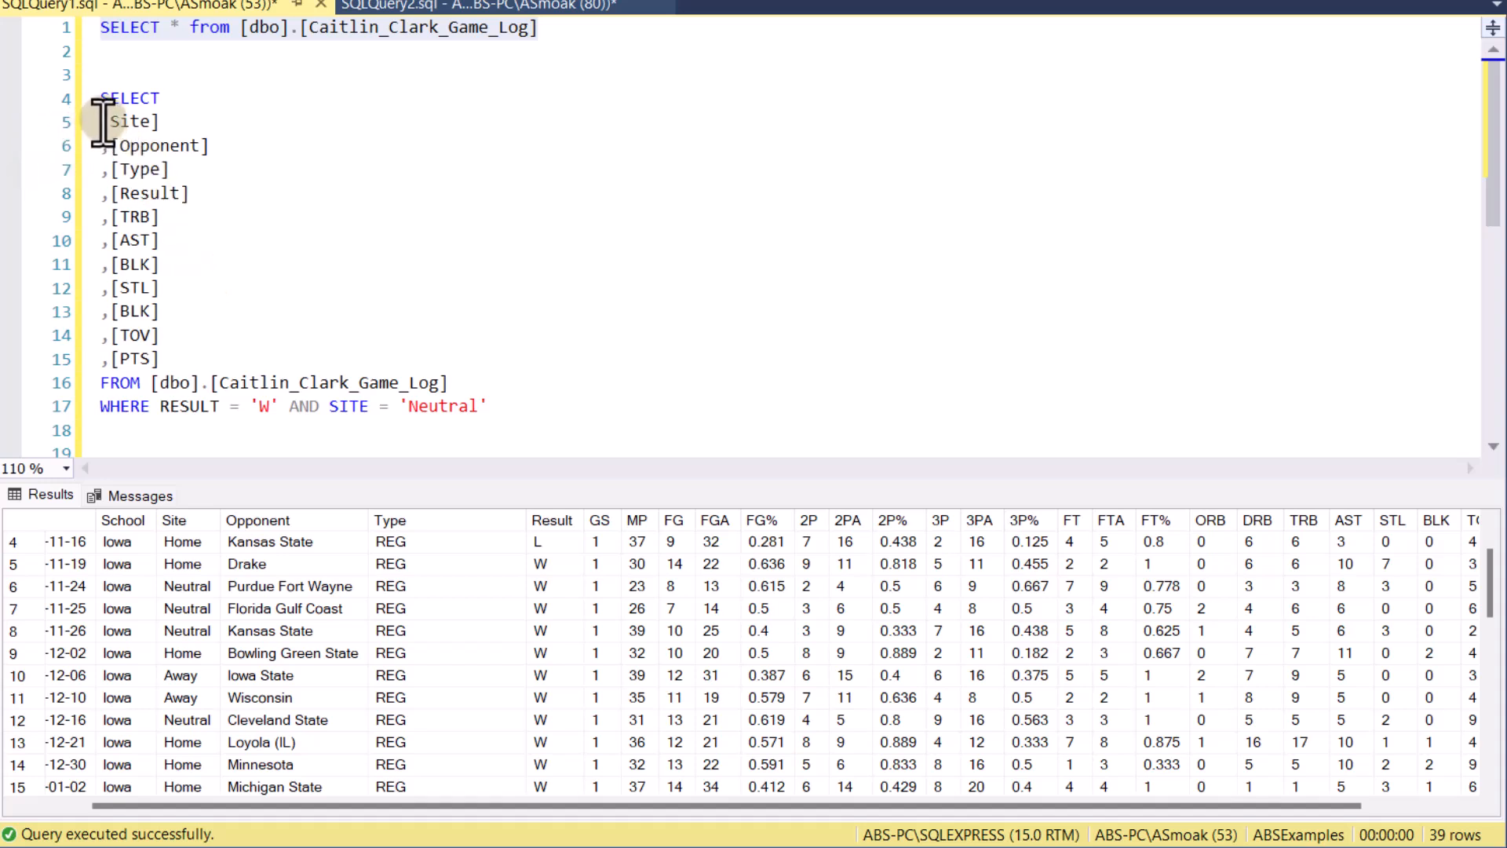
pyautogui.moveTo(100, 120); pyautogui.dragTo(164, 312)
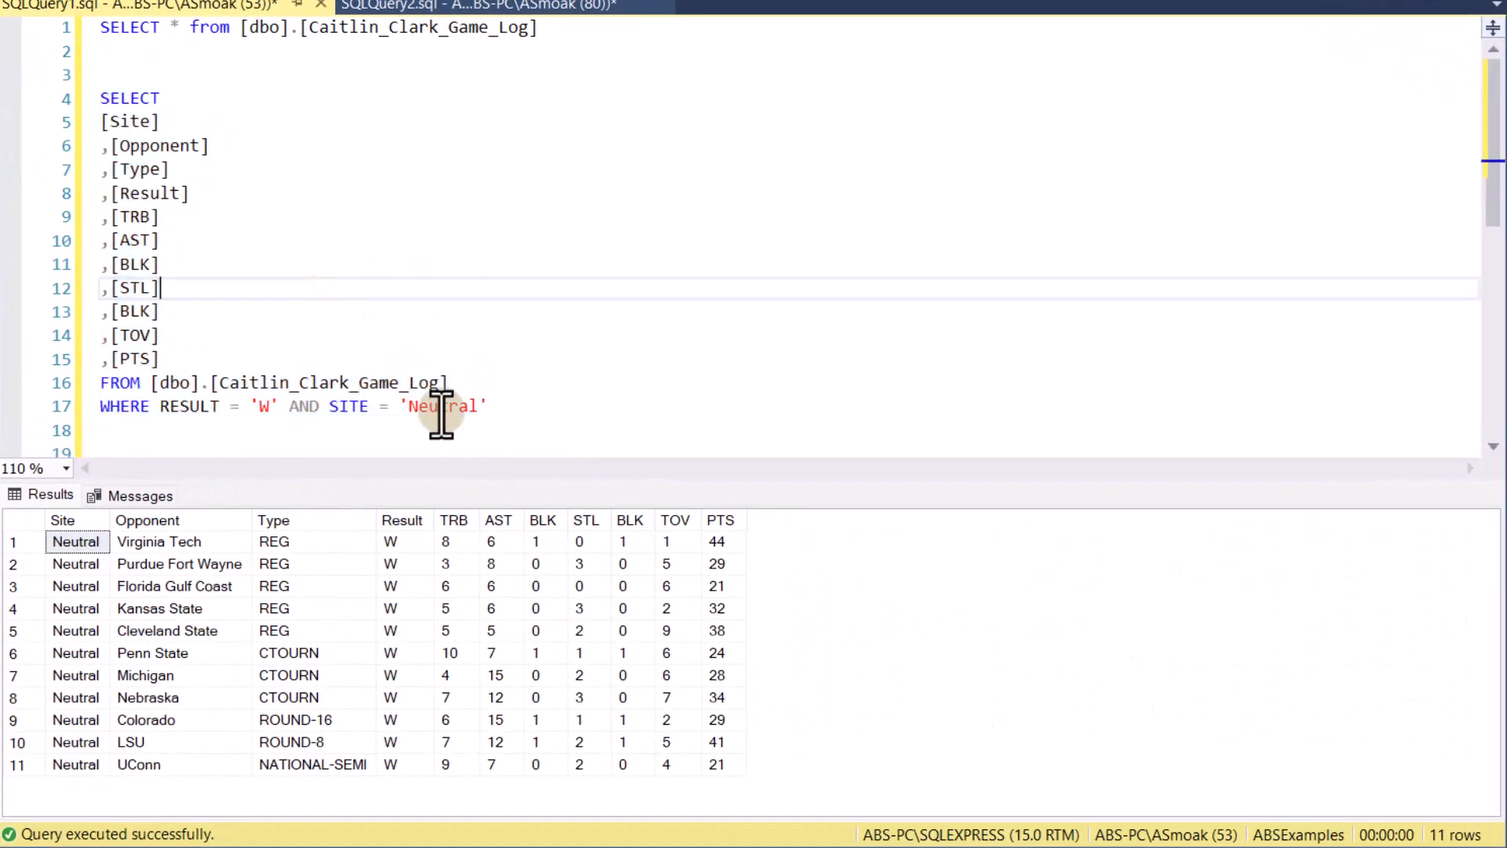
pyautogui.moveTo(1423, 826)
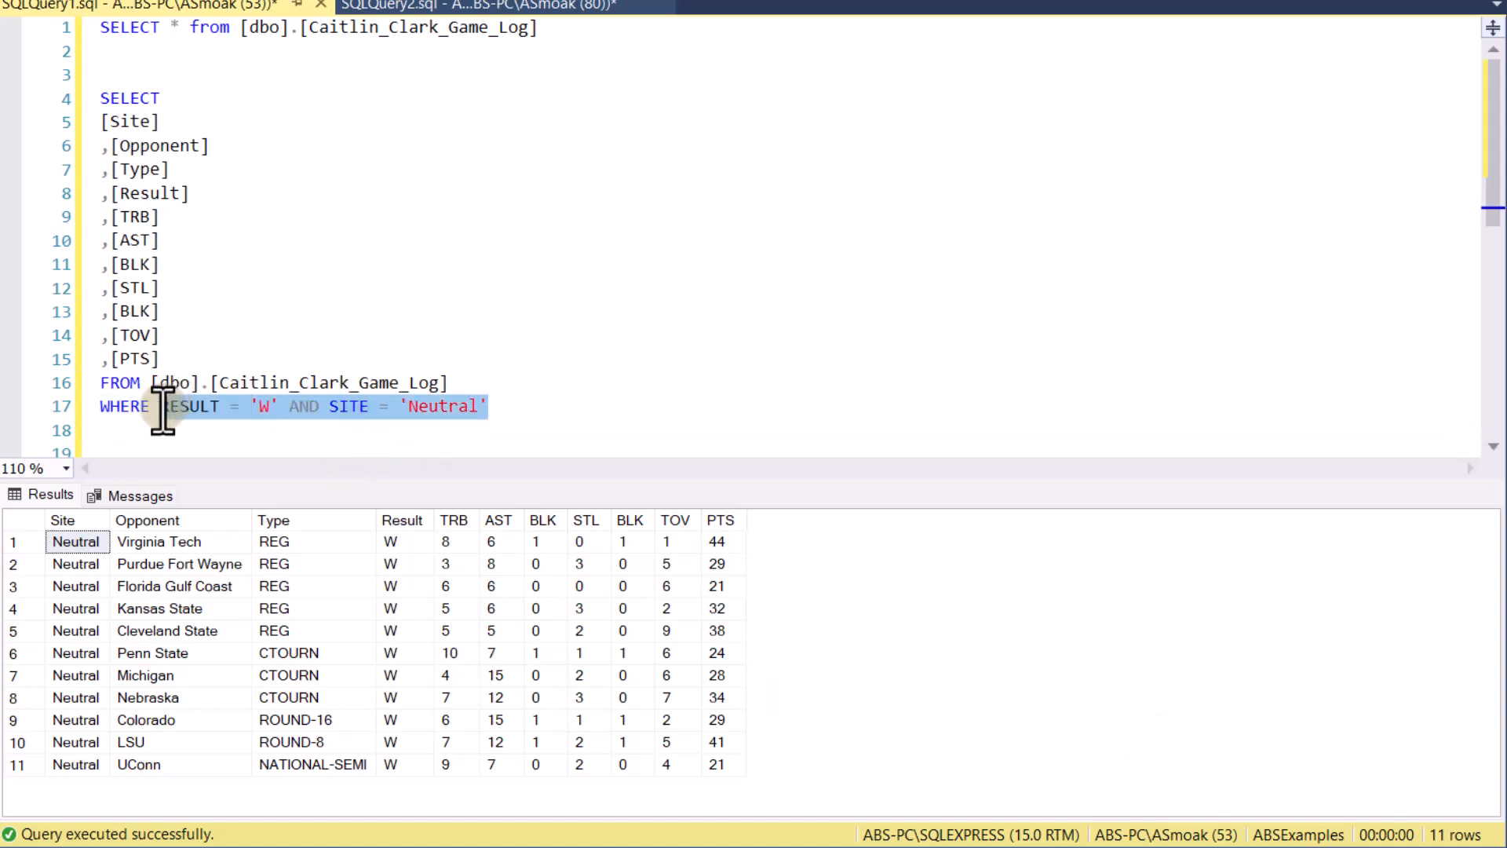
# Rewrite the WHERE condition as PTS >= 31 OR AST >= 10
pyautogui.write('PT')
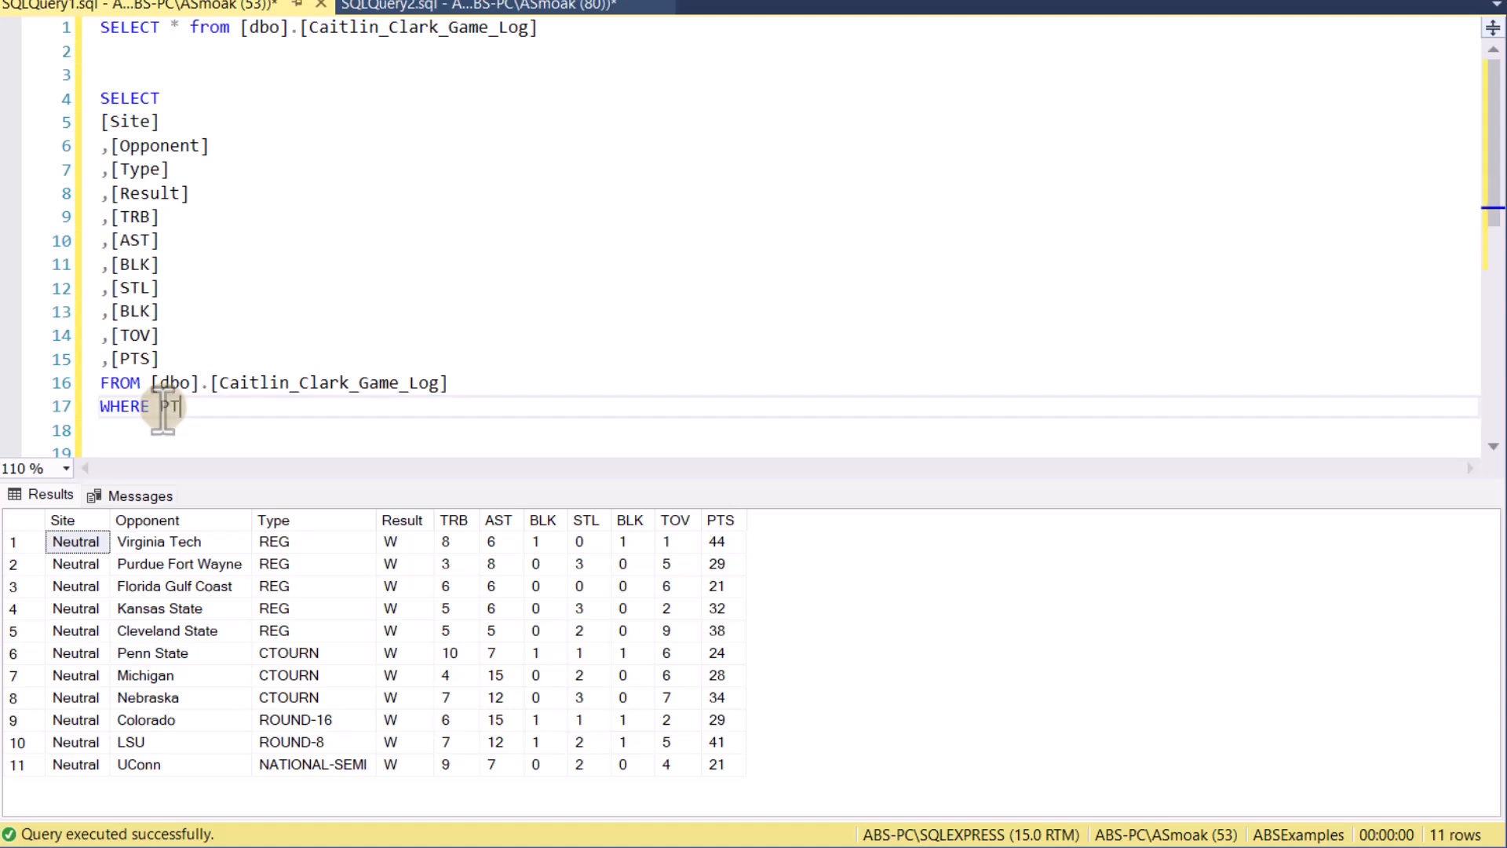
pyautogui.write('PTS ?')
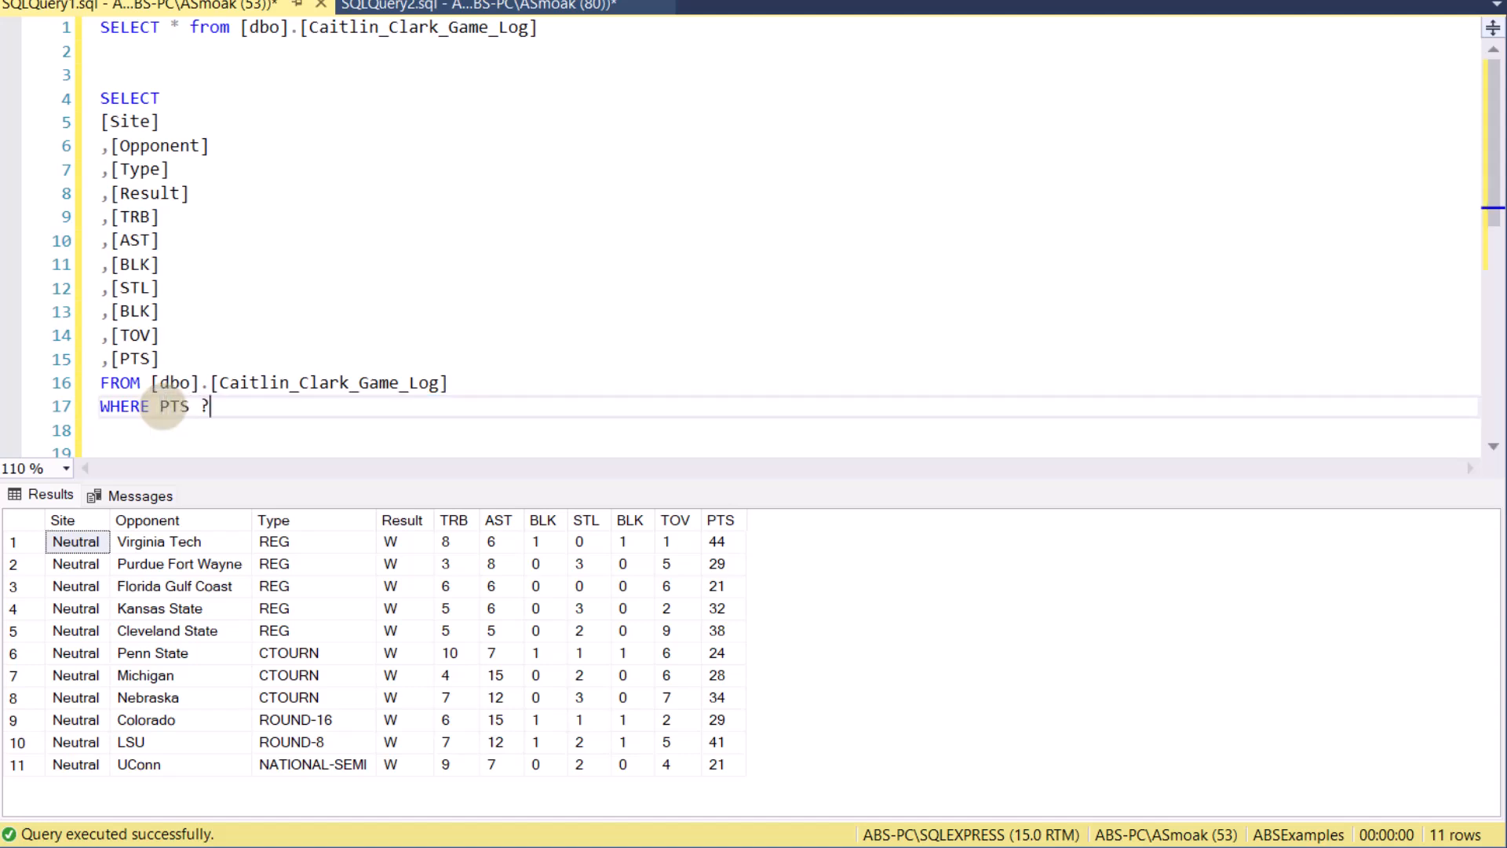
pyautogui.write('>')
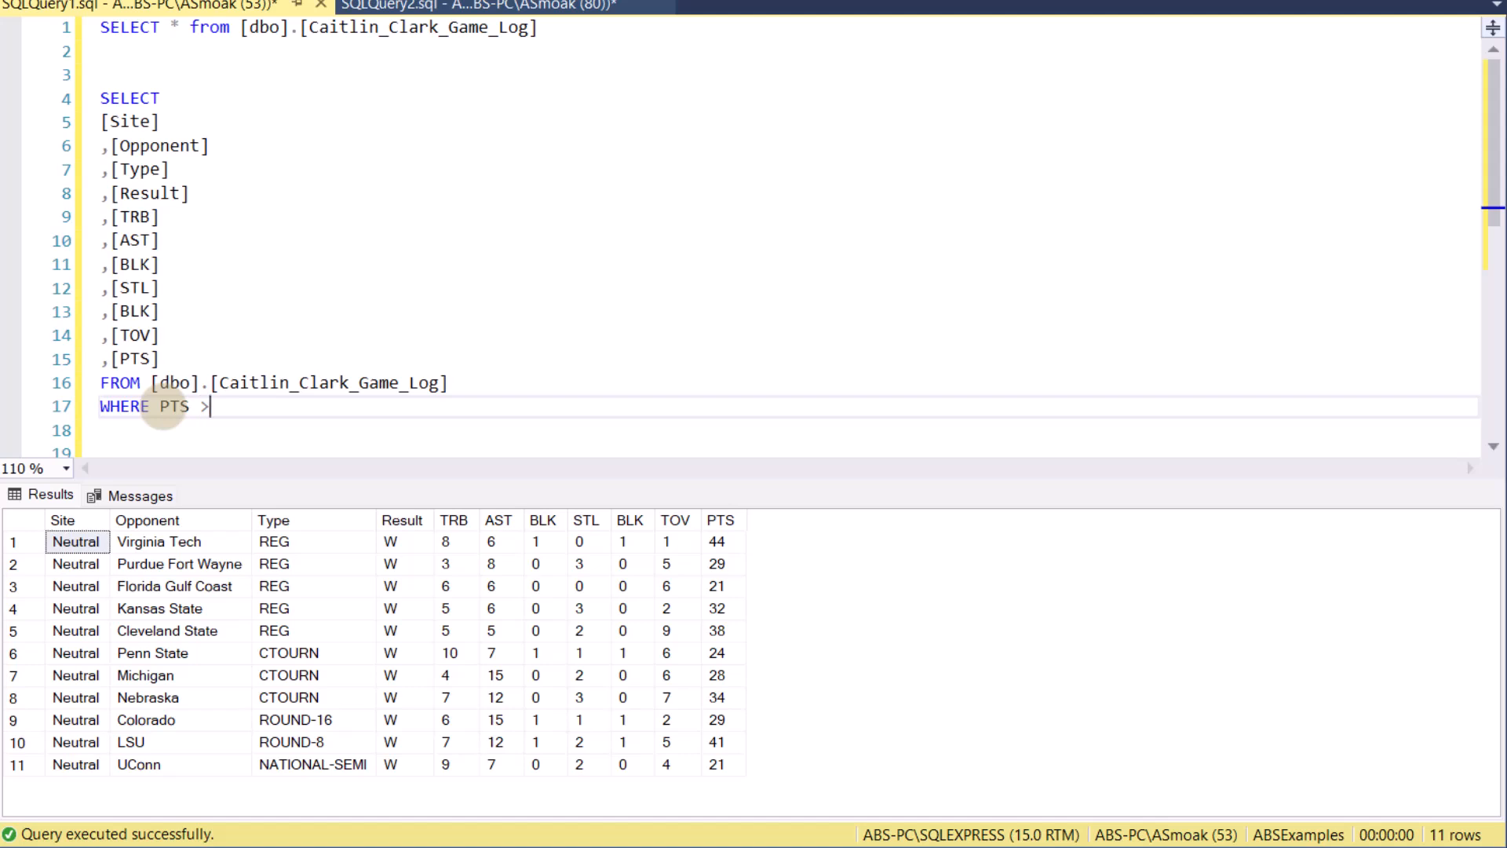
pyautogui.write('= 31')
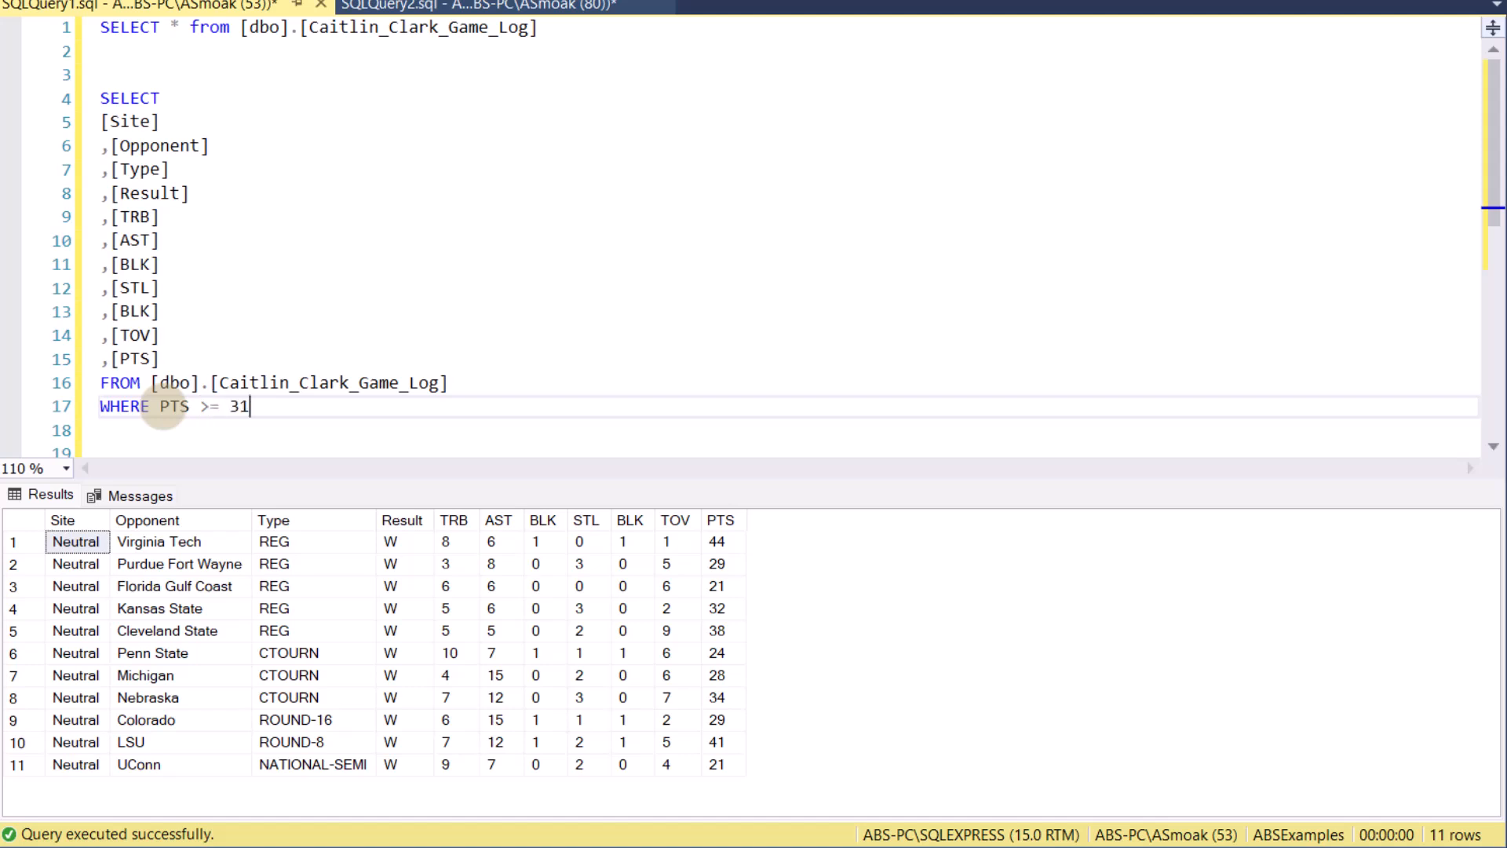
pyautogui.write('OR')
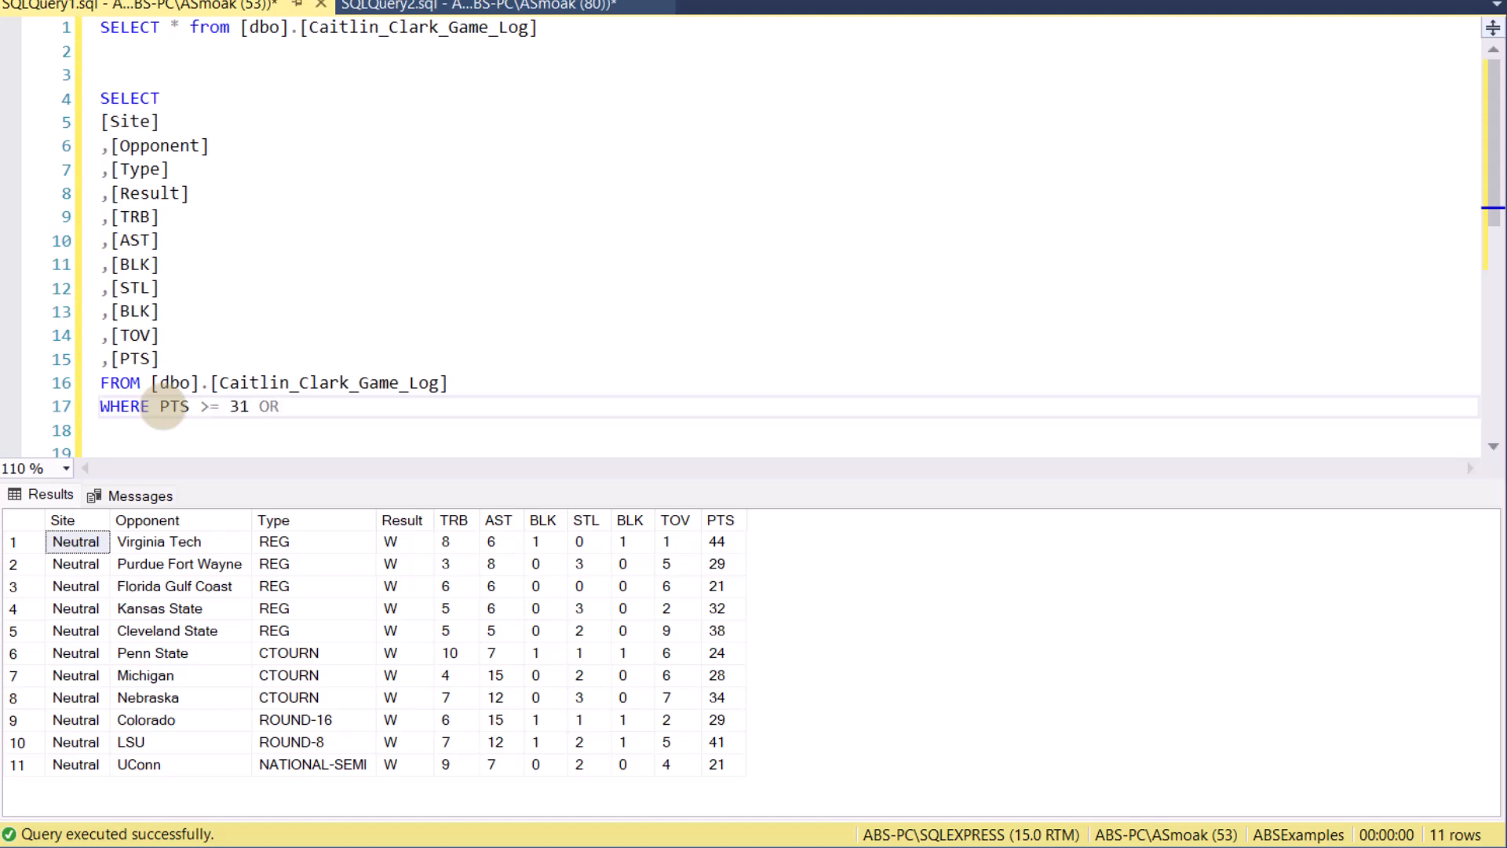
pyautogui.write('AST')
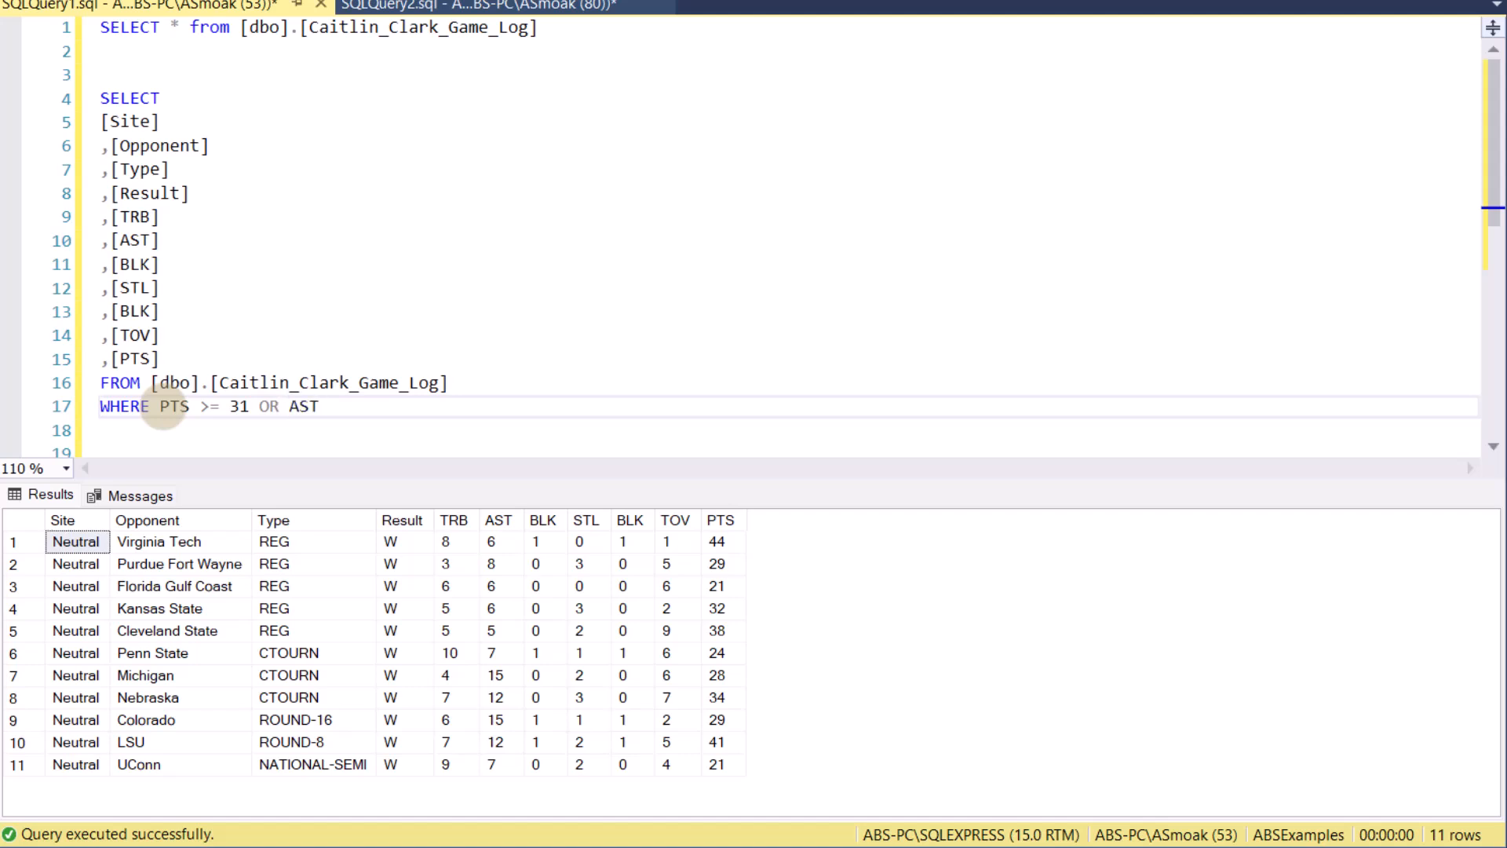
pyautogui.write('>=')
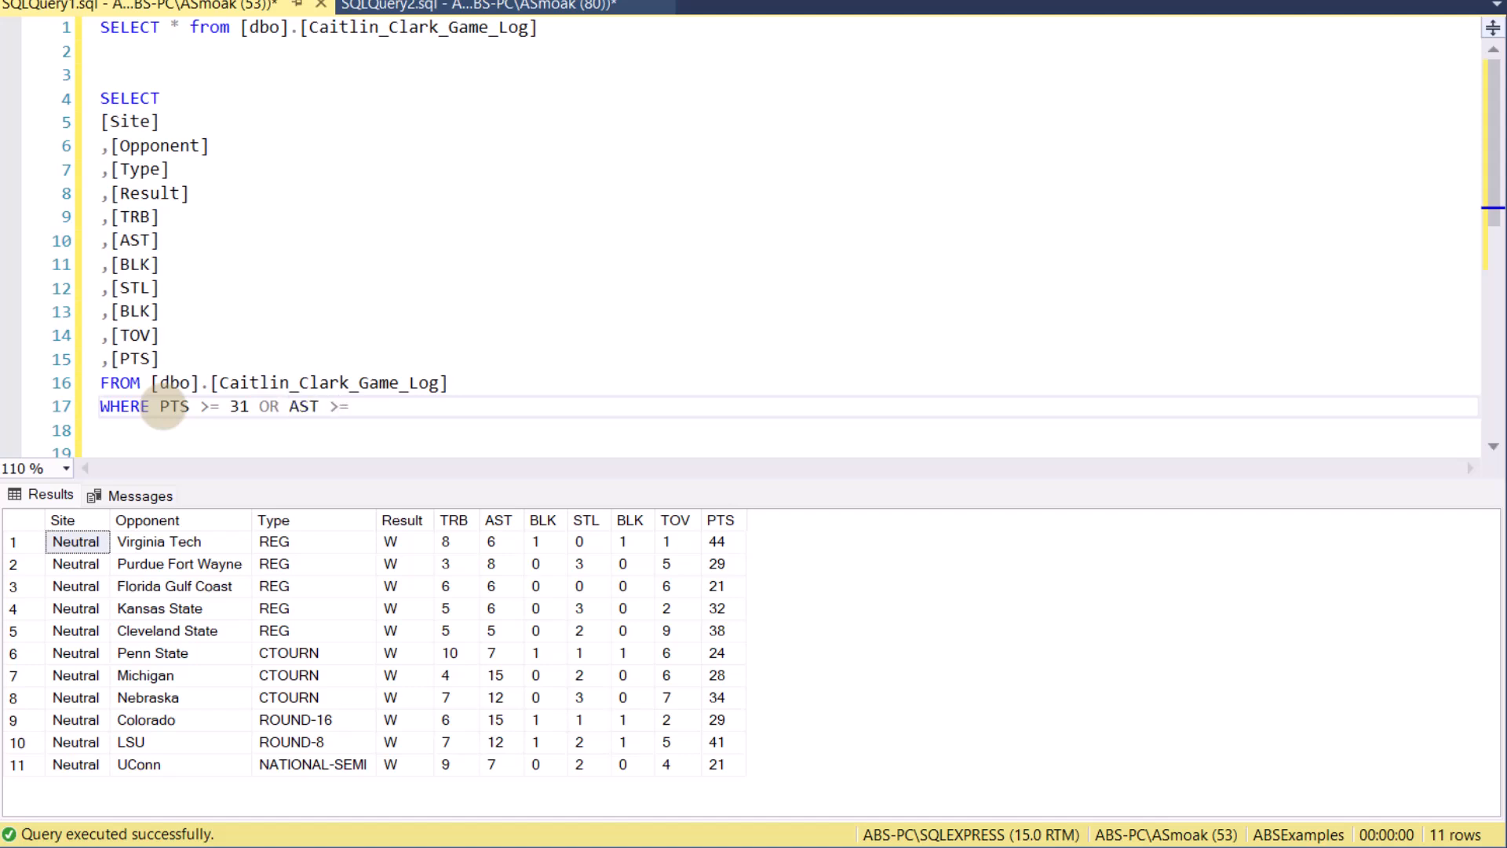
pyautogui.write('10')
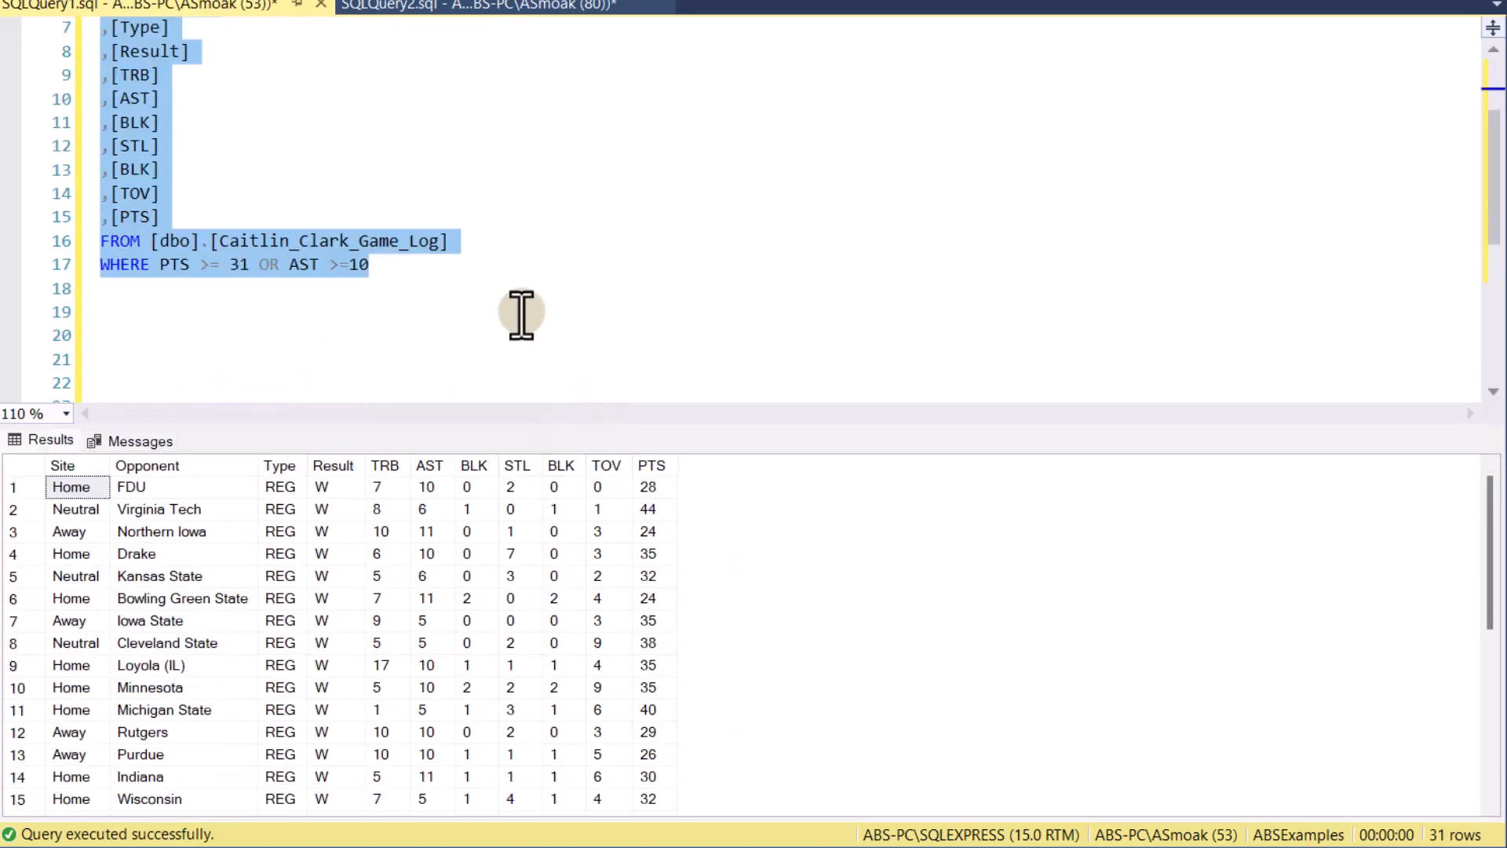
# Add ORDER BY PTS DESC to the filtered query and review the sorted rows
pyautogui.click(385, 193)
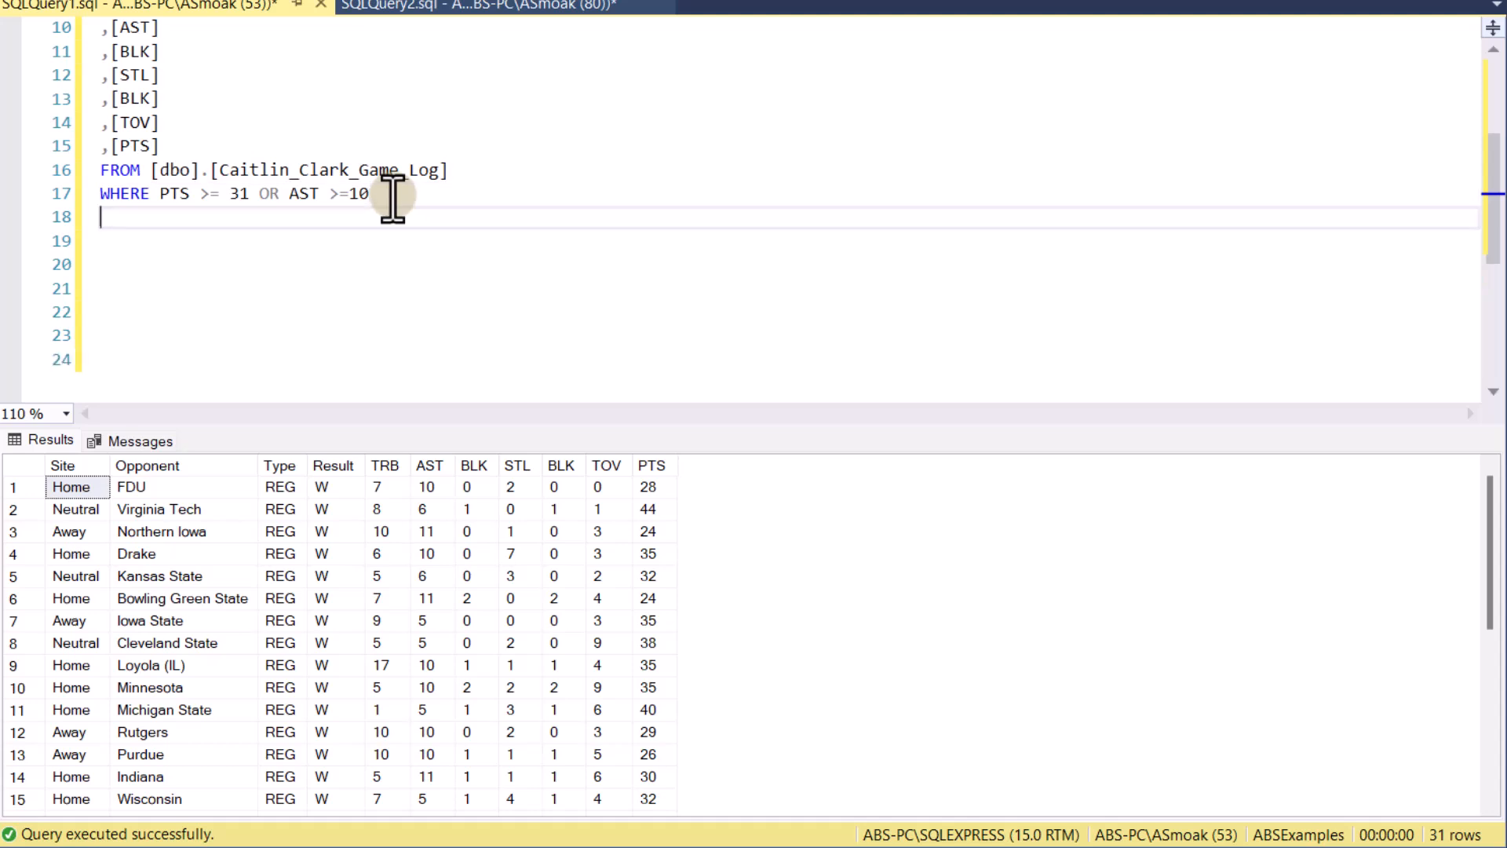
pyautogui.write('ORDER BY')
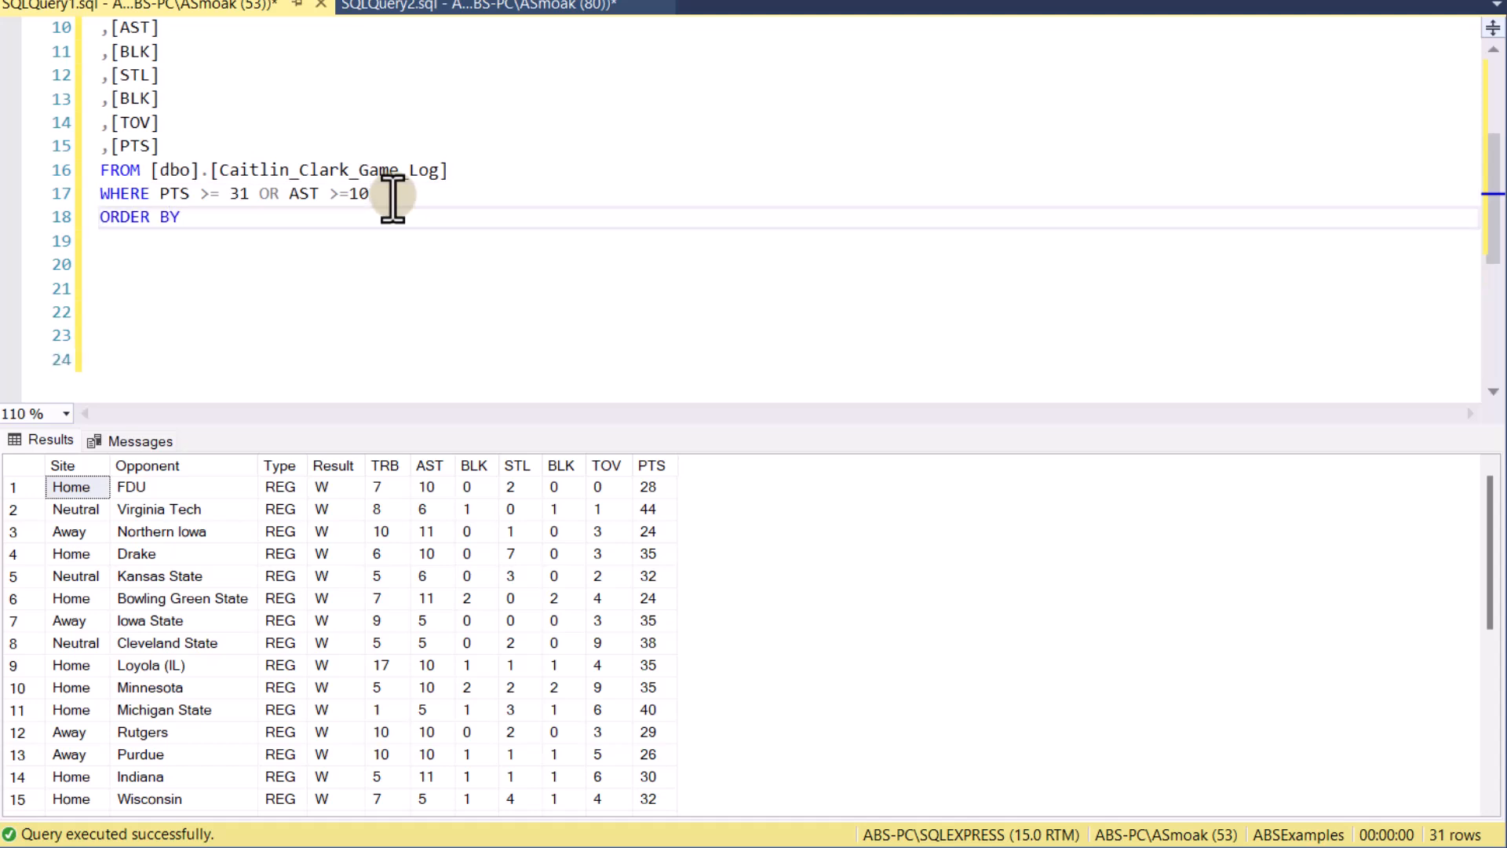
pyautogui.write('PTS DESC')
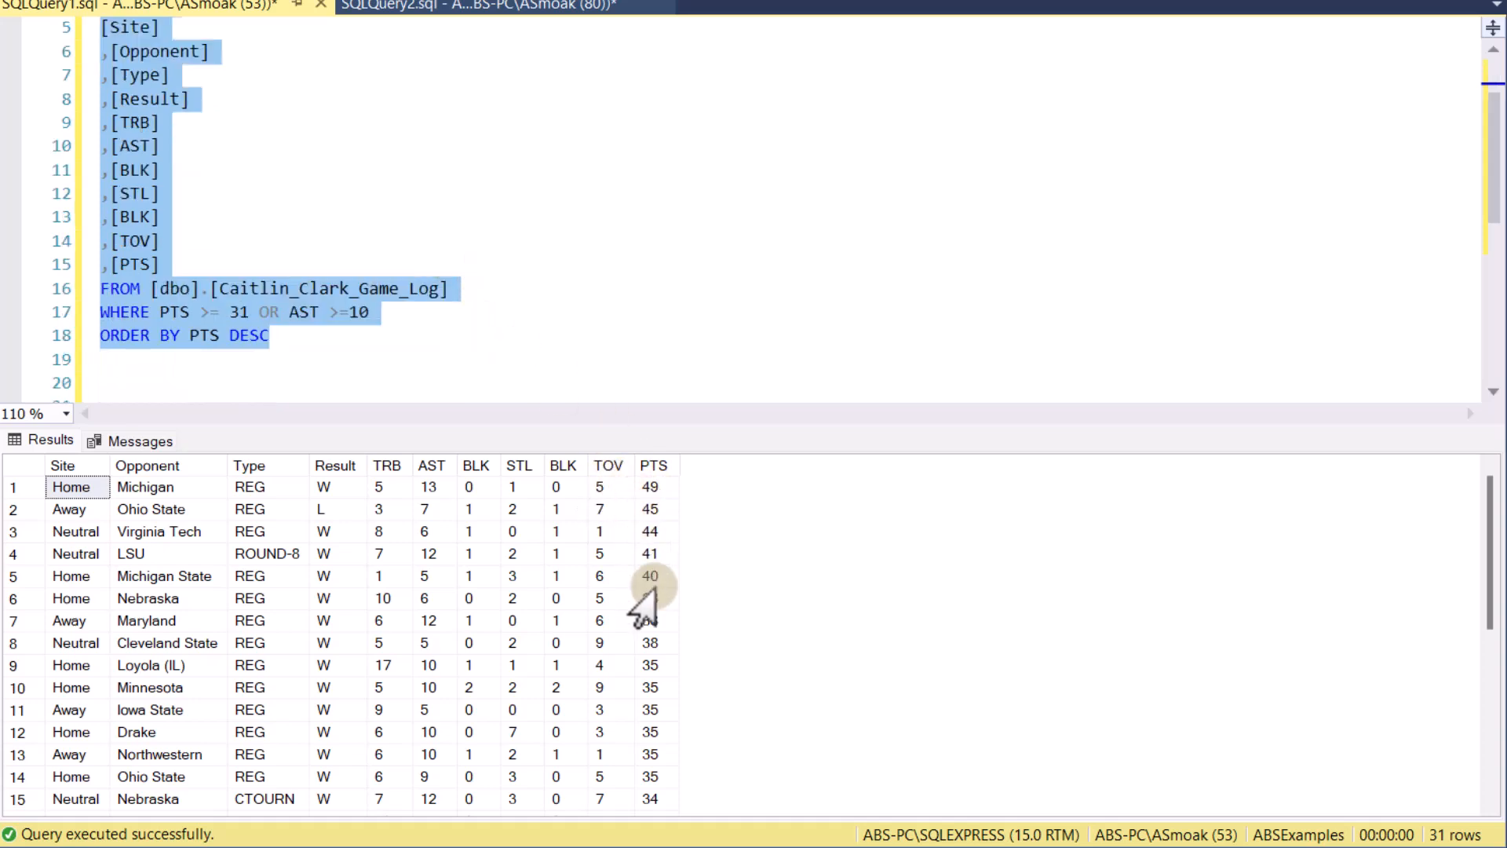
pyautogui.scroll(-3)
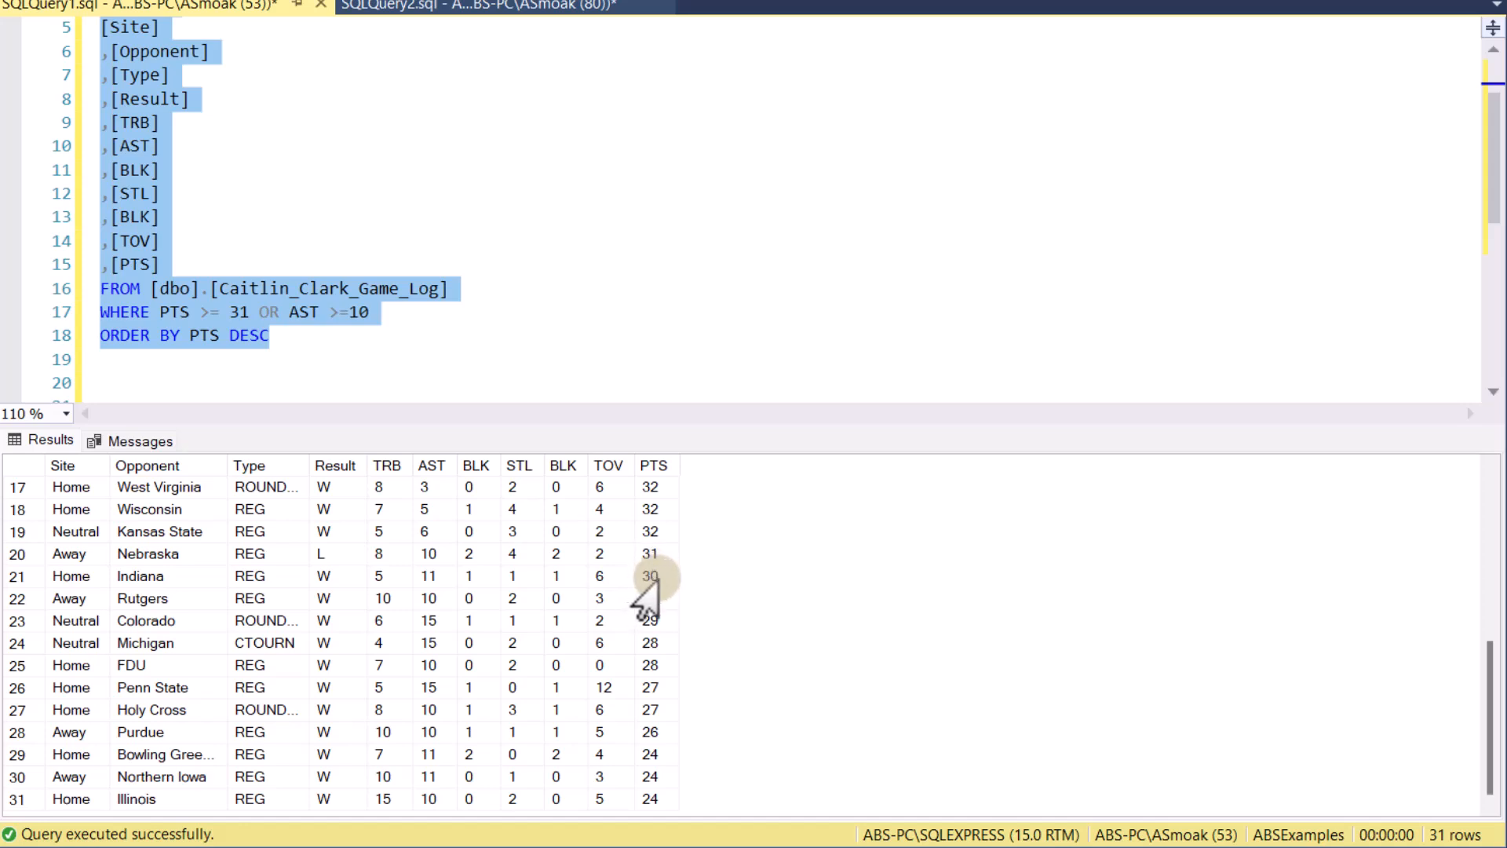
pyautogui.click(655, 576)
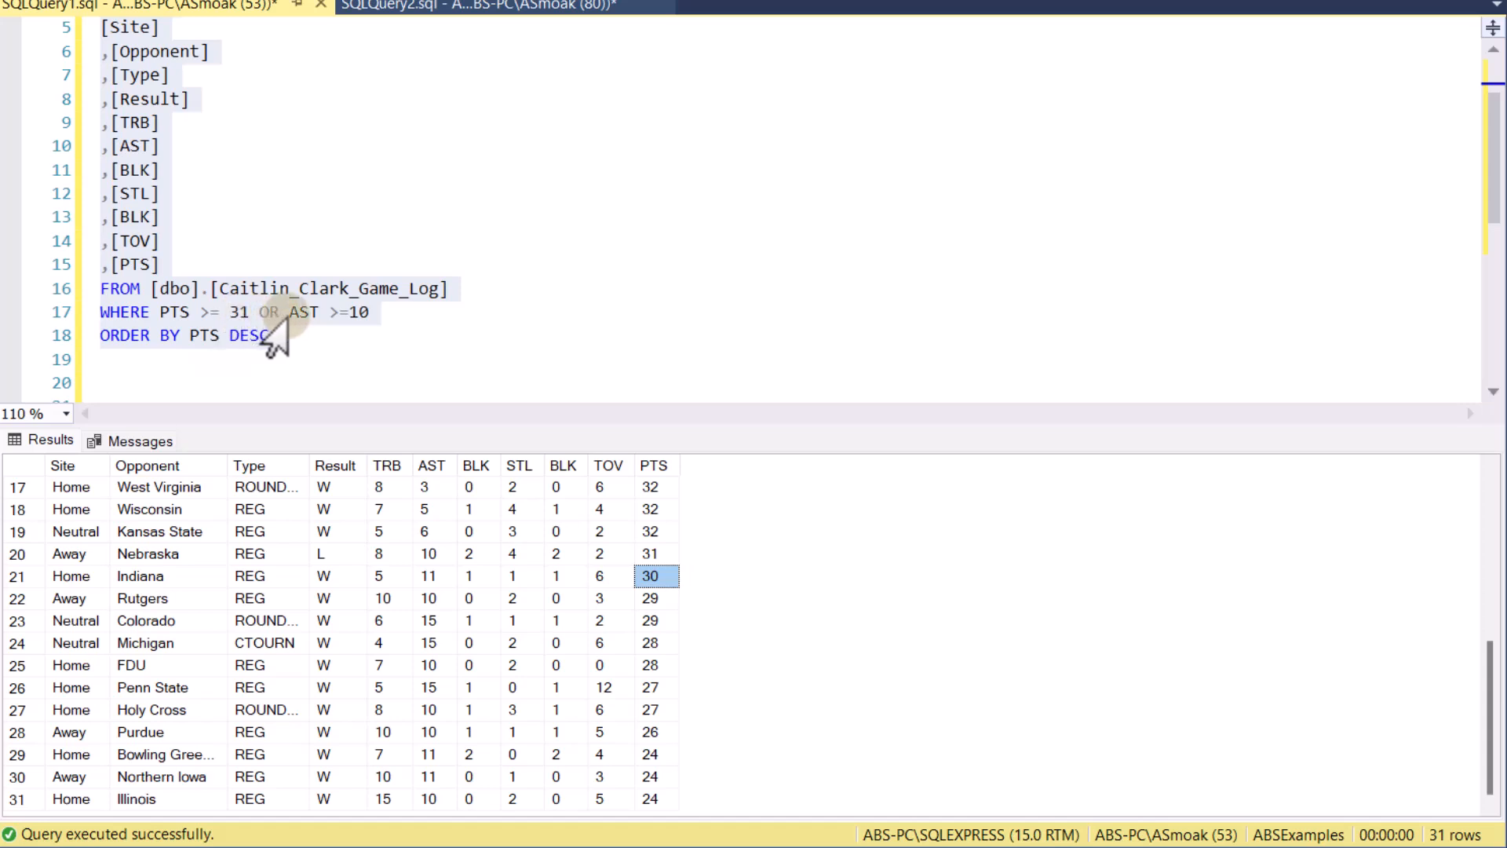
pyautogui.moveTo(432, 584)
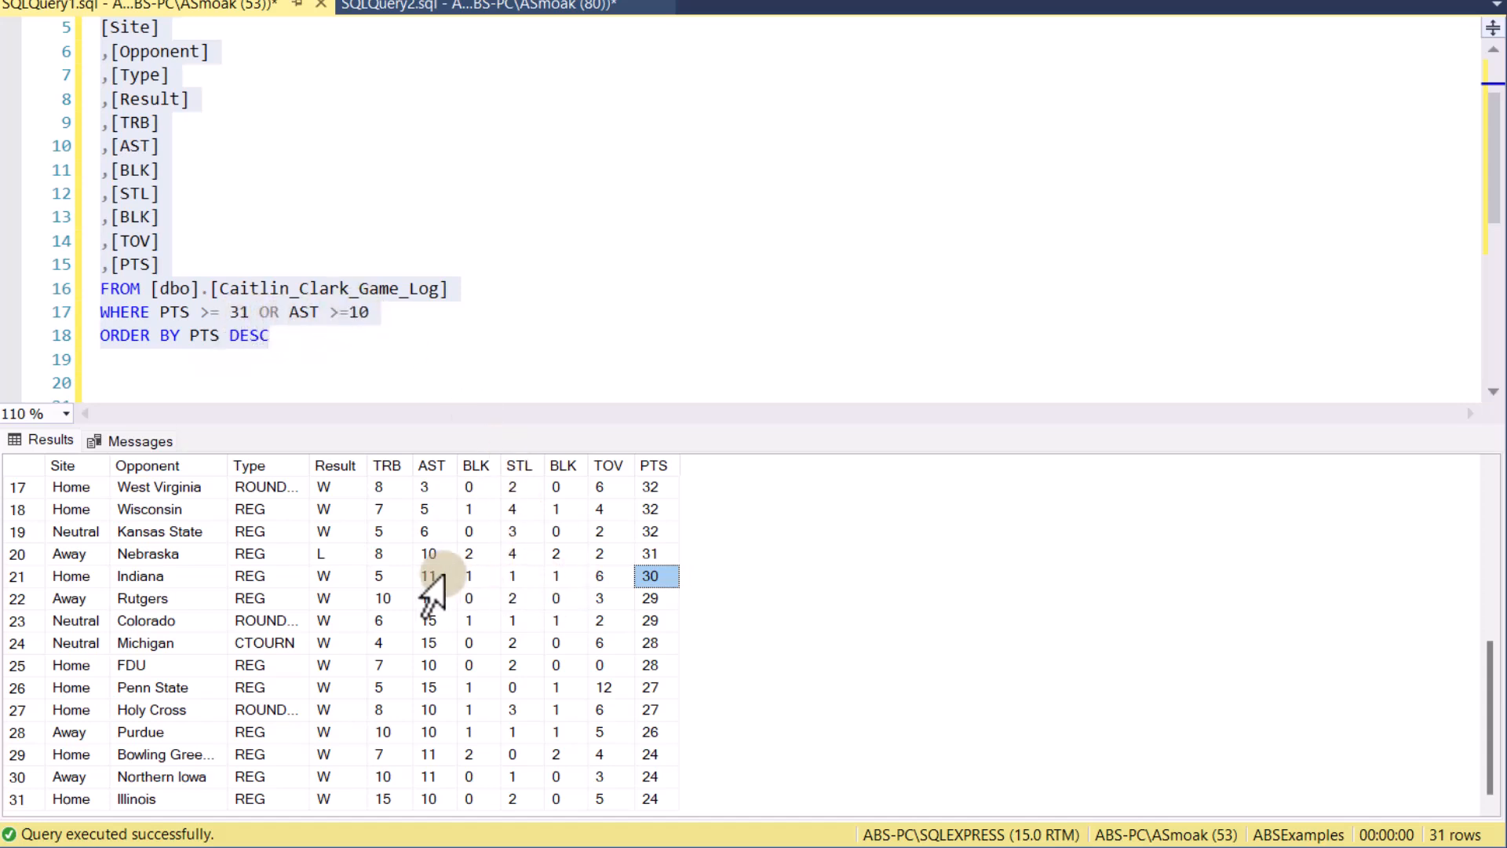
pyautogui.click(431, 576)
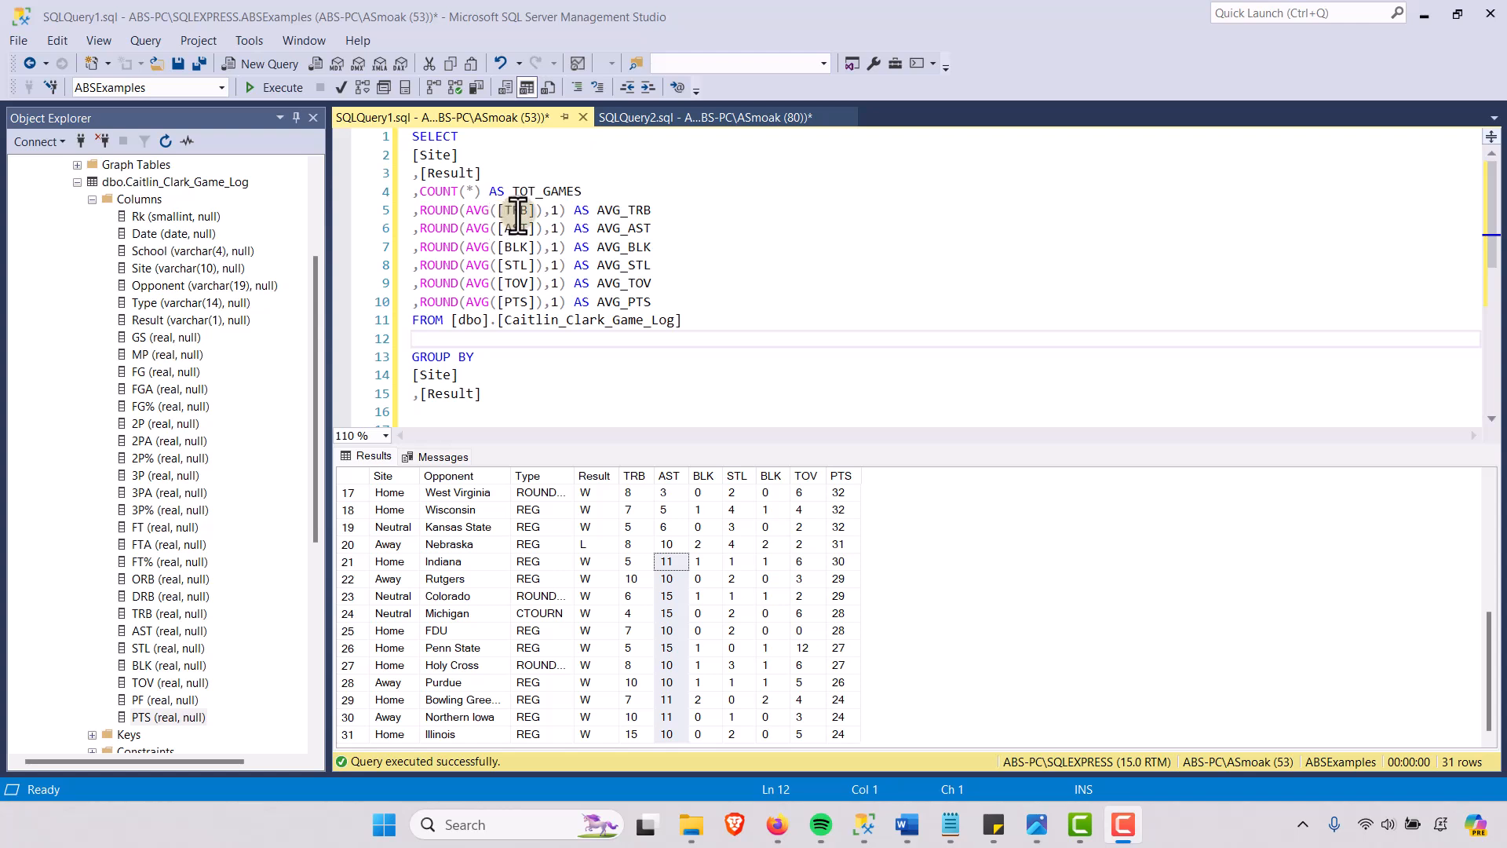
pyautogui.moveTo(485, 393)
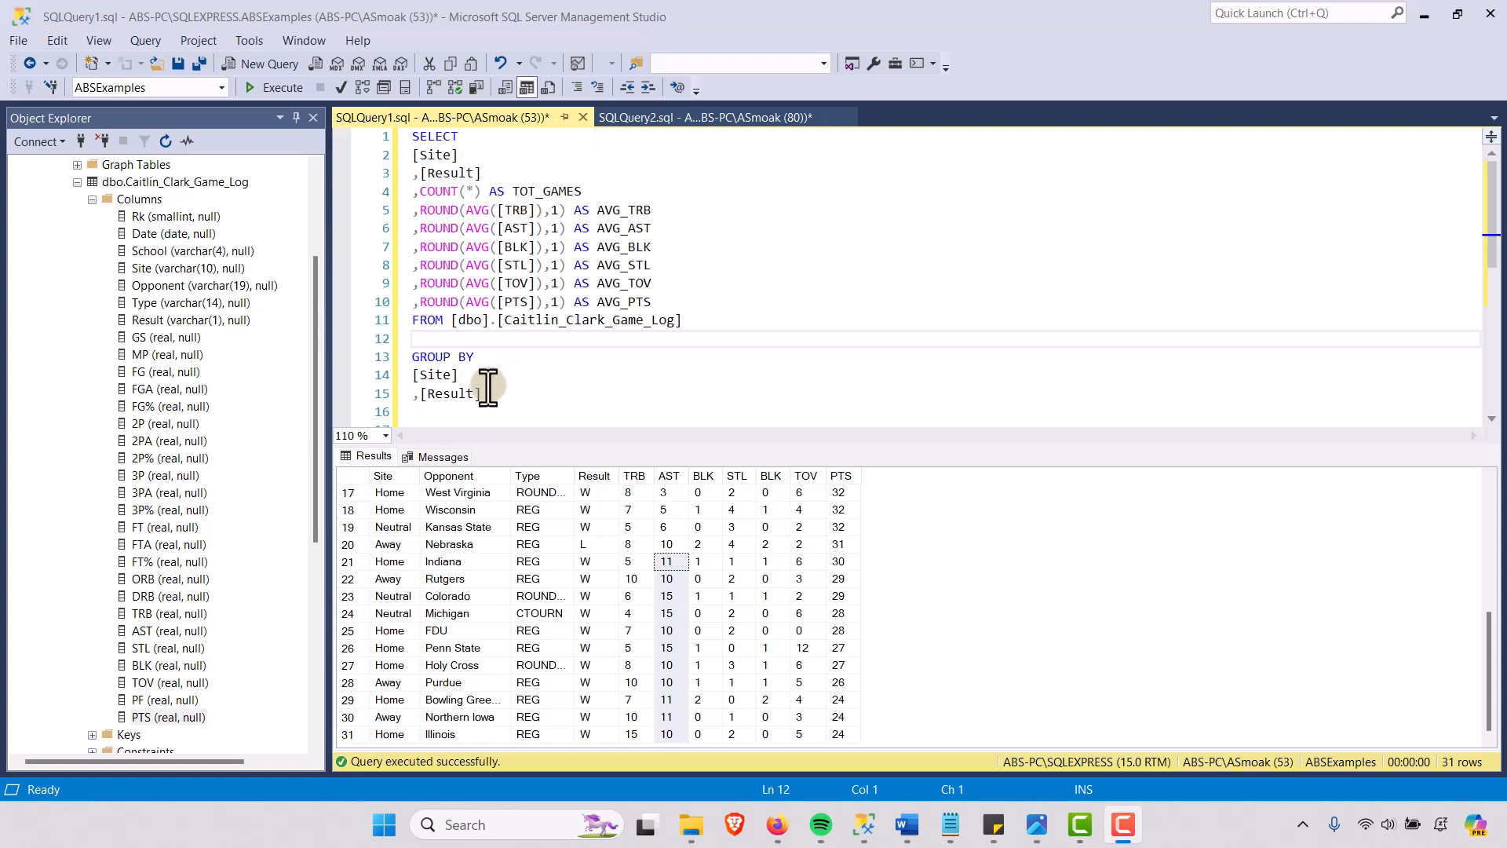
# Run the GROUP BY Site, Result query and examine the away-, home- and neutral-loss rows
pyautogui.press('ctrl+a')
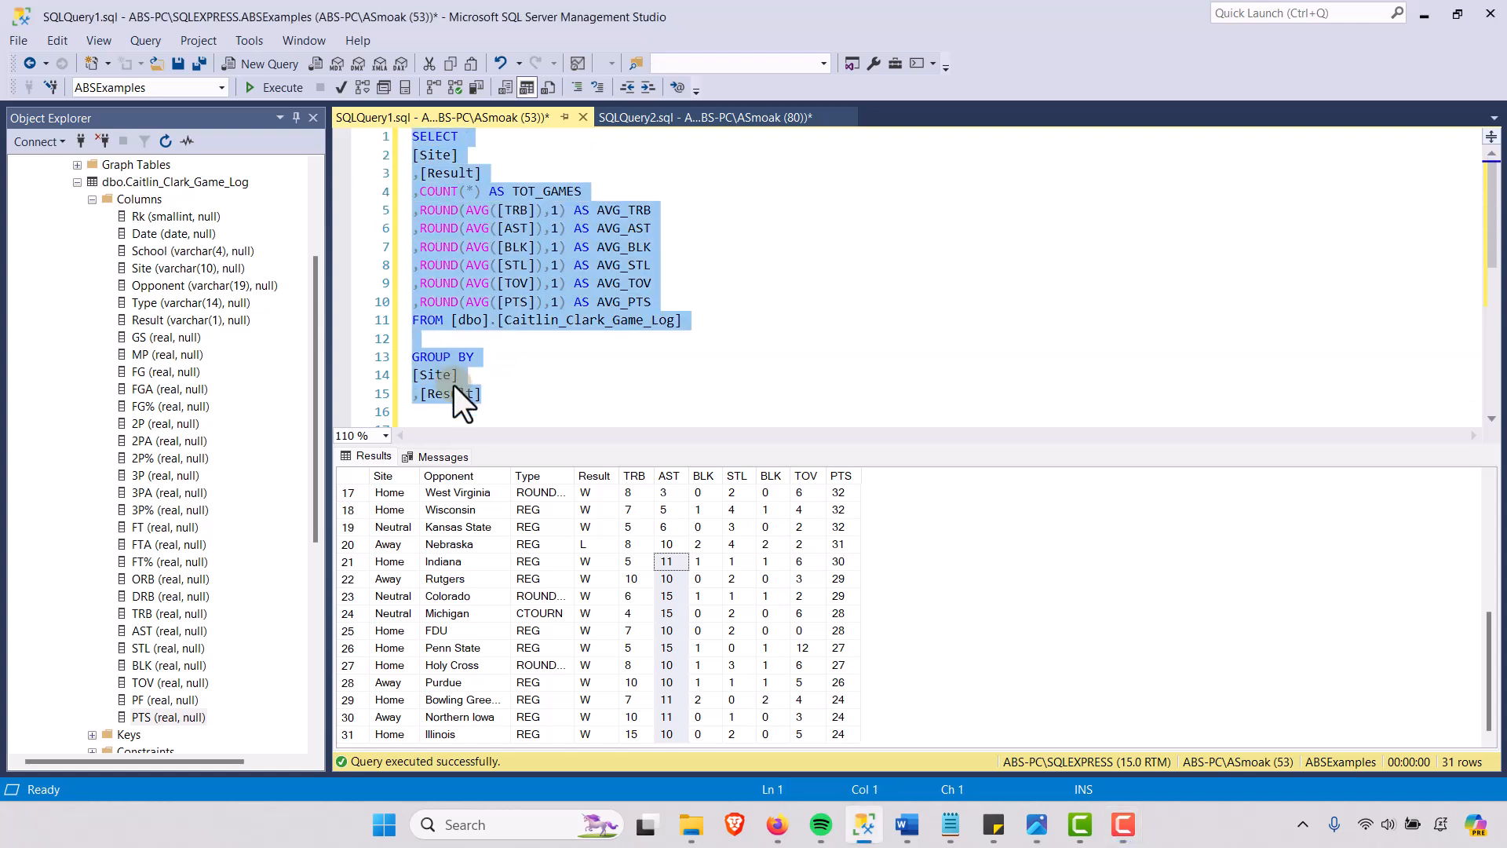
pyautogui.click(282, 87)
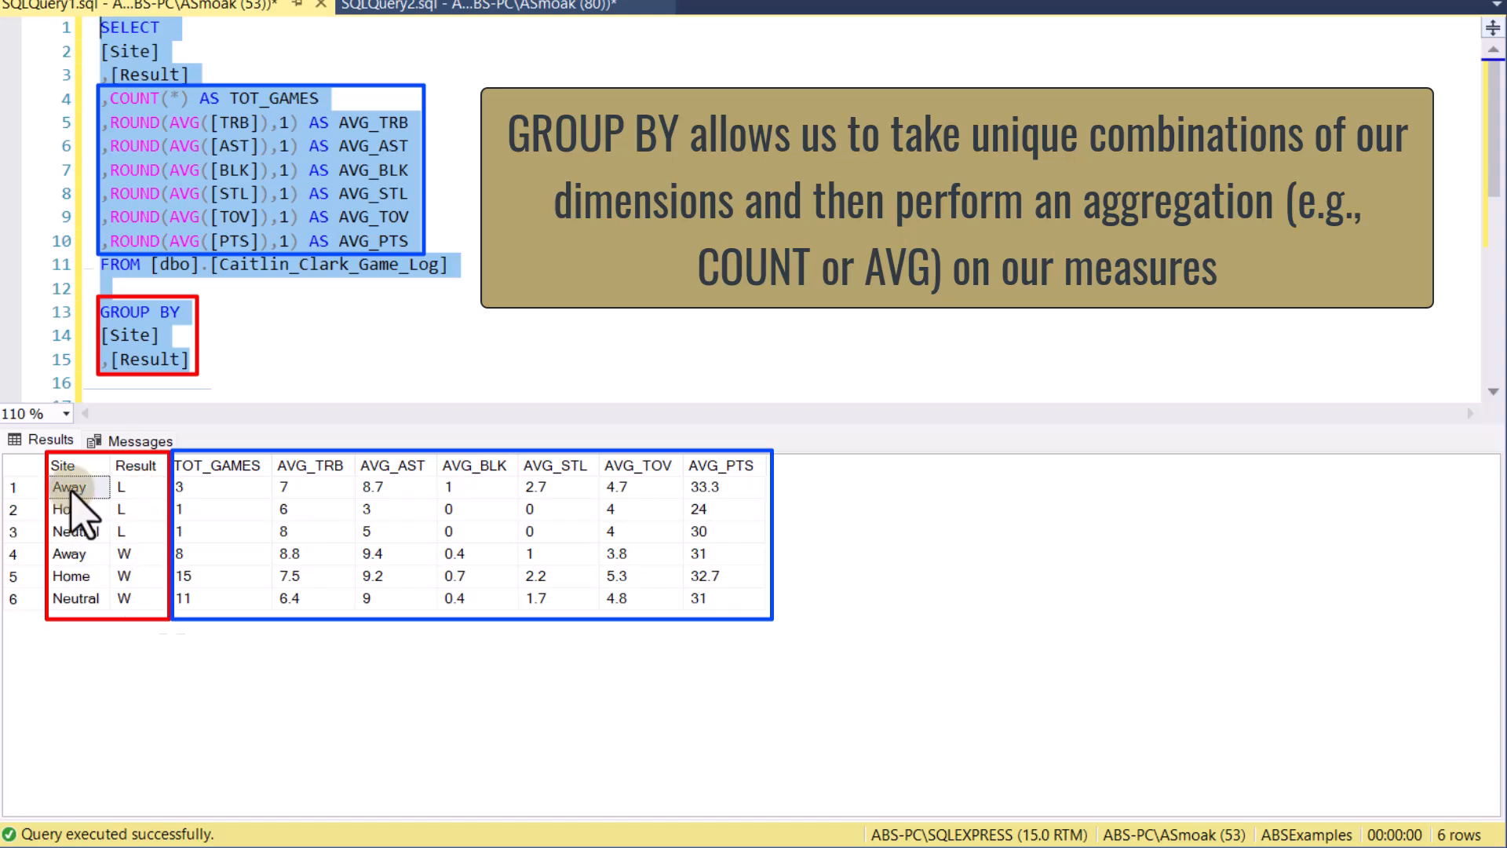
pyautogui.moveTo(207, 505)
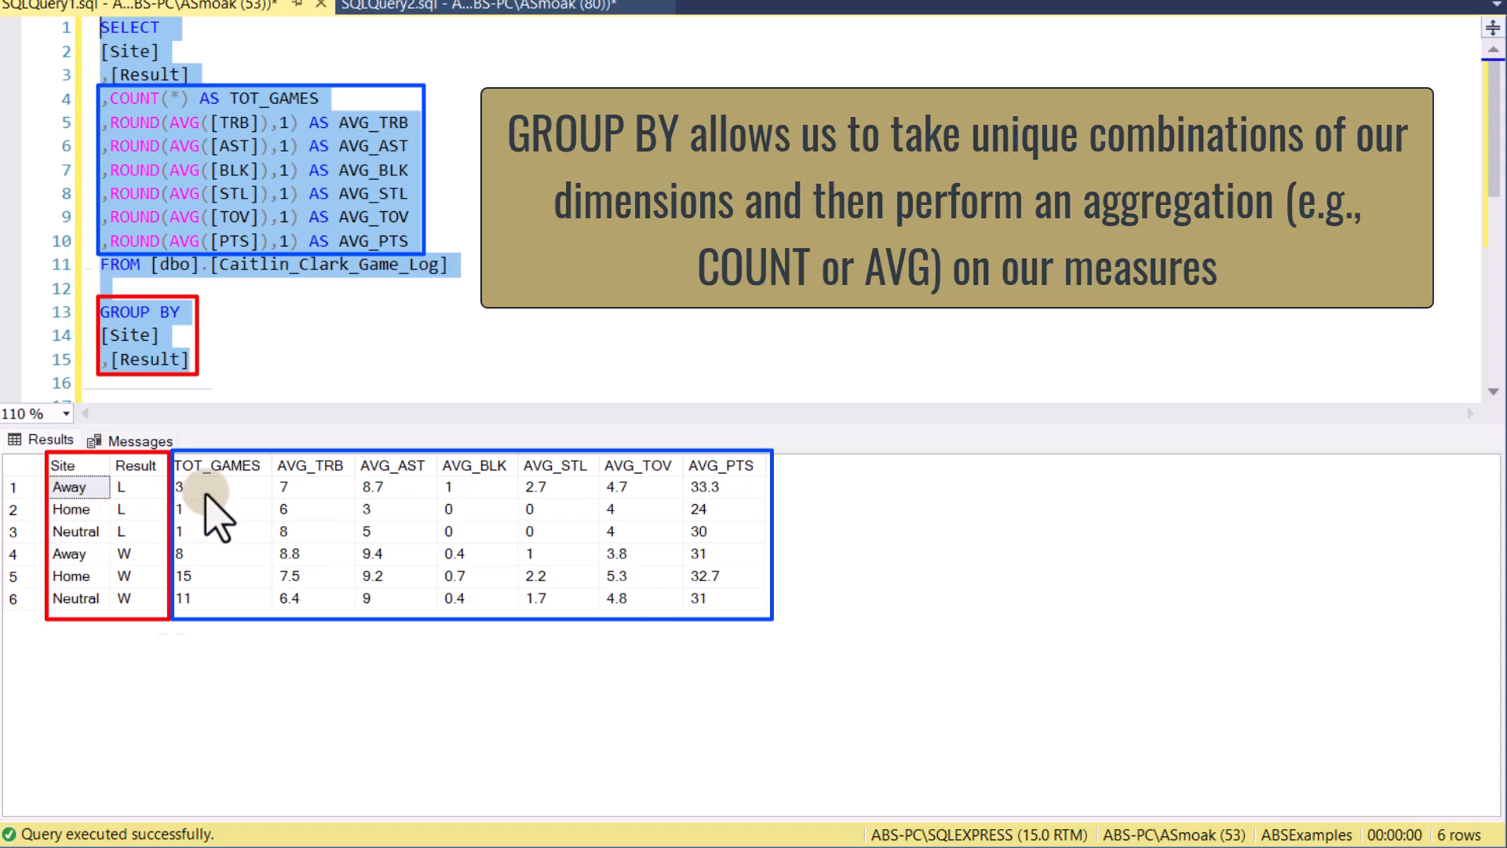
pyautogui.click(219, 487)
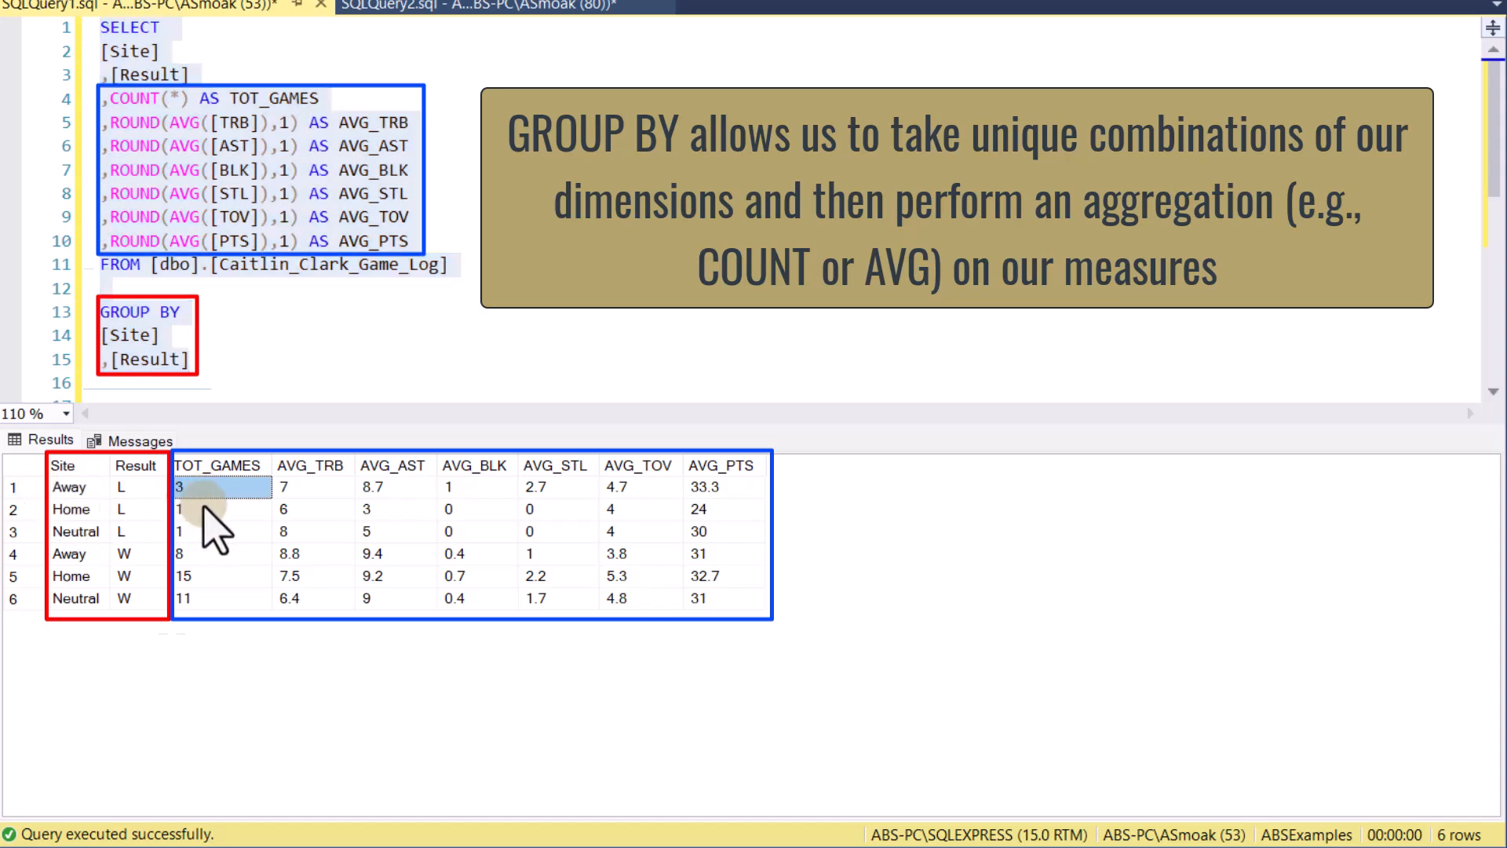
pyautogui.moveTo(129, 505)
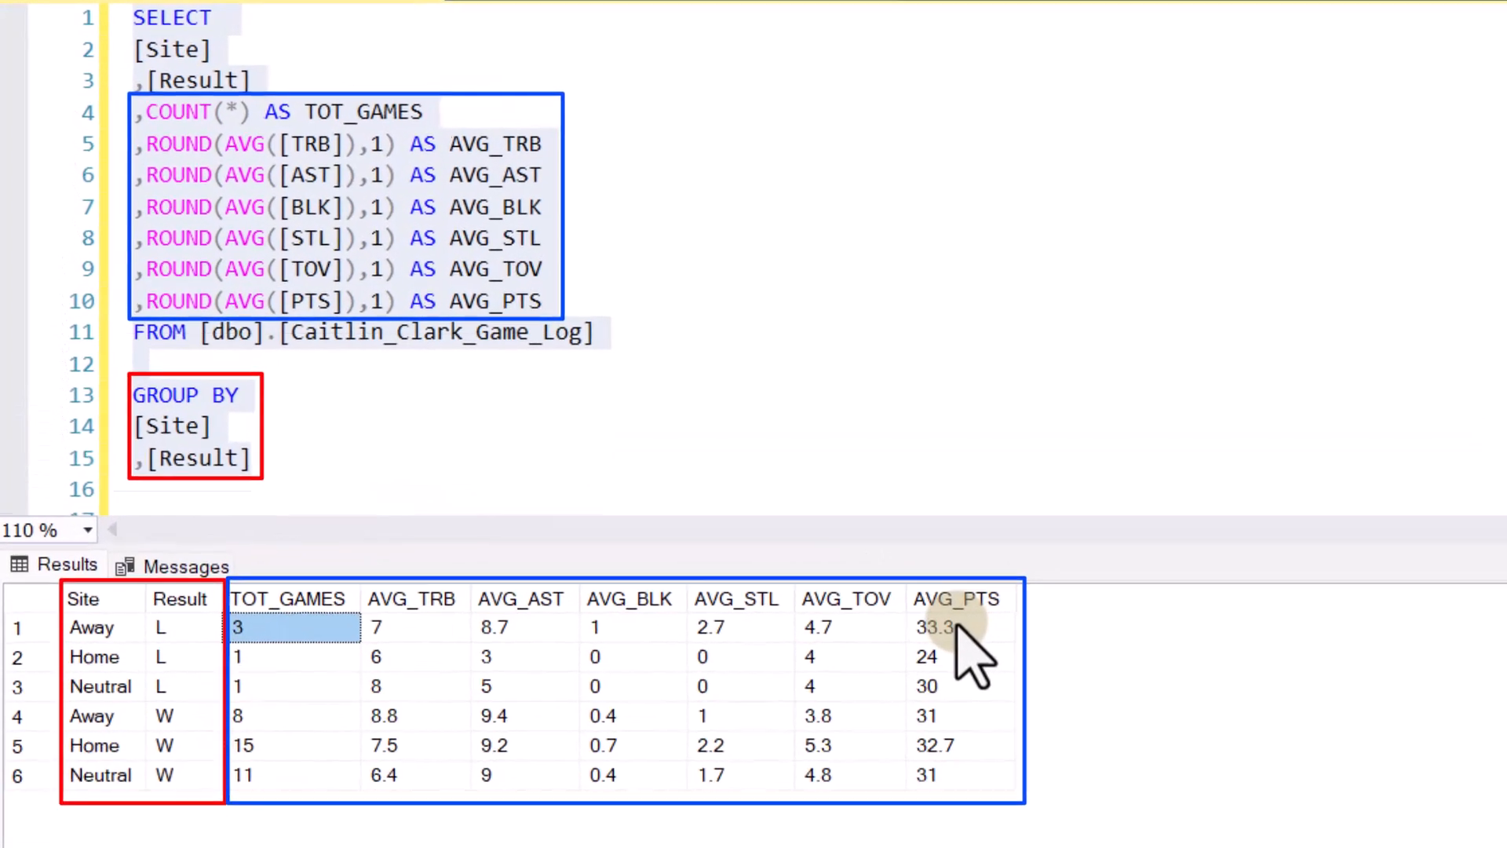
pyautogui.click(944, 632)
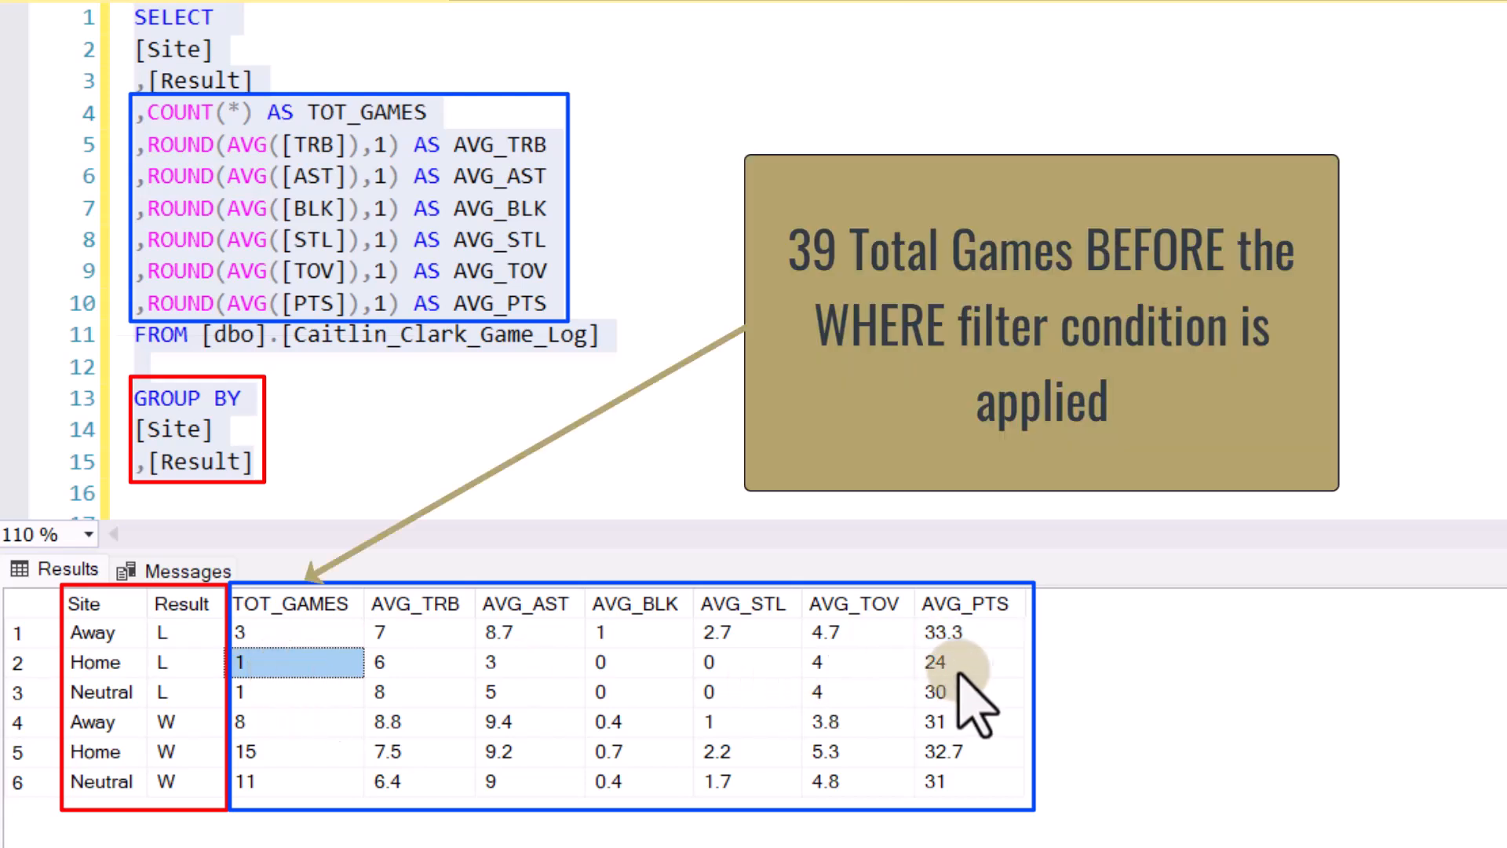
pyautogui.click(969, 662)
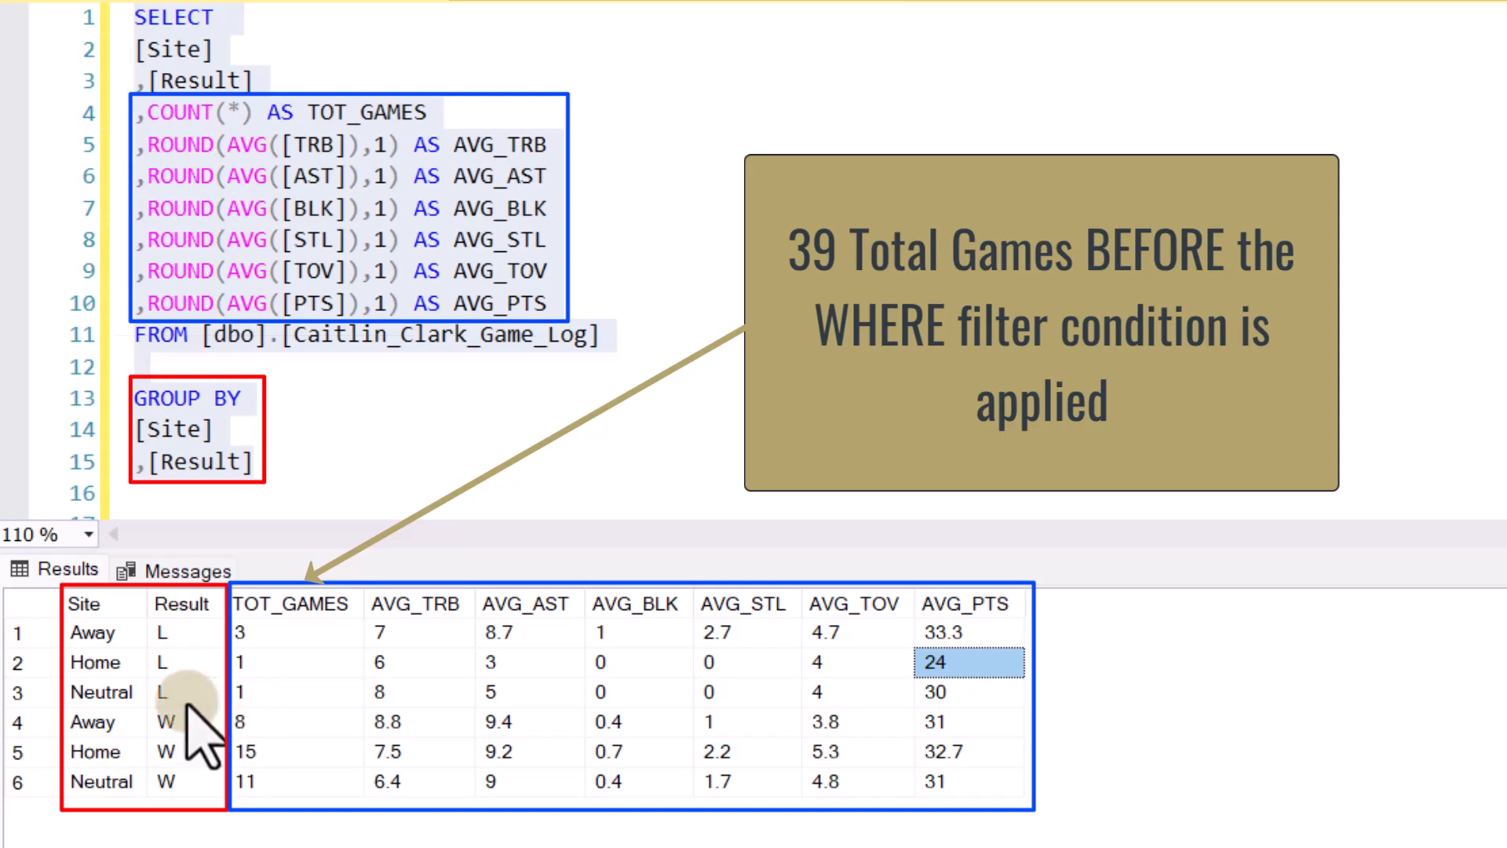
pyautogui.click(101, 691)
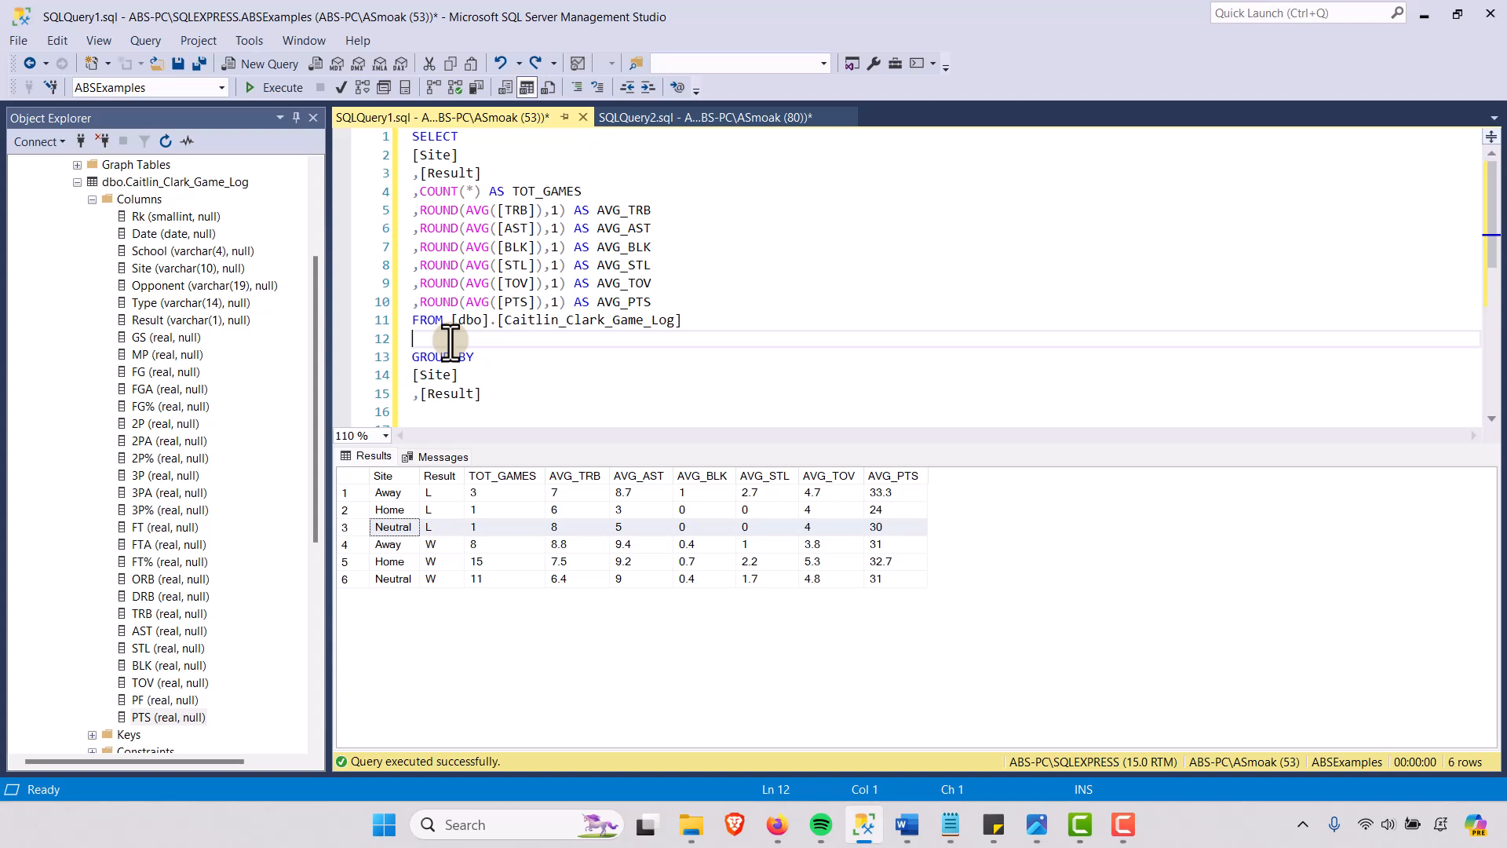
# Add WHERE PTS >= 31 below FROM and select the whole query
pyautogui.write('WHERE PTS = 30')
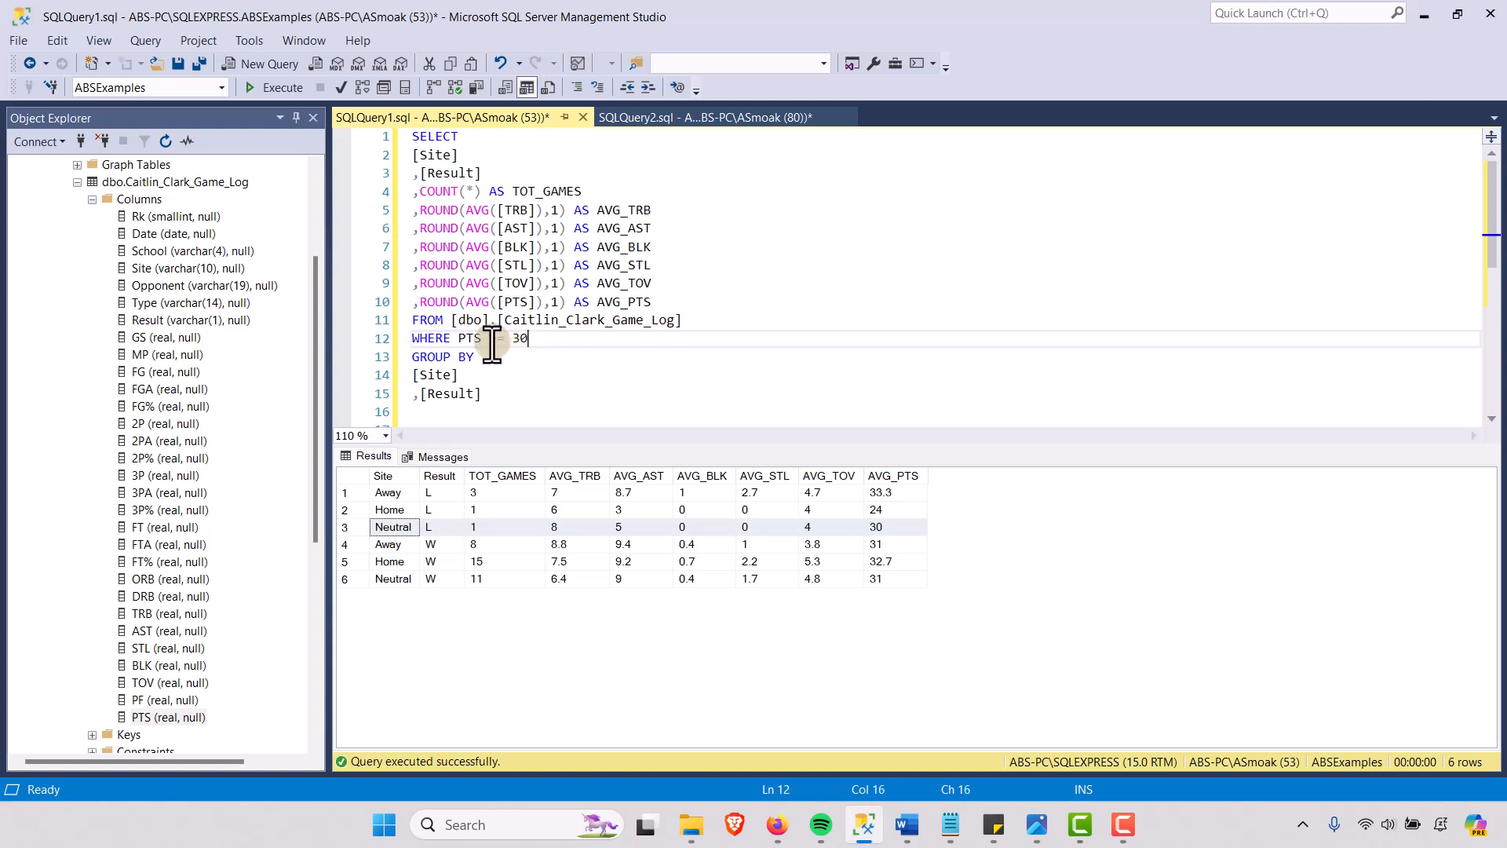
pyautogui.write('>=')
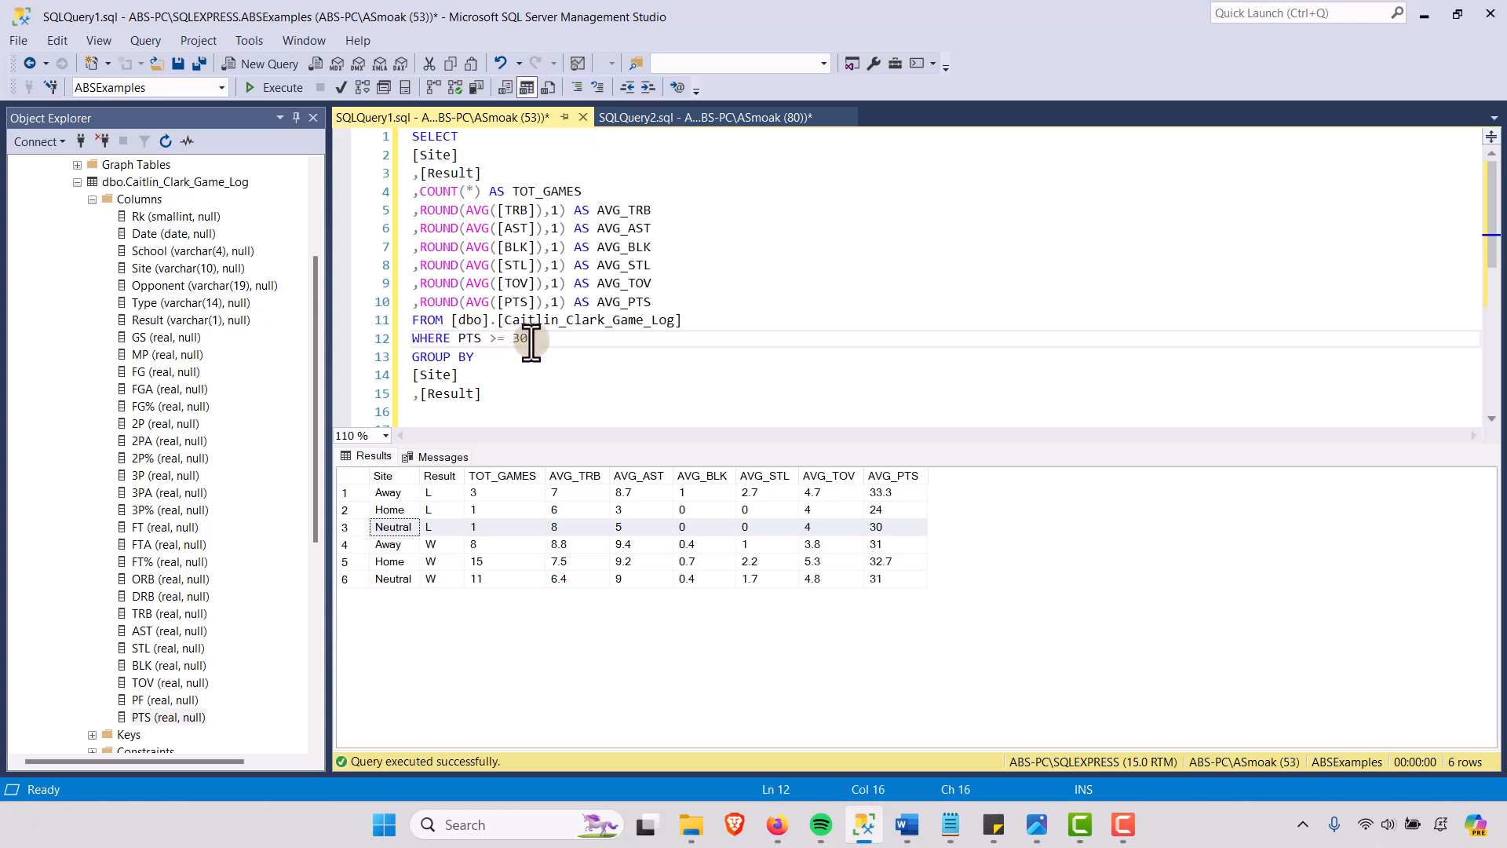
pyautogui.write('1')
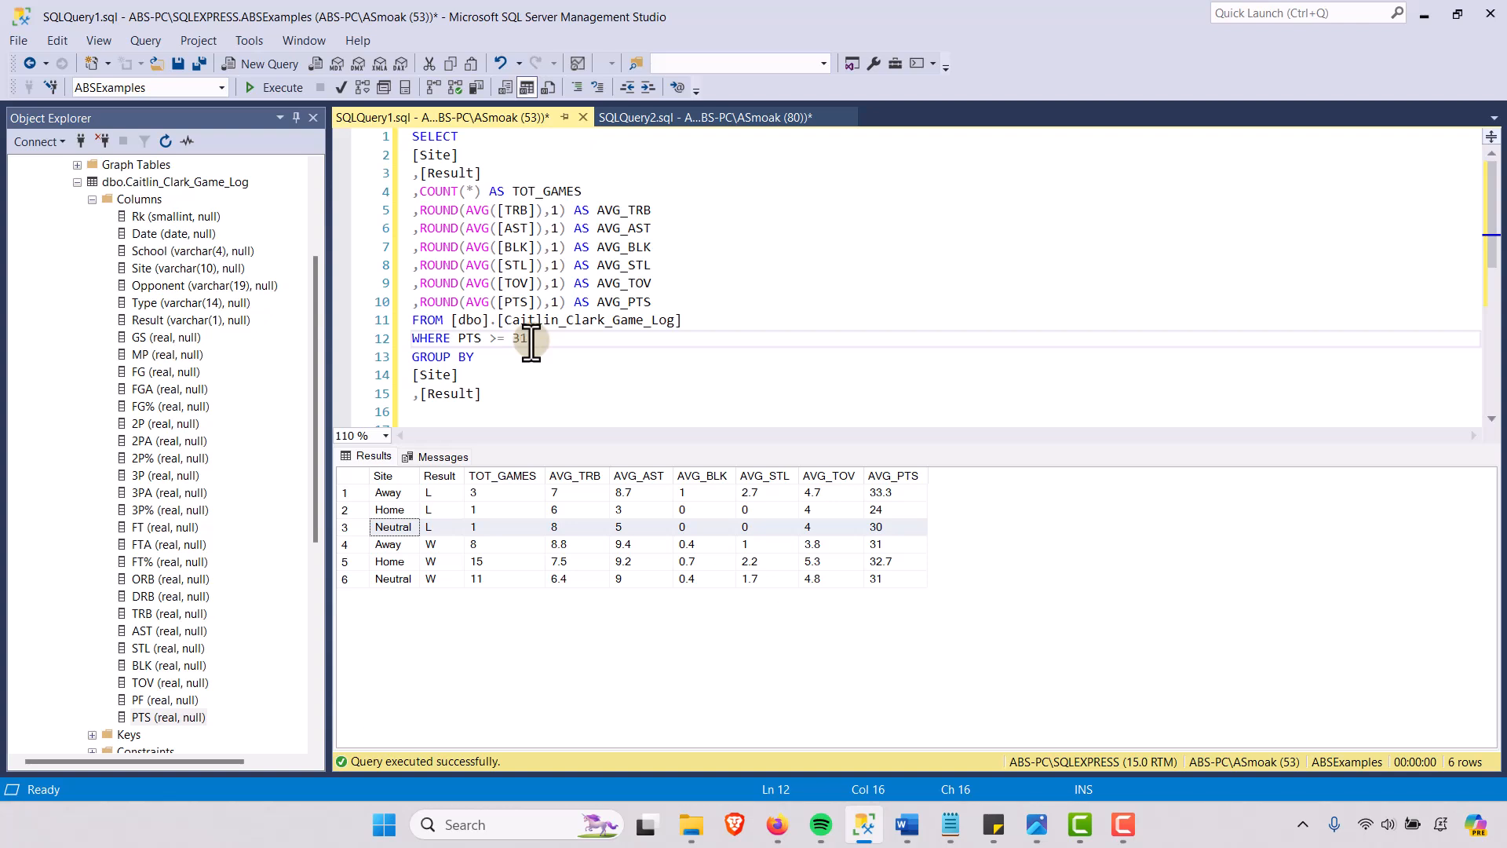
pyautogui.press('ctrl+a')
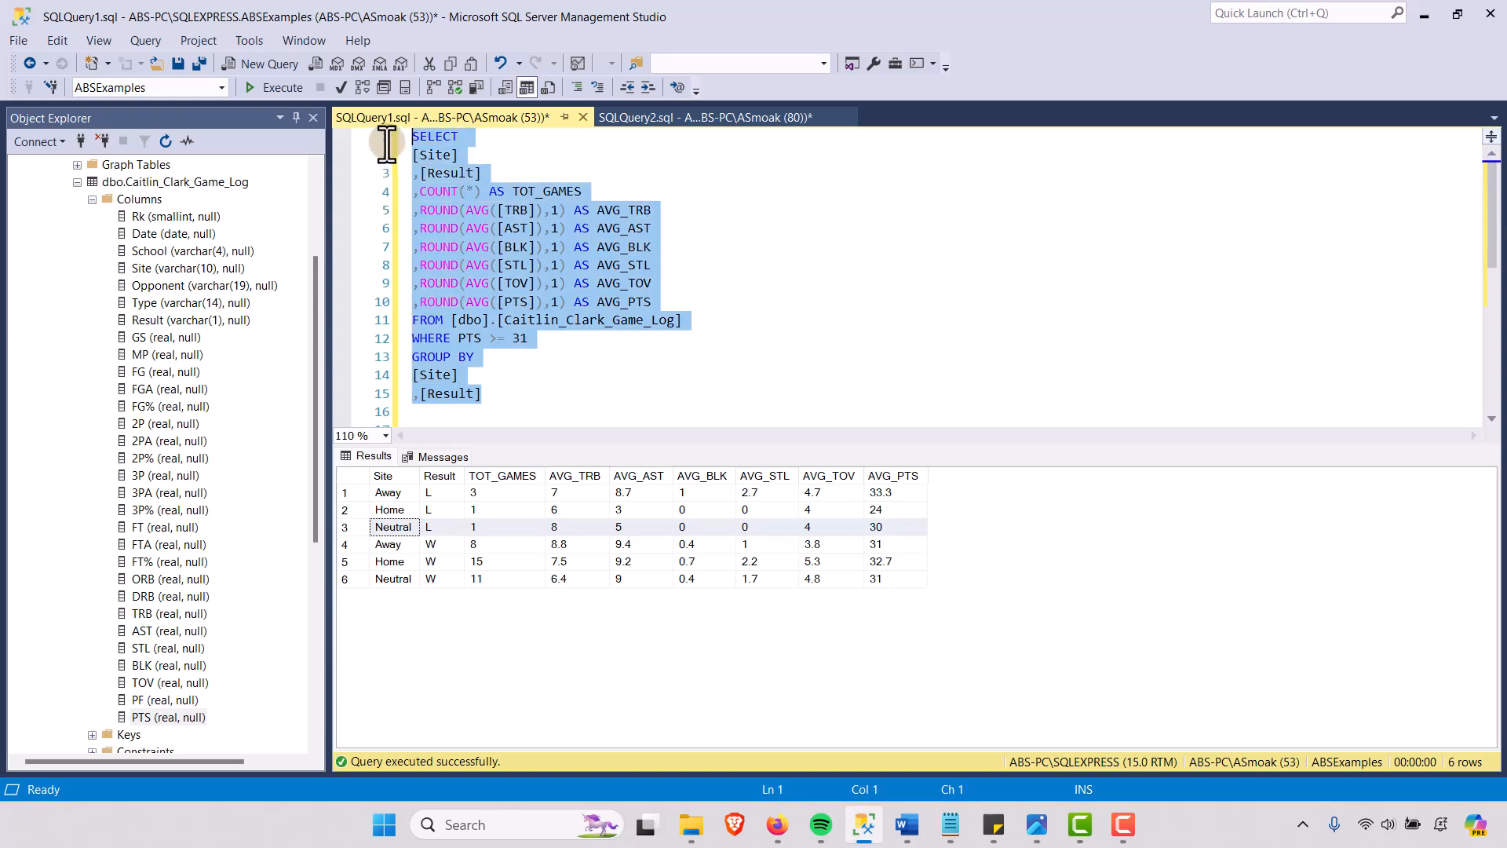
pyautogui.moveTo(332, 154)
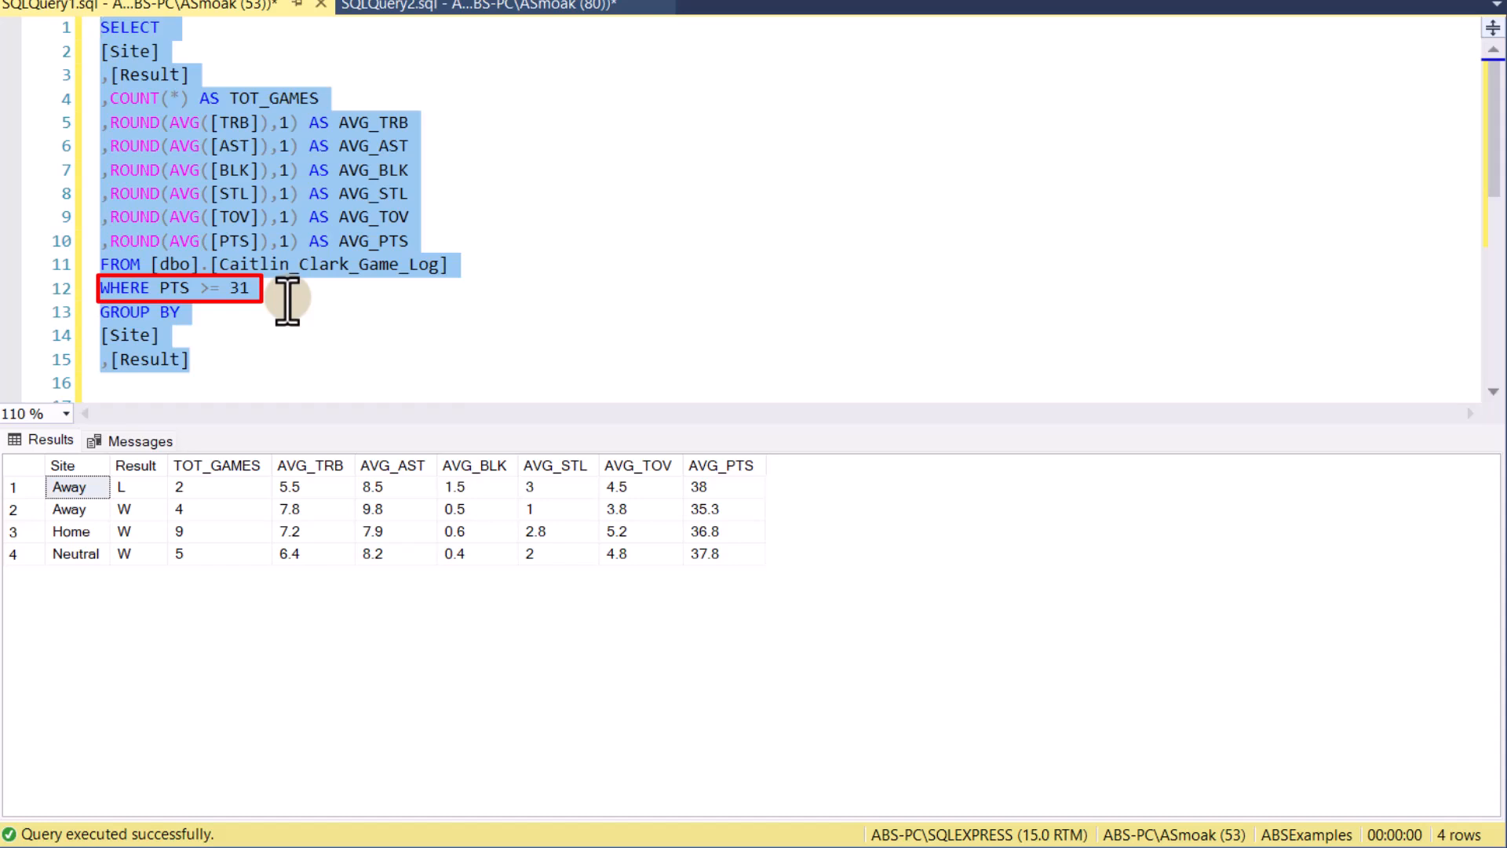
pyautogui.moveTo(731, 488)
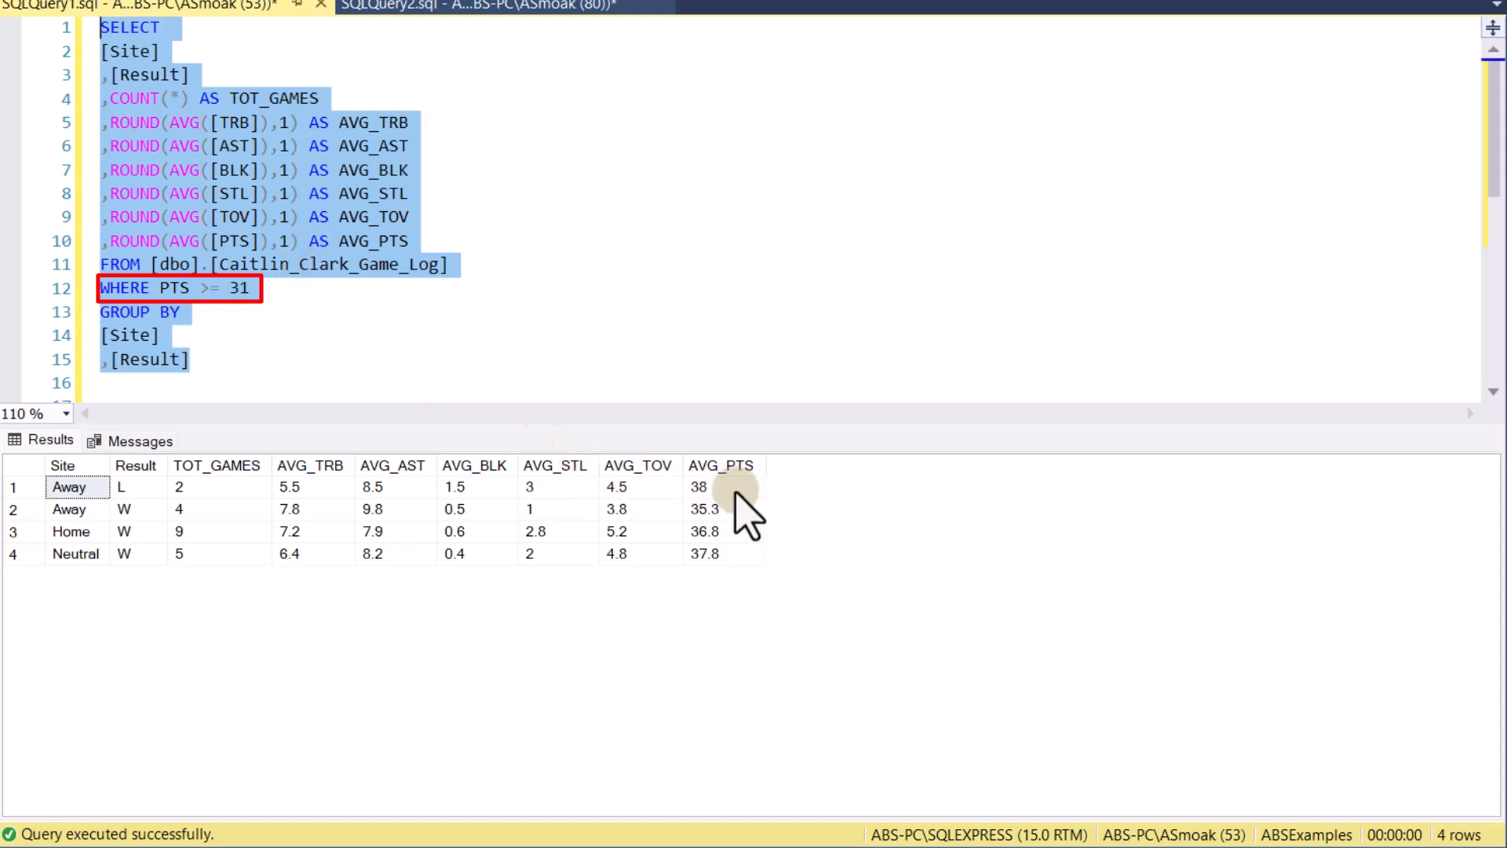
pyautogui.moveTo(726, 572)
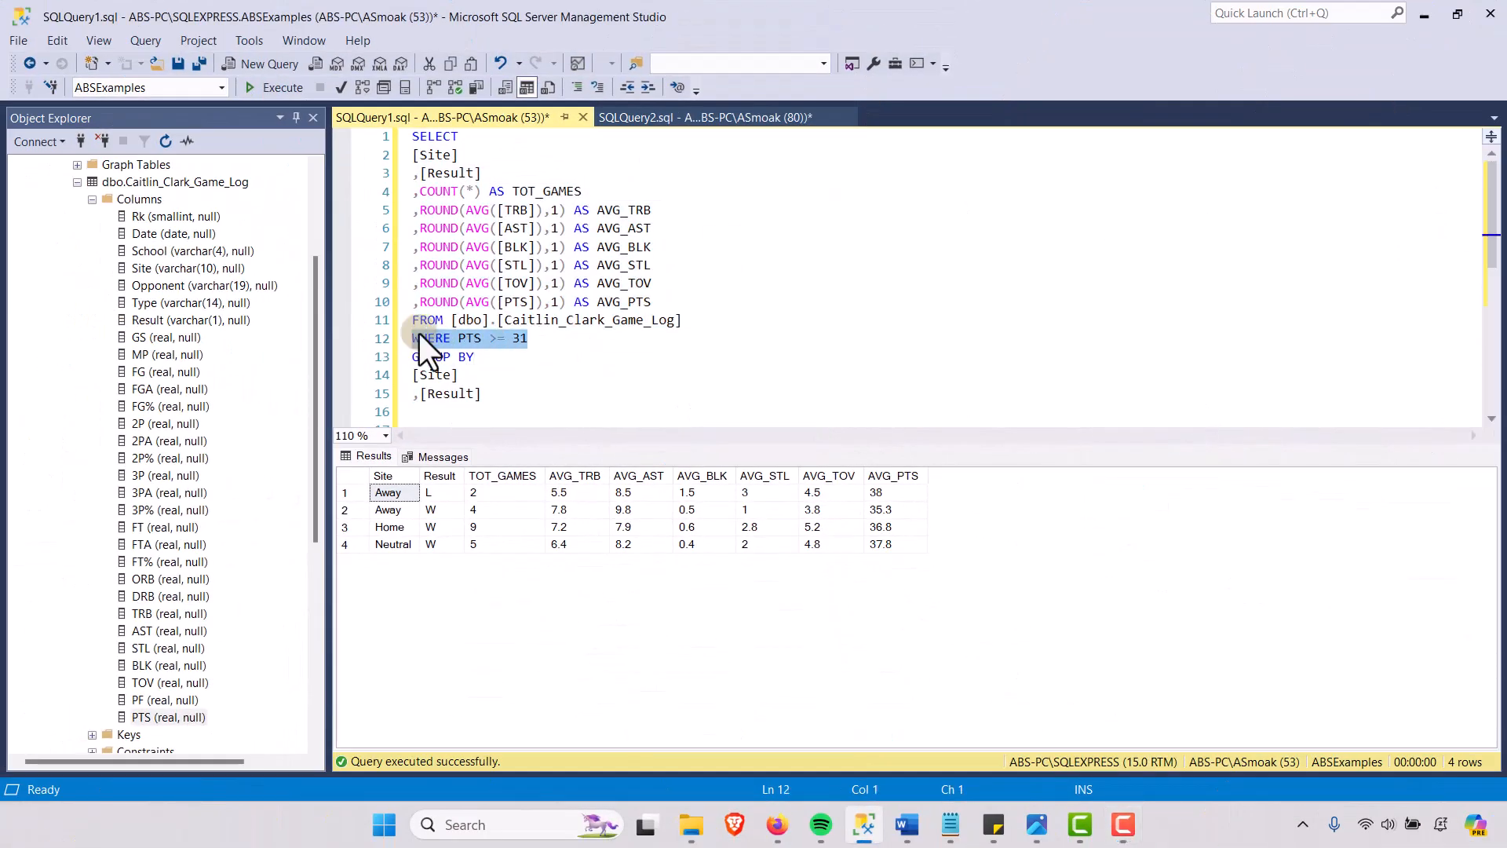
# Delete the WHERE PTS >= 31 line and rerun the whole grouped query
pyautogui.press('Delete')
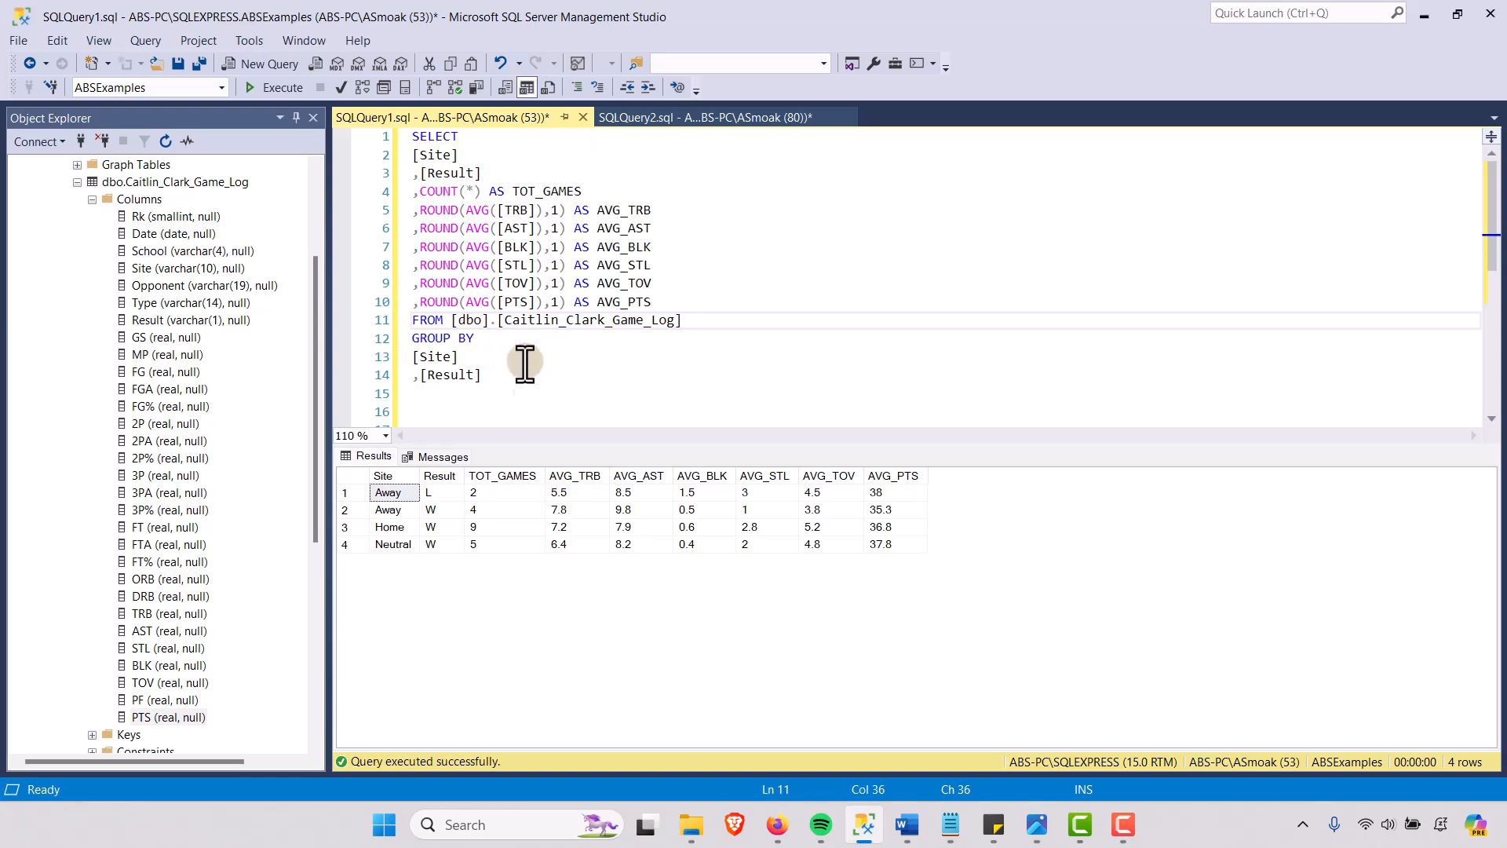
pyautogui.press('ctrl+a')
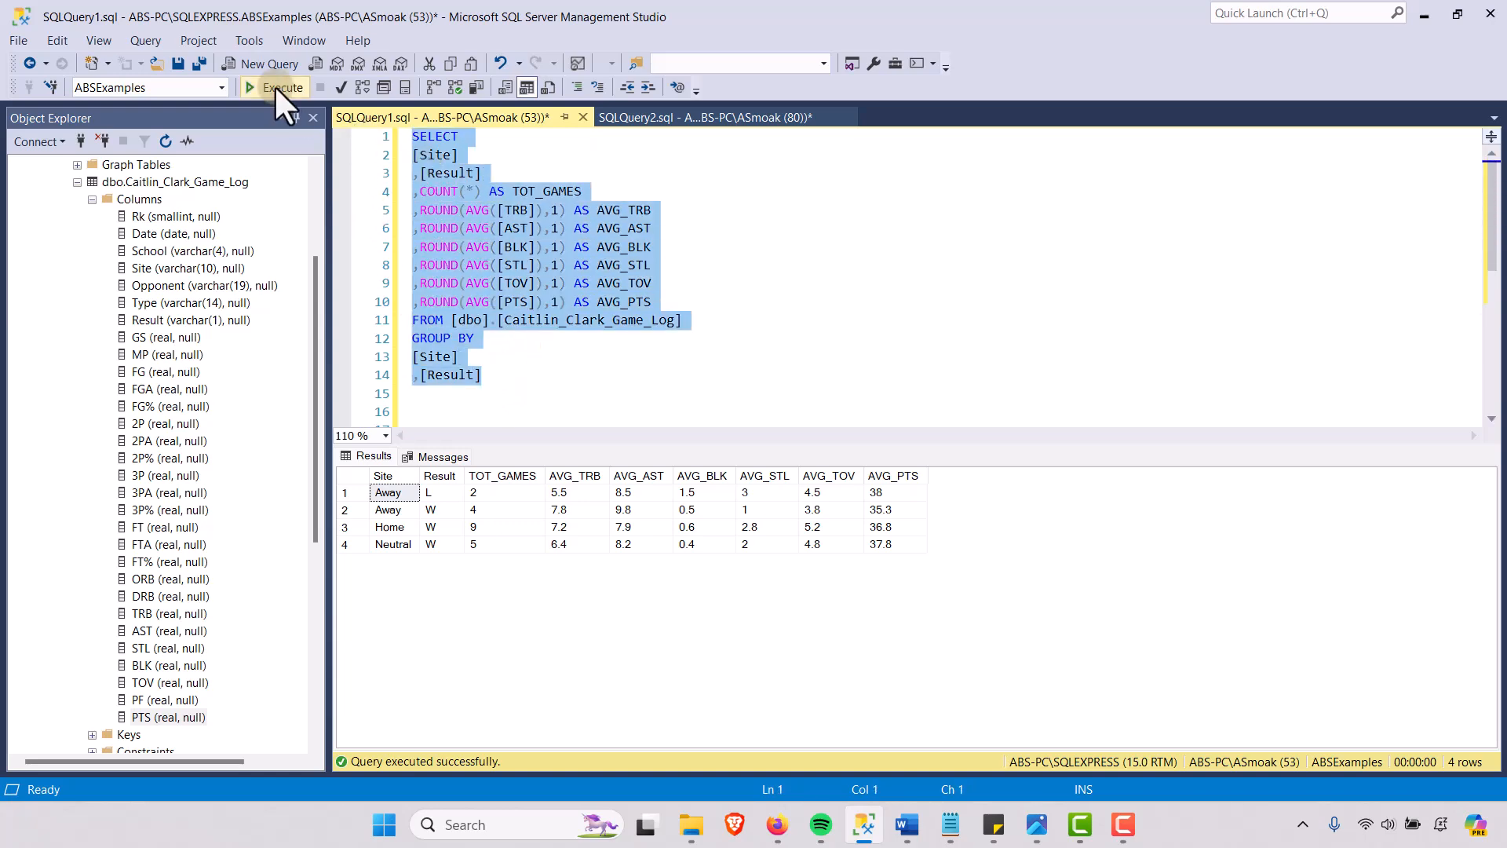
pyautogui.click(282, 86)
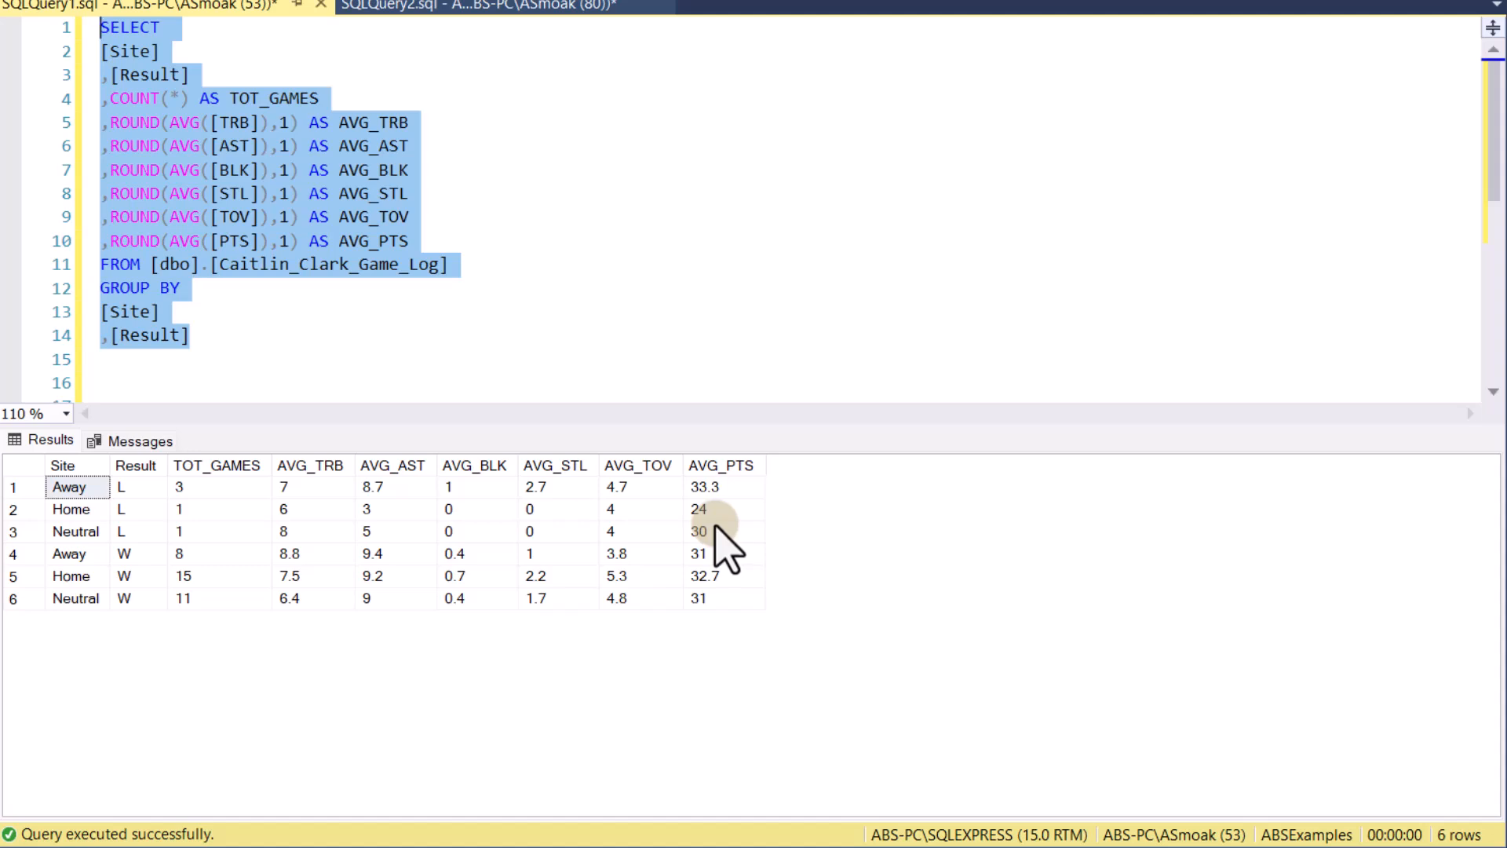
pyautogui.moveTo(735, 562)
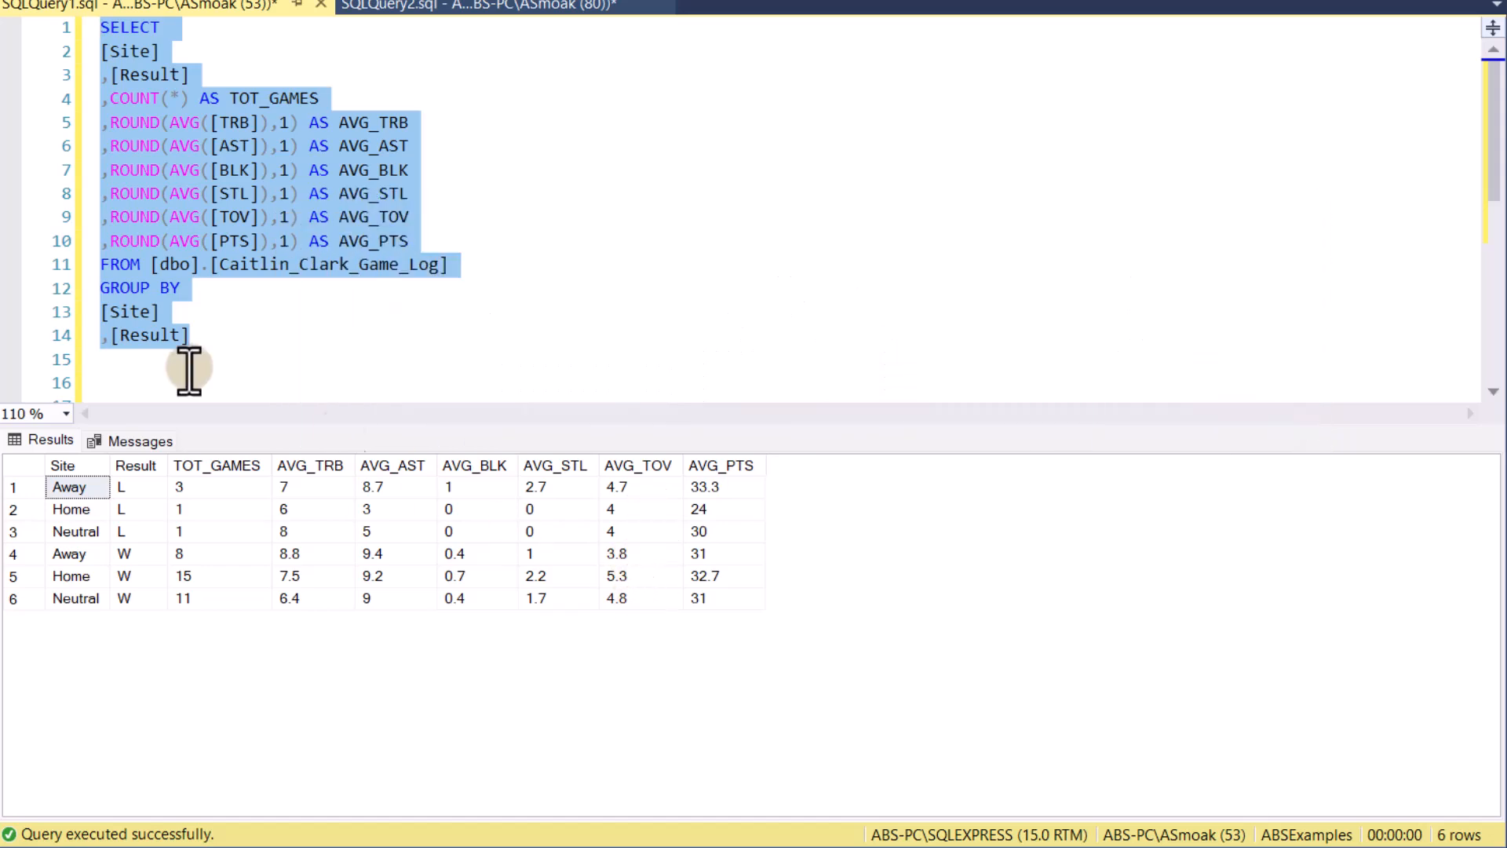
# Add HAVING AVG([PTS]) >= 31 after GROUP BY and execute the query
pyautogui.write('HAVING AVG([PTS]) >= 31')
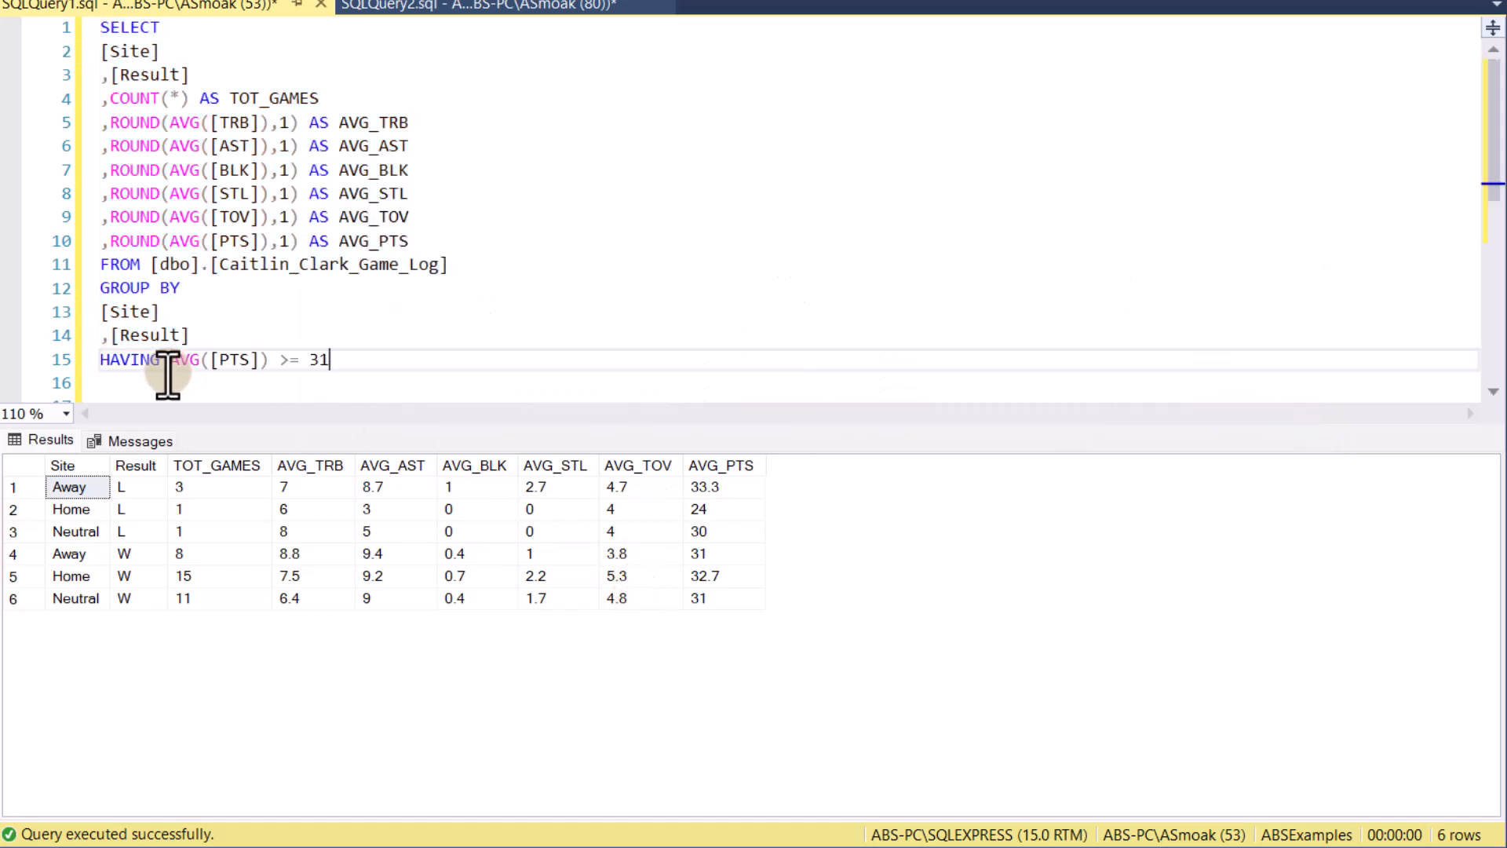
pyautogui.moveTo(692, 510)
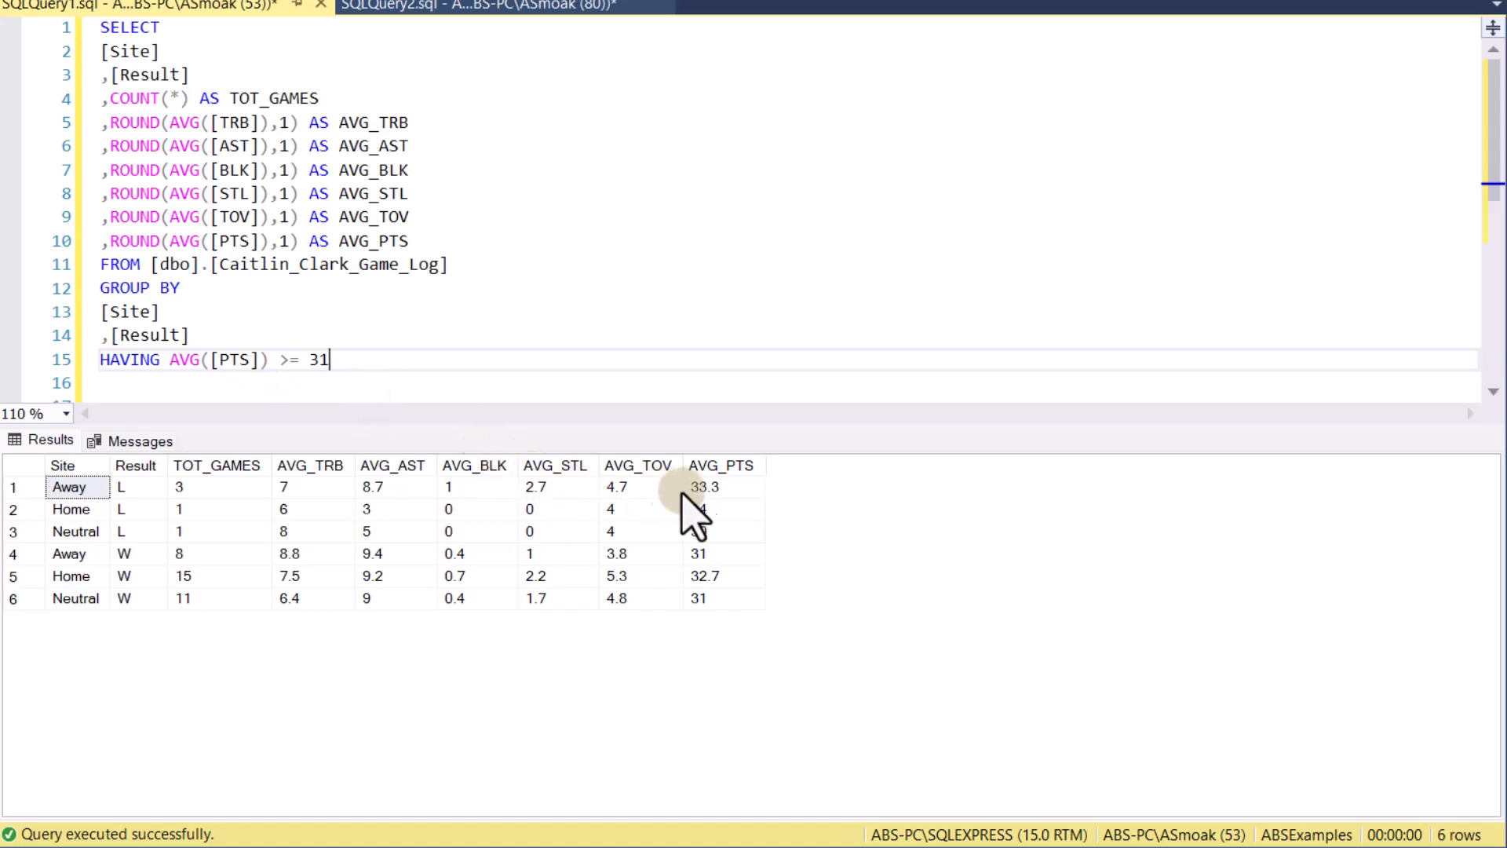
pyautogui.moveTo(745, 528)
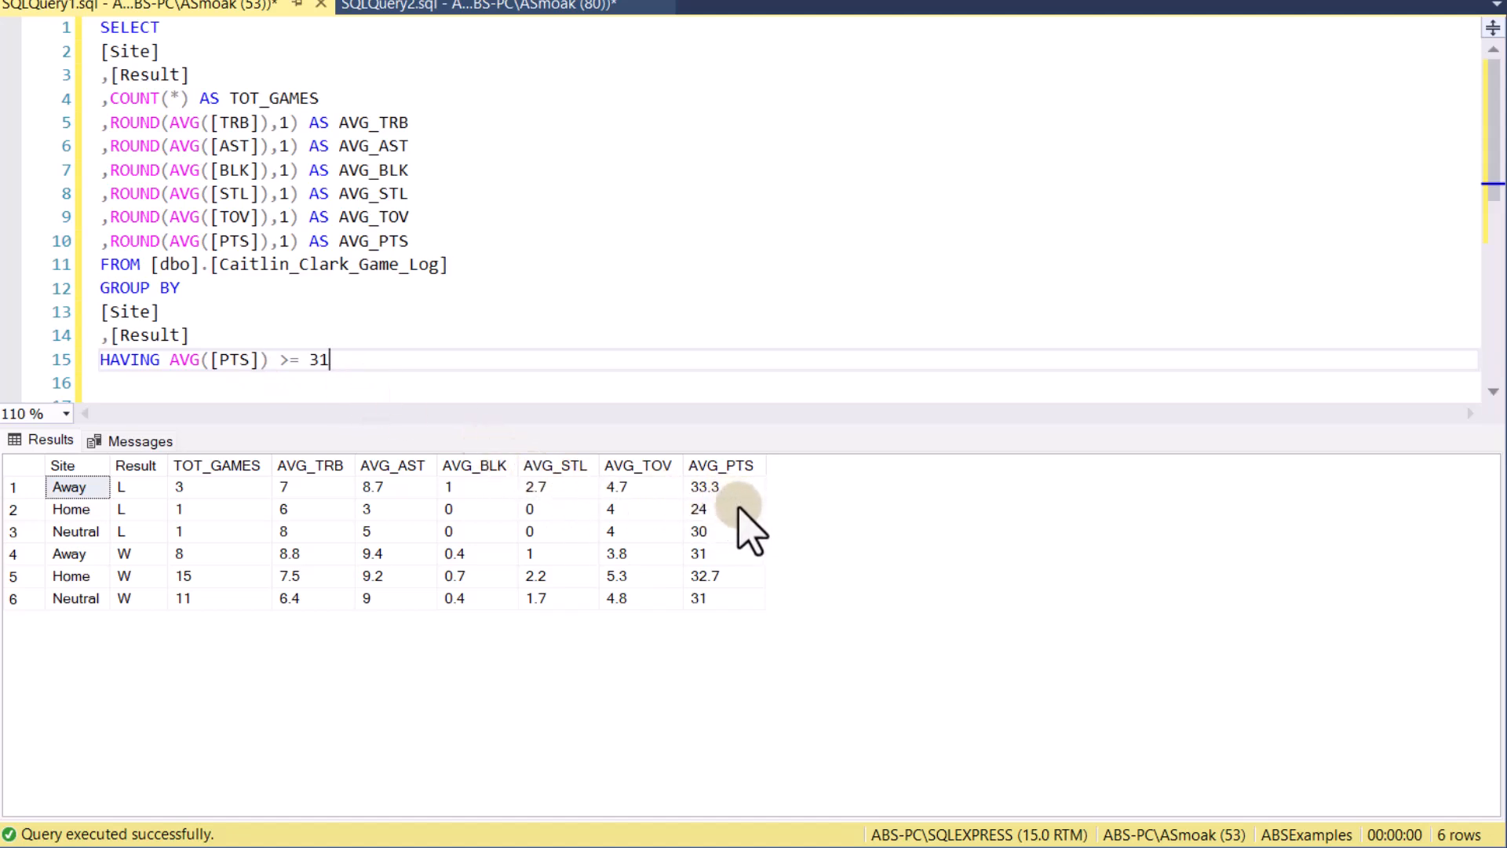
pyautogui.click(72, 508)
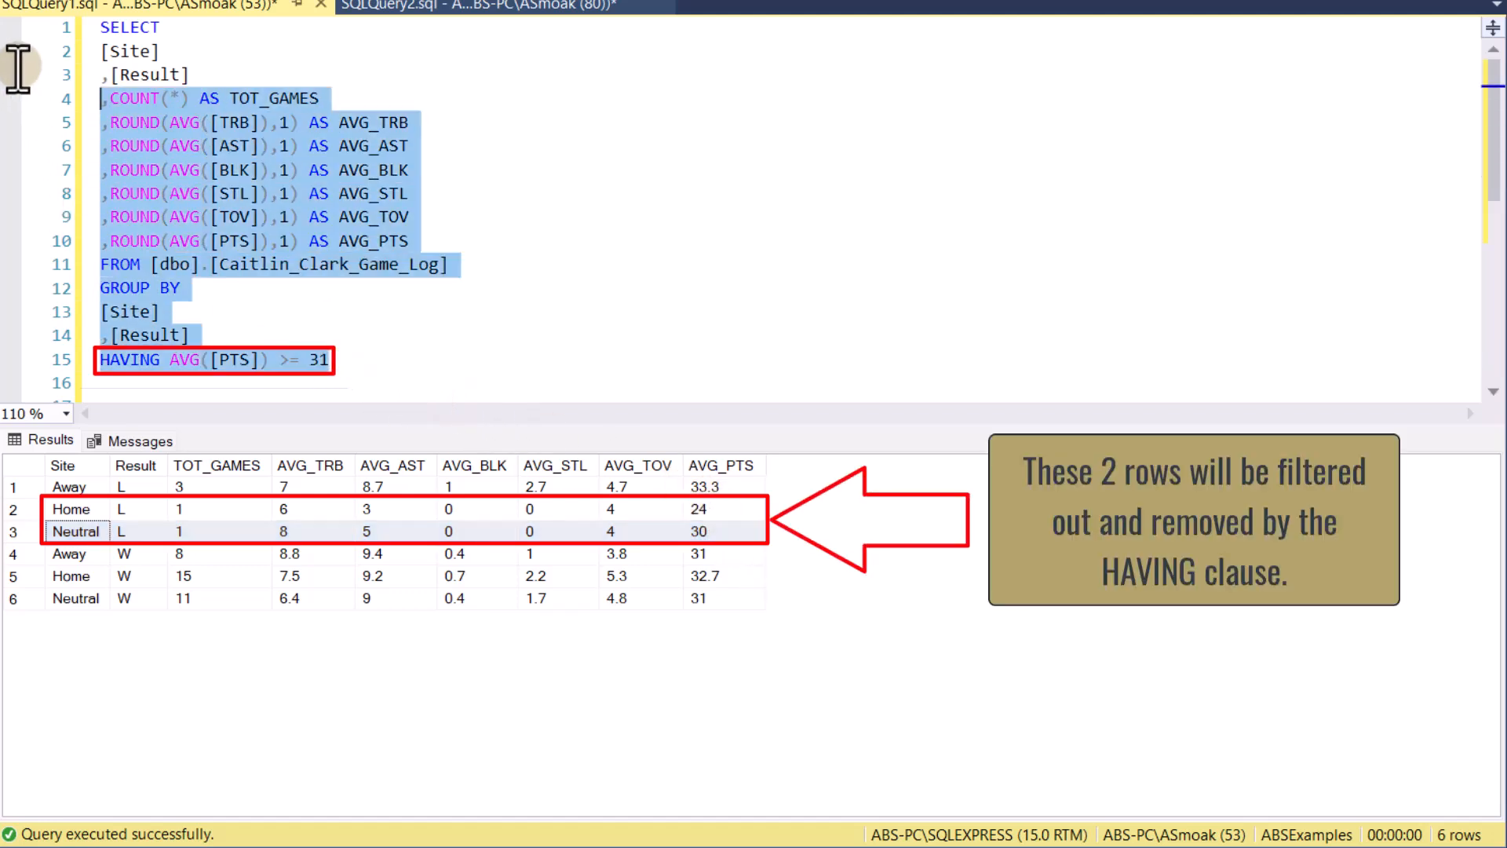
pyautogui.press('F5')
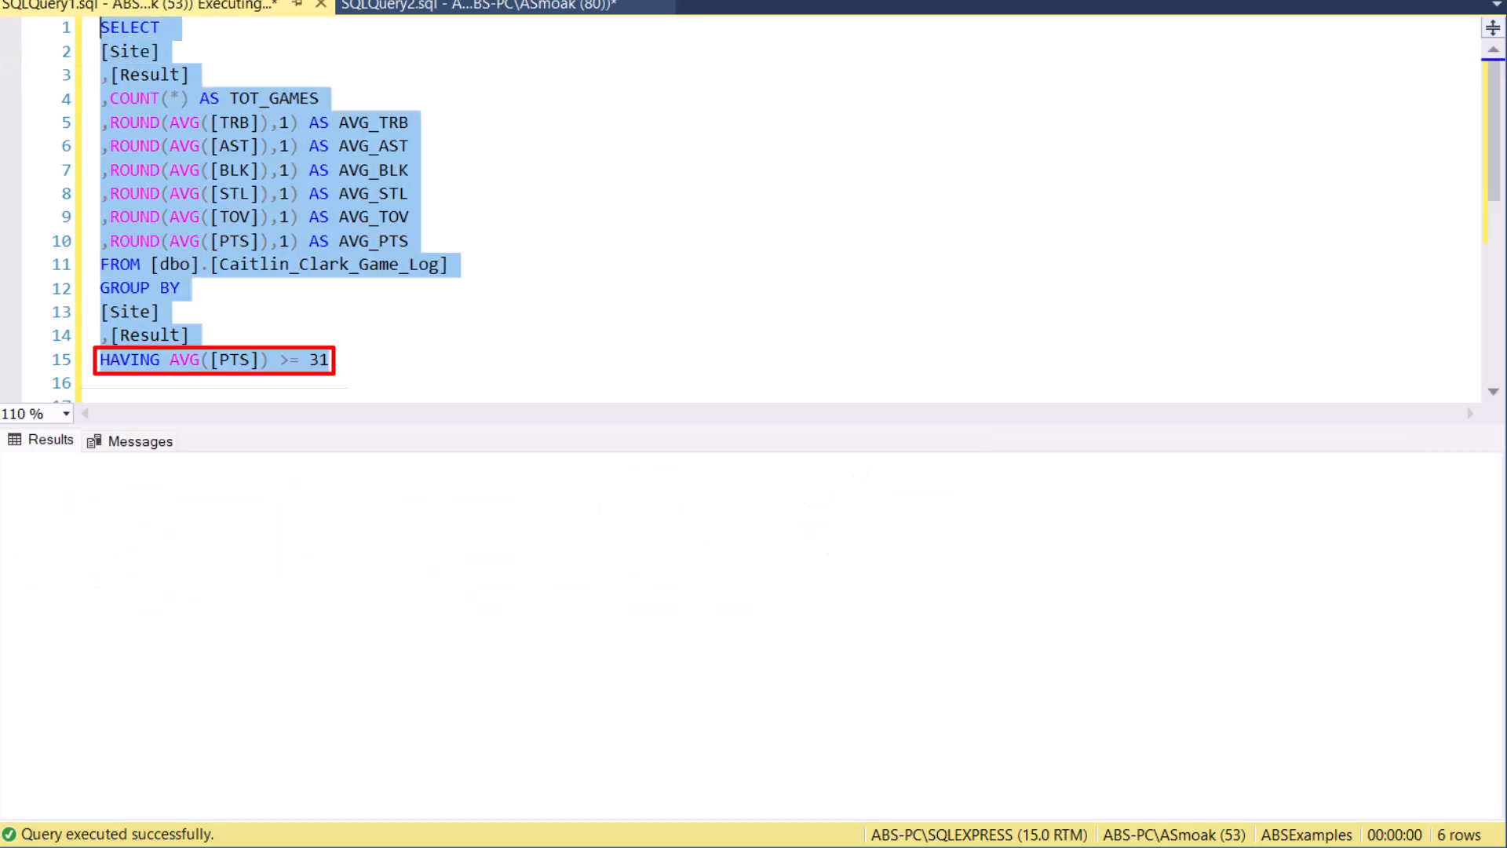
pyautogui.press('F5')
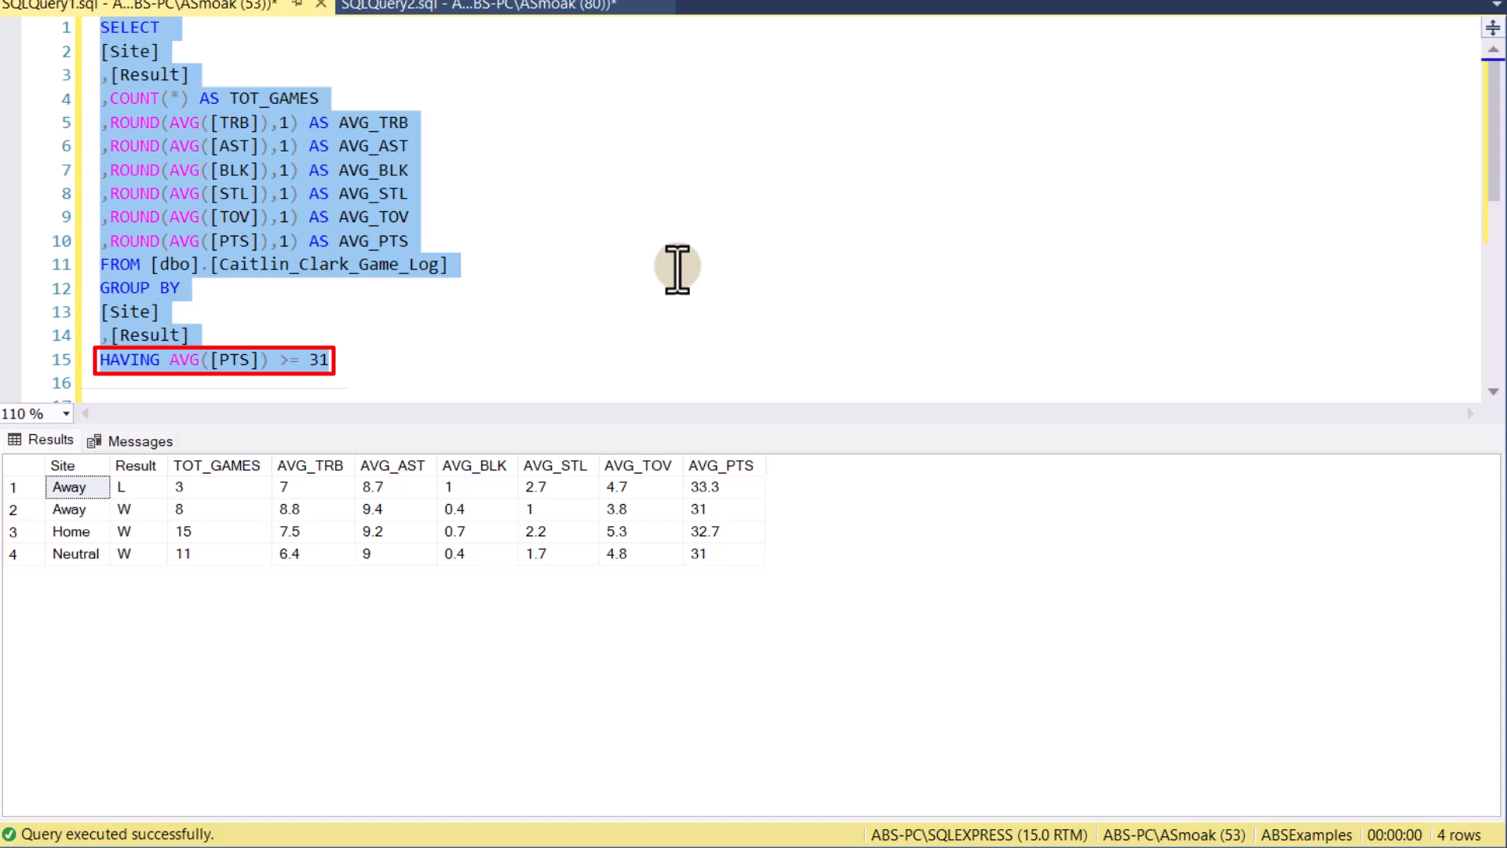
pyautogui.moveTo(677, 266)
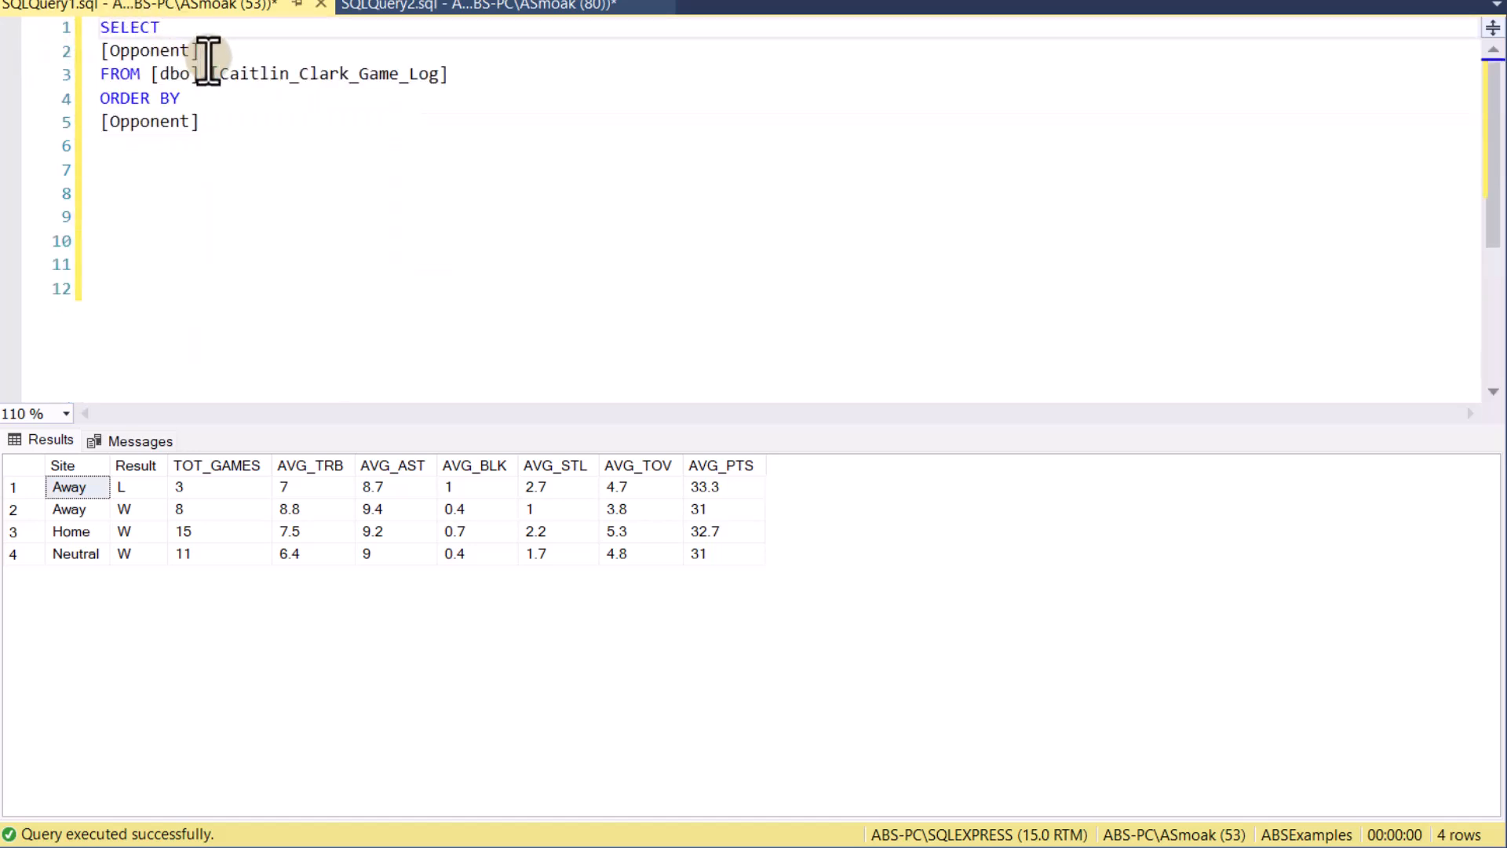
pyautogui.moveTo(375, 86)
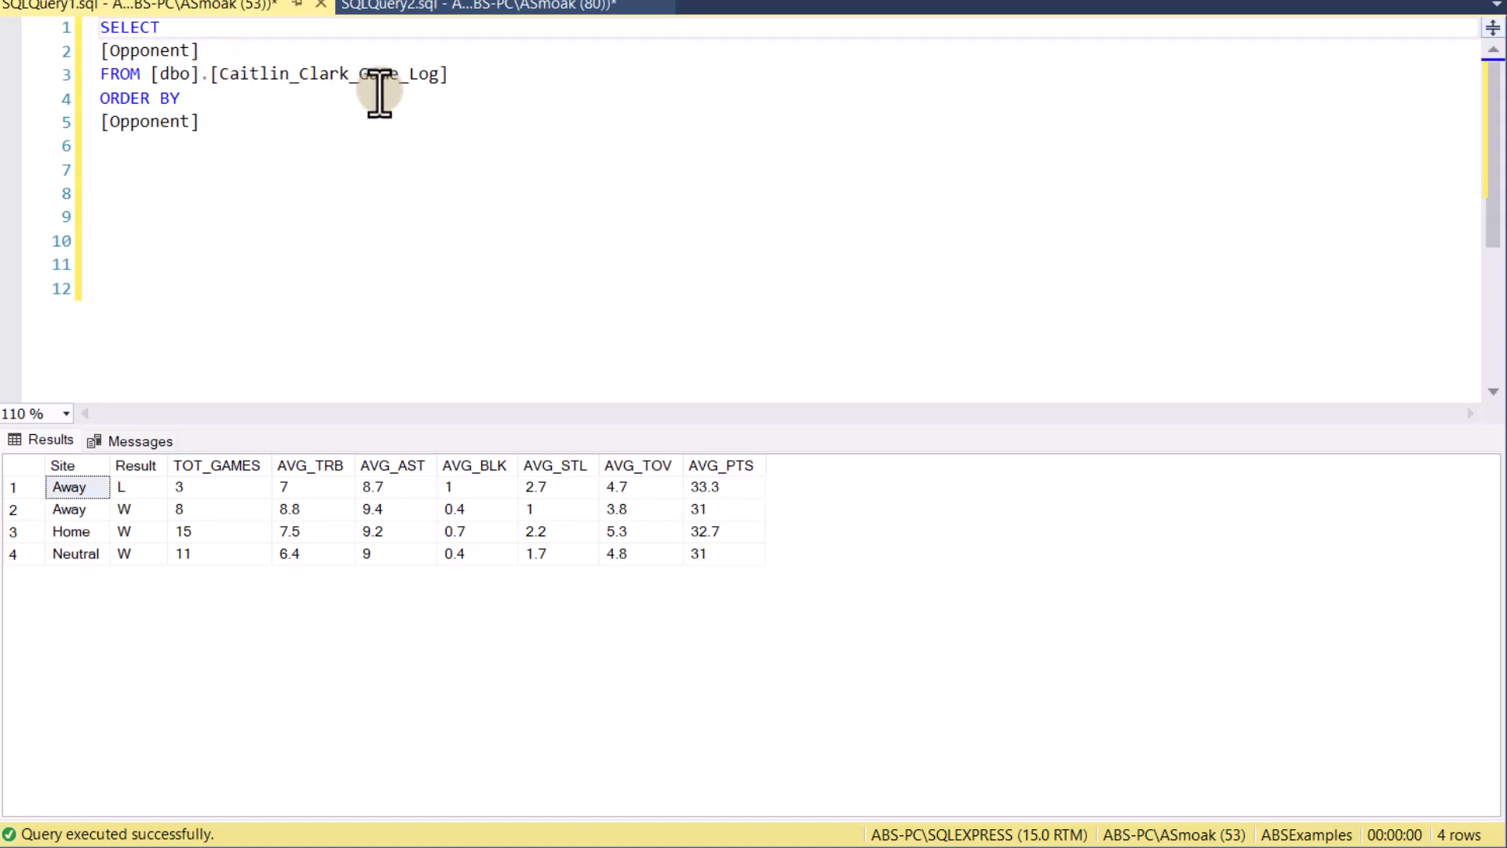
# Run SELECT [Opponent] ORDER BY [Opponent] and scroll through the 39 opponent names
pyautogui.press('F5')
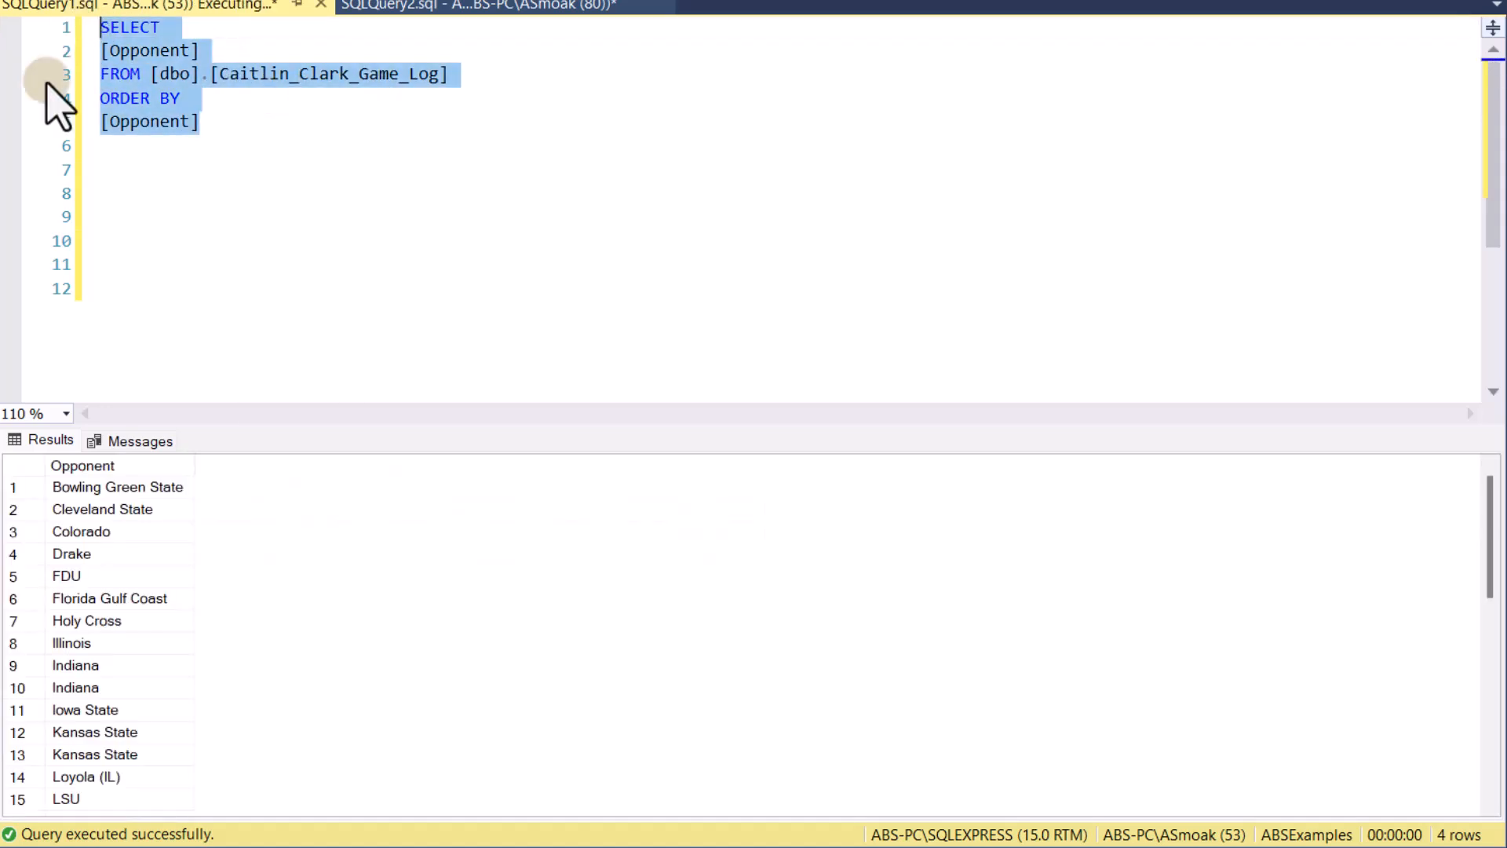
pyautogui.click(117, 487)
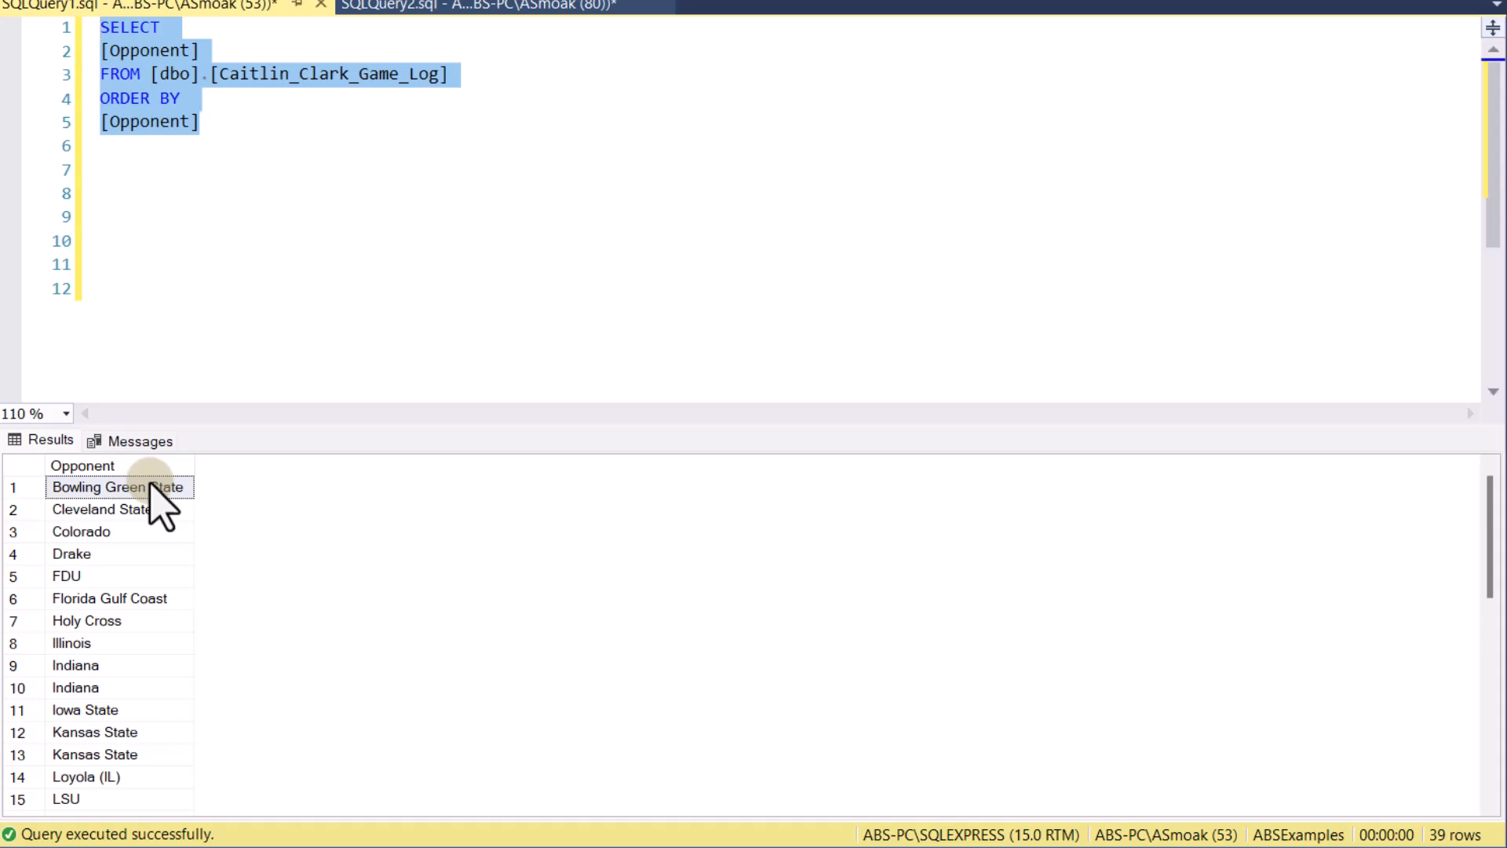
pyautogui.moveTo(149, 688)
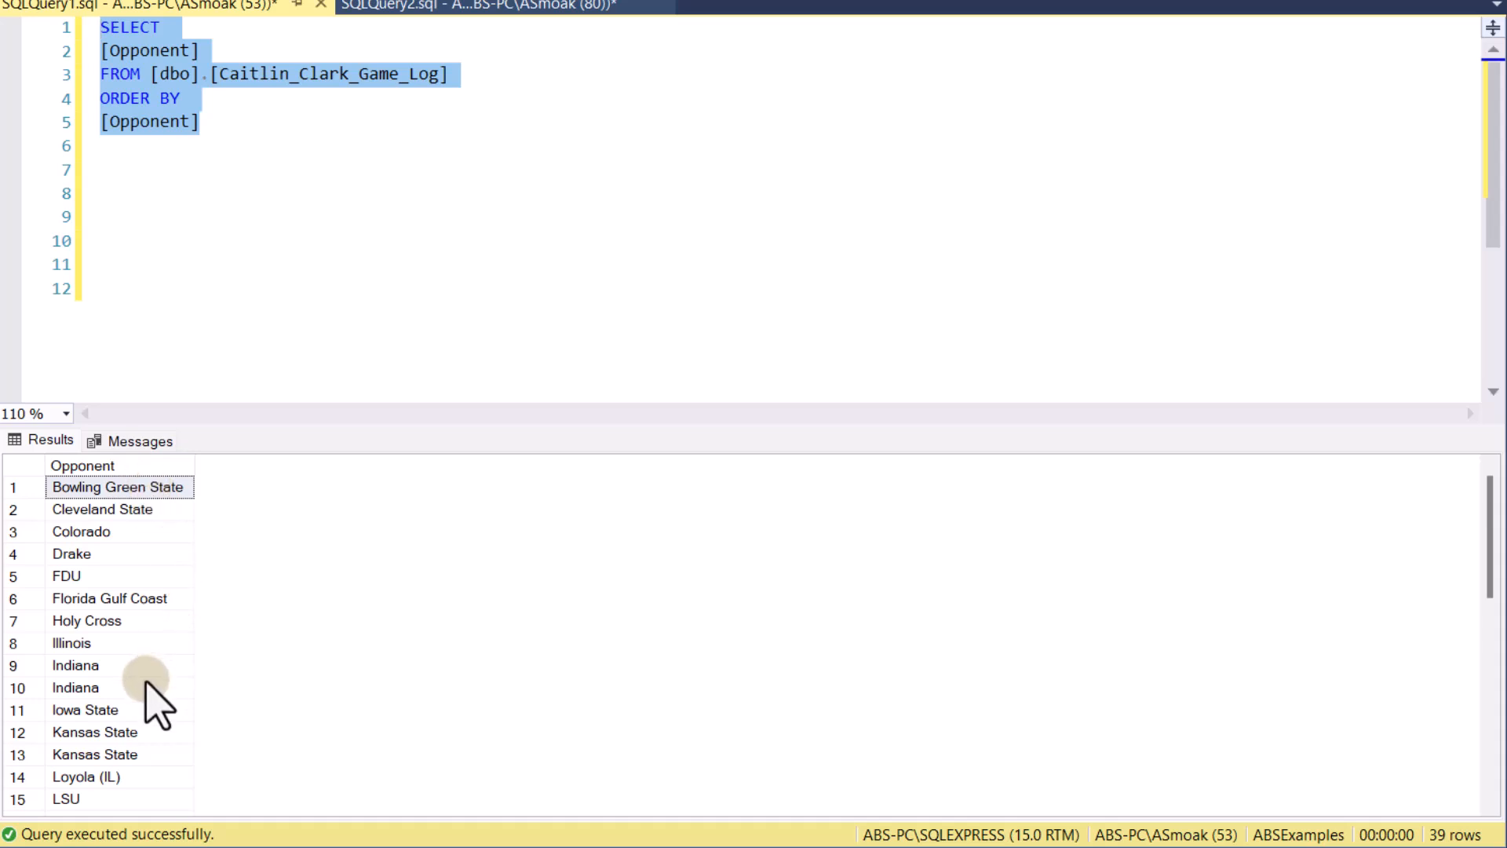
pyautogui.scroll(-3)
pyautogui.write(',COUNT')
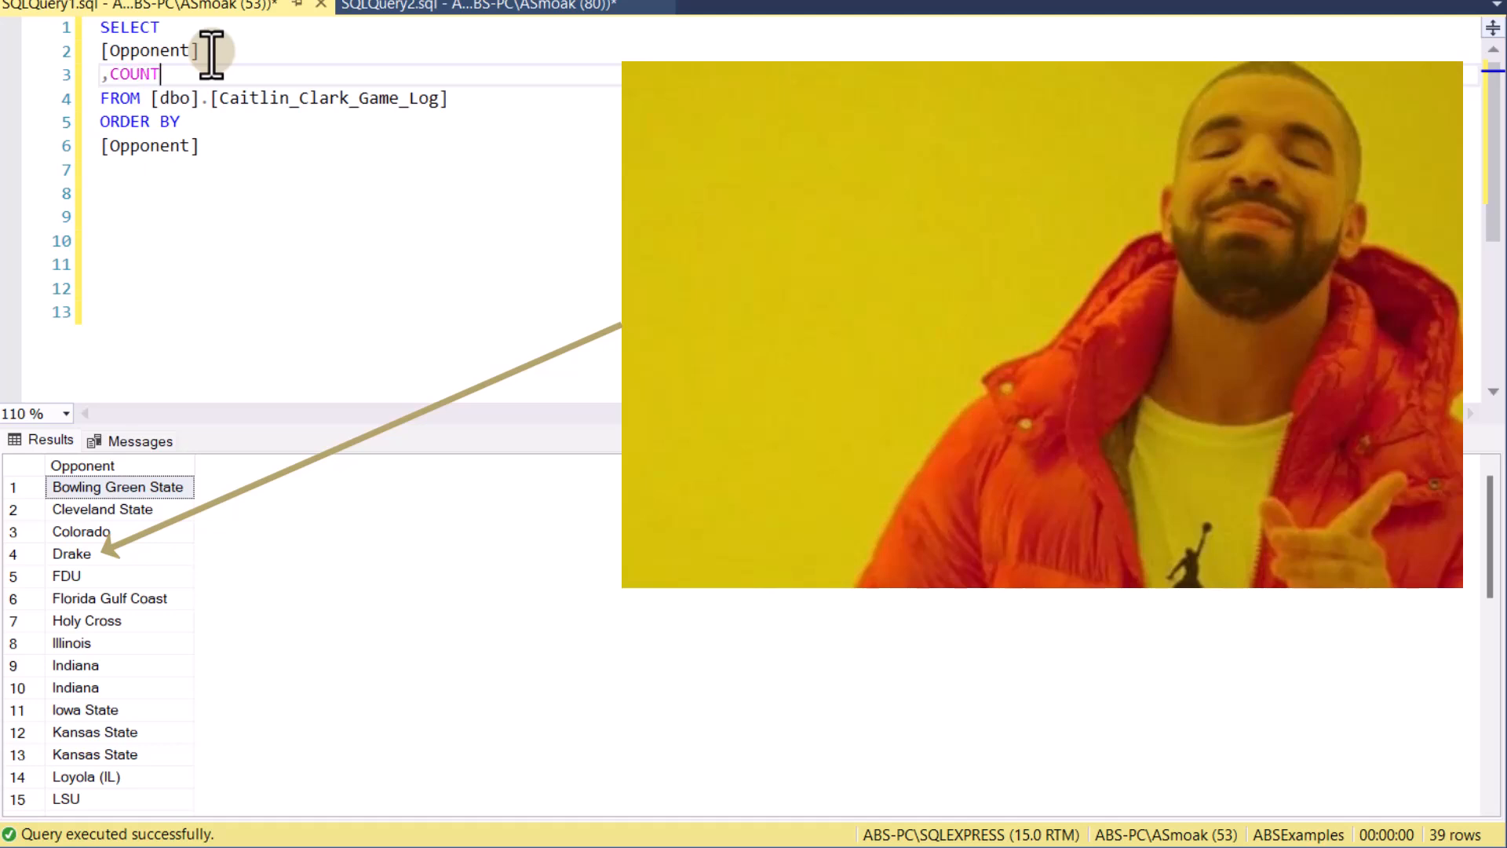
# Add COUNT(*) AS TOT_GAMES to the SELECT list
pyautogui.write('(*) AS')
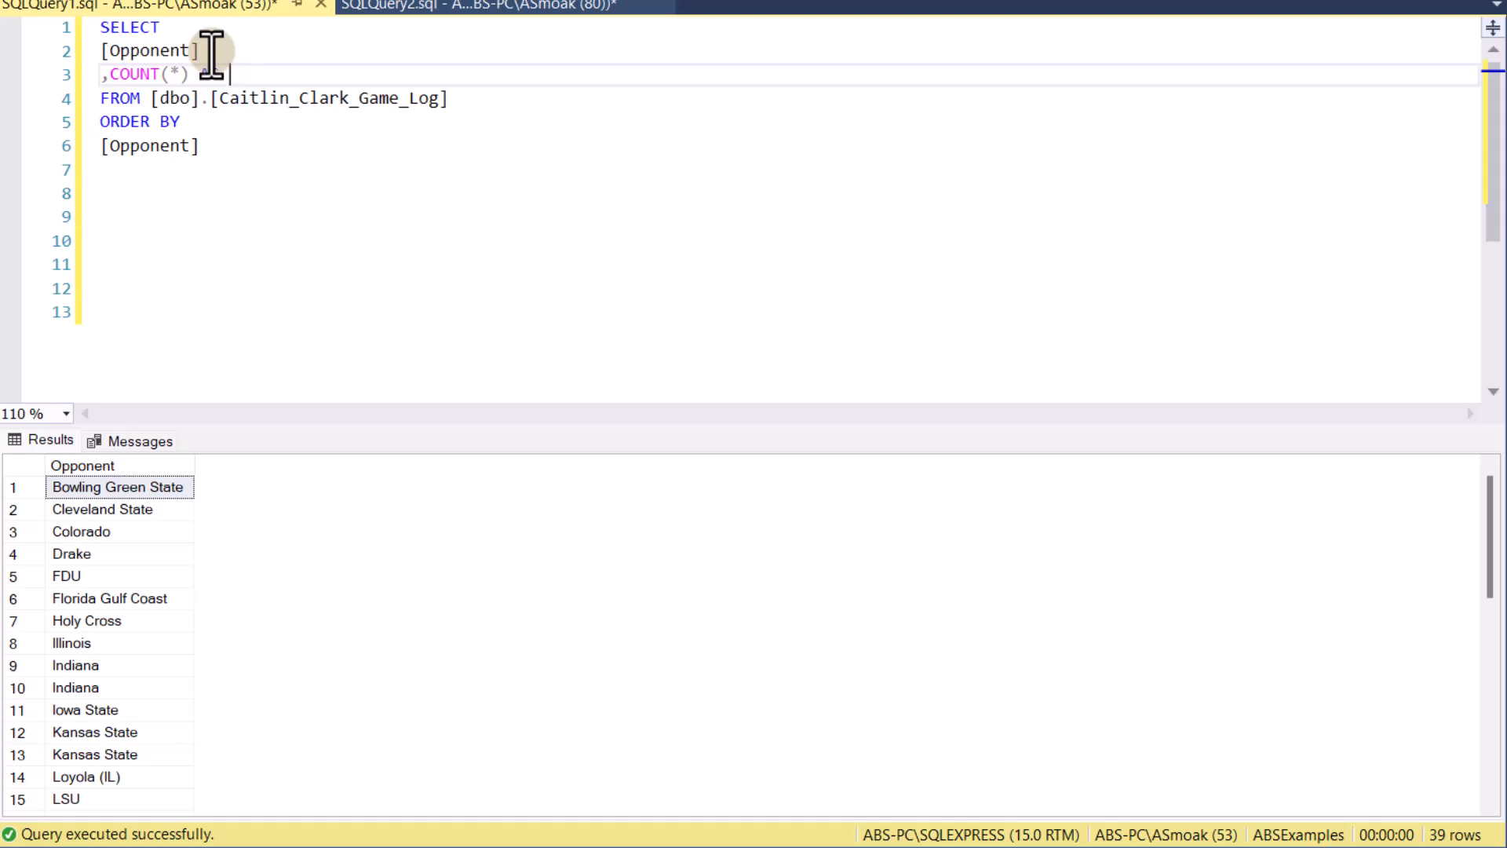
pyautogui.write('TOT_GAME')
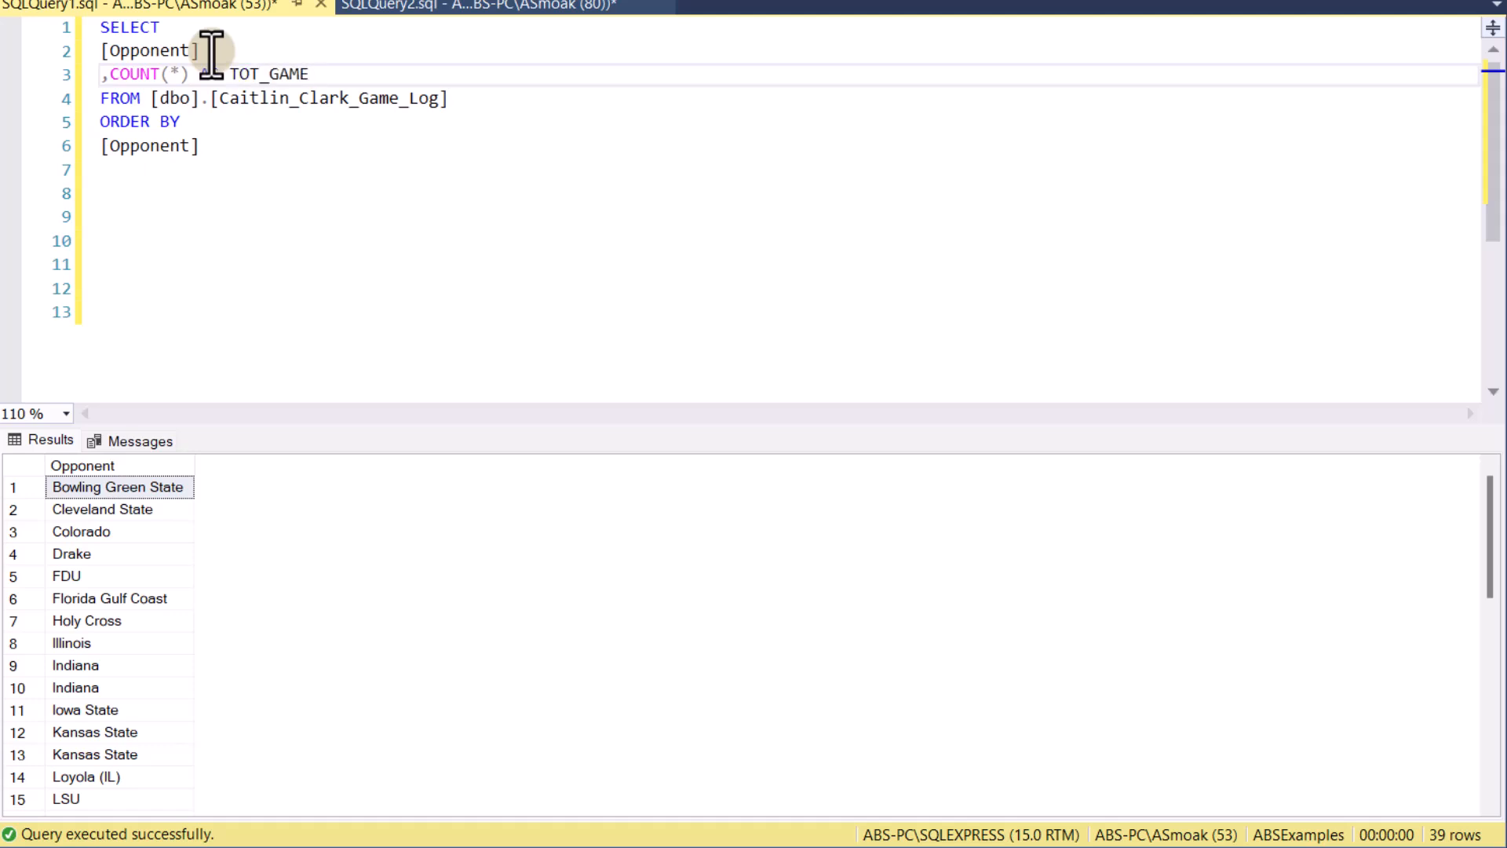
pyautogui.write('AS TOT_GAMES')
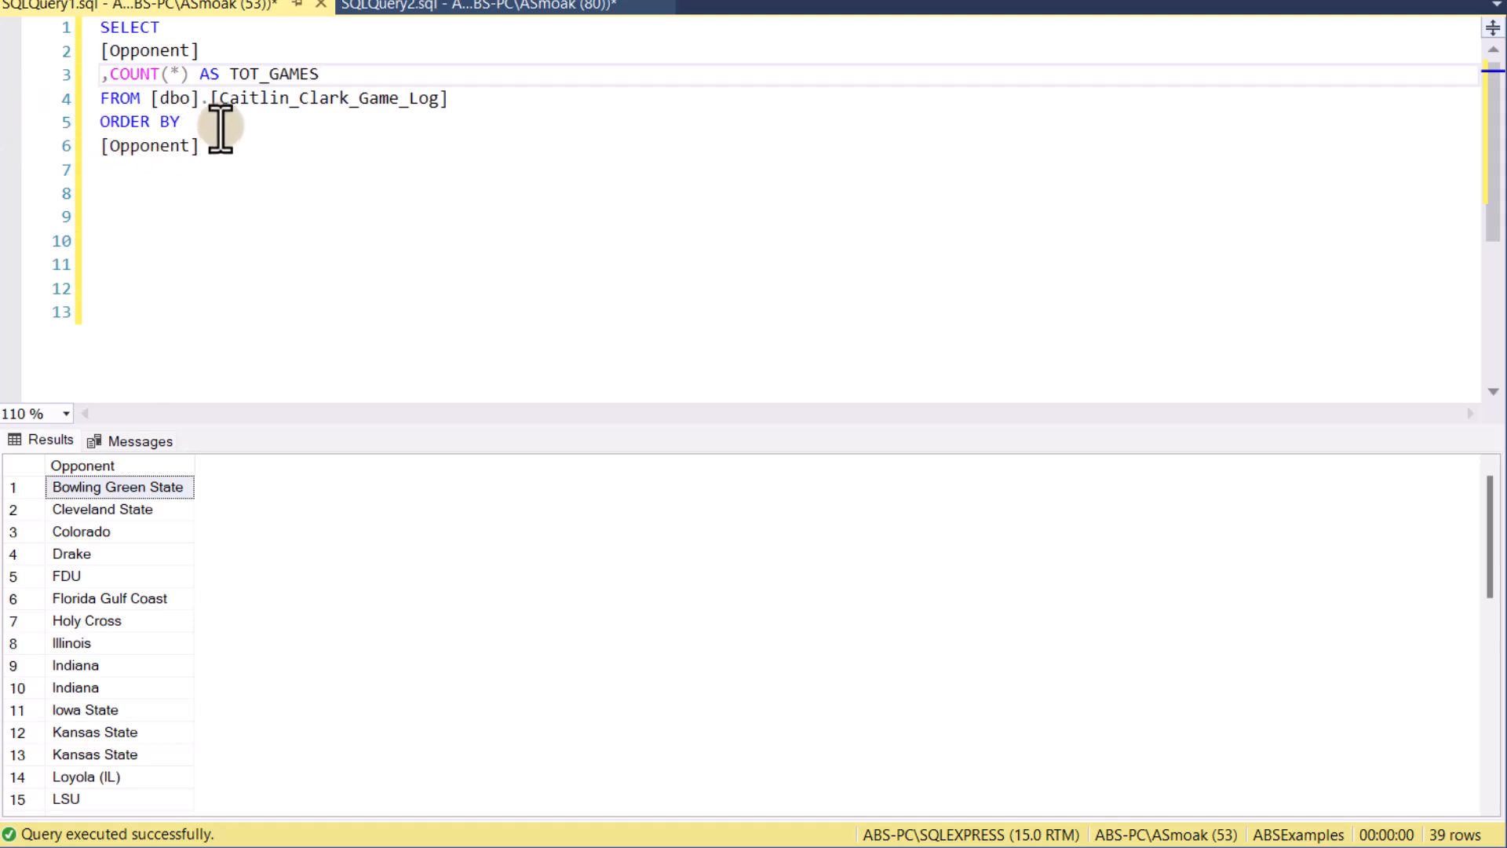
# Insert GROUP BY [Opponent] on a new line after the FROM clause
pyautogui.press('Enter')
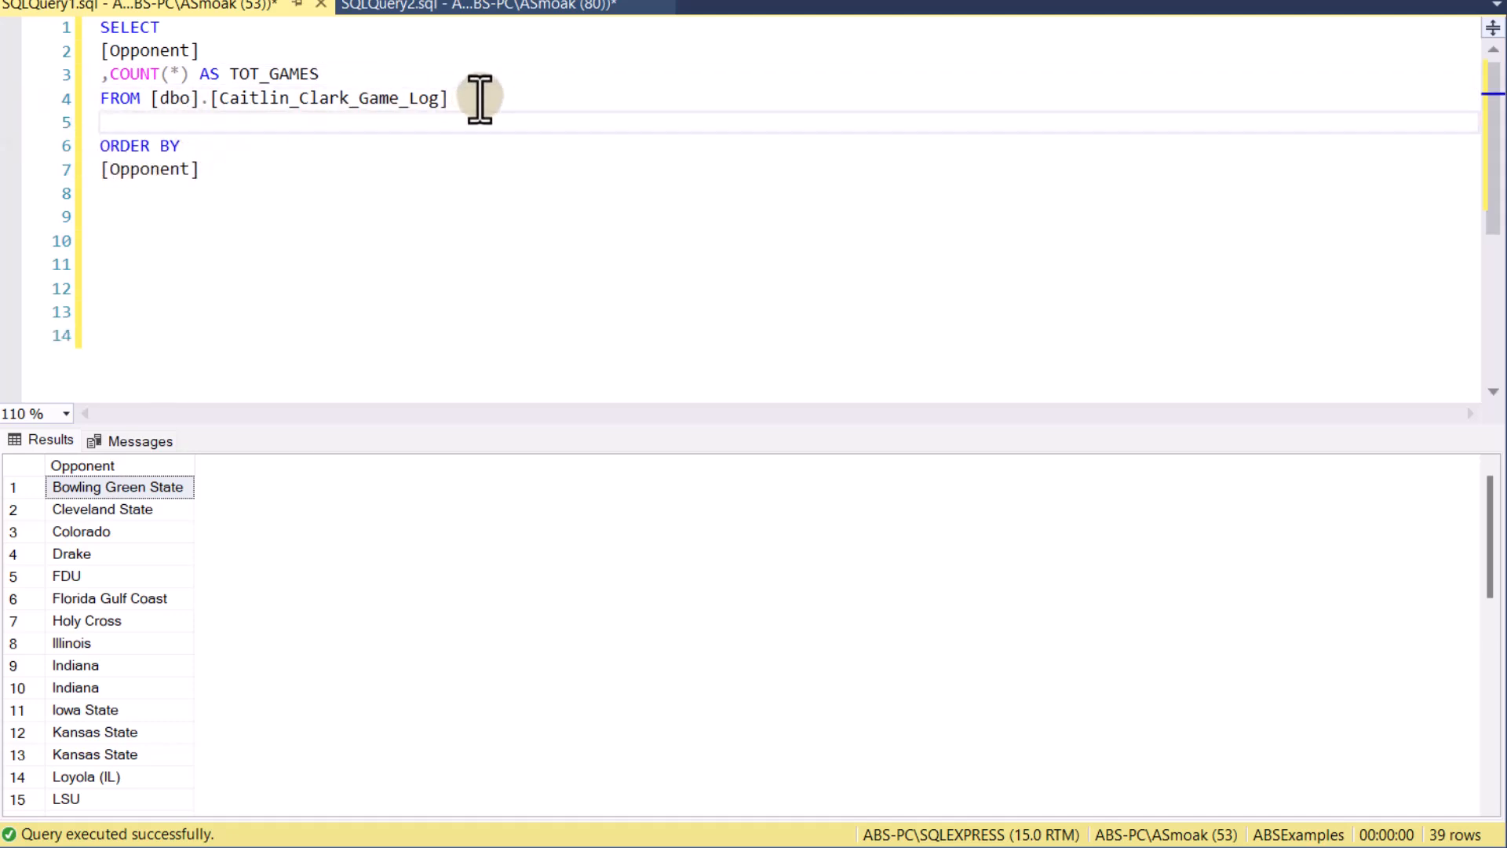
pyautogui.write('GROUP BY')
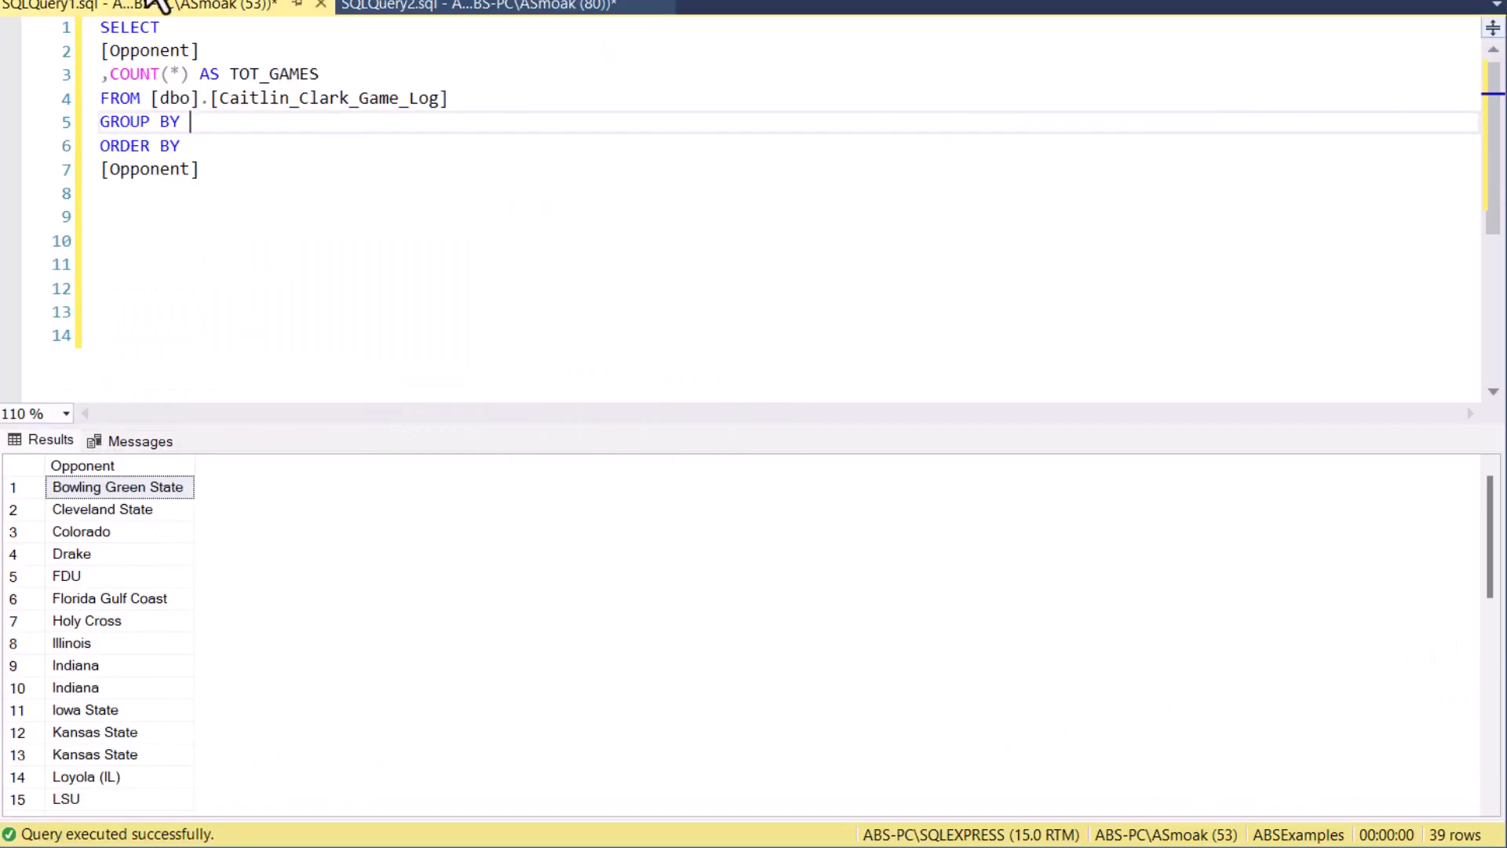
pyautogui.doubleClick(149, 50)
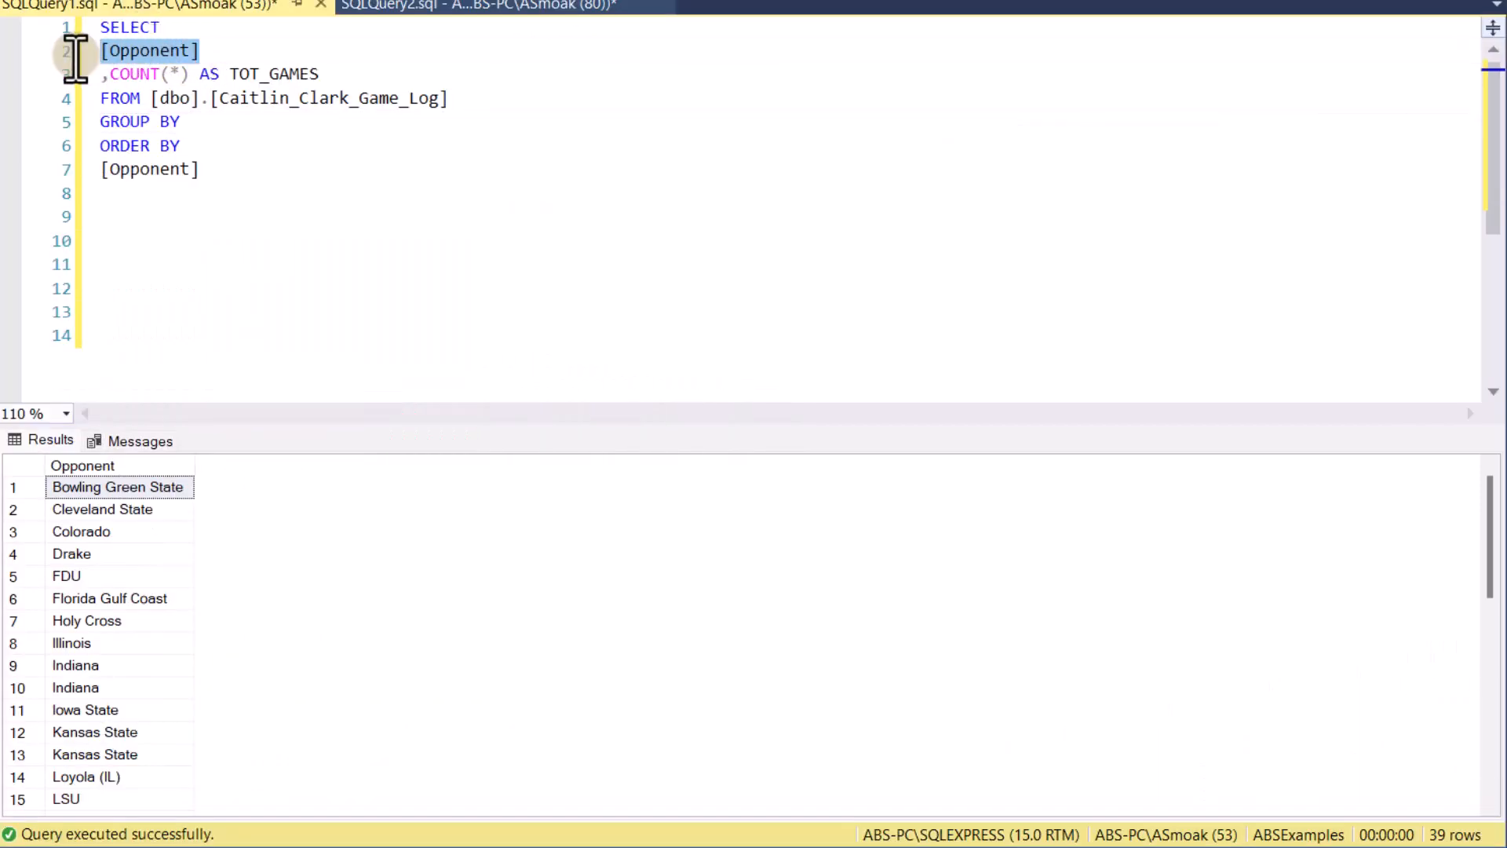
pyautogui.write('[Opponent]')
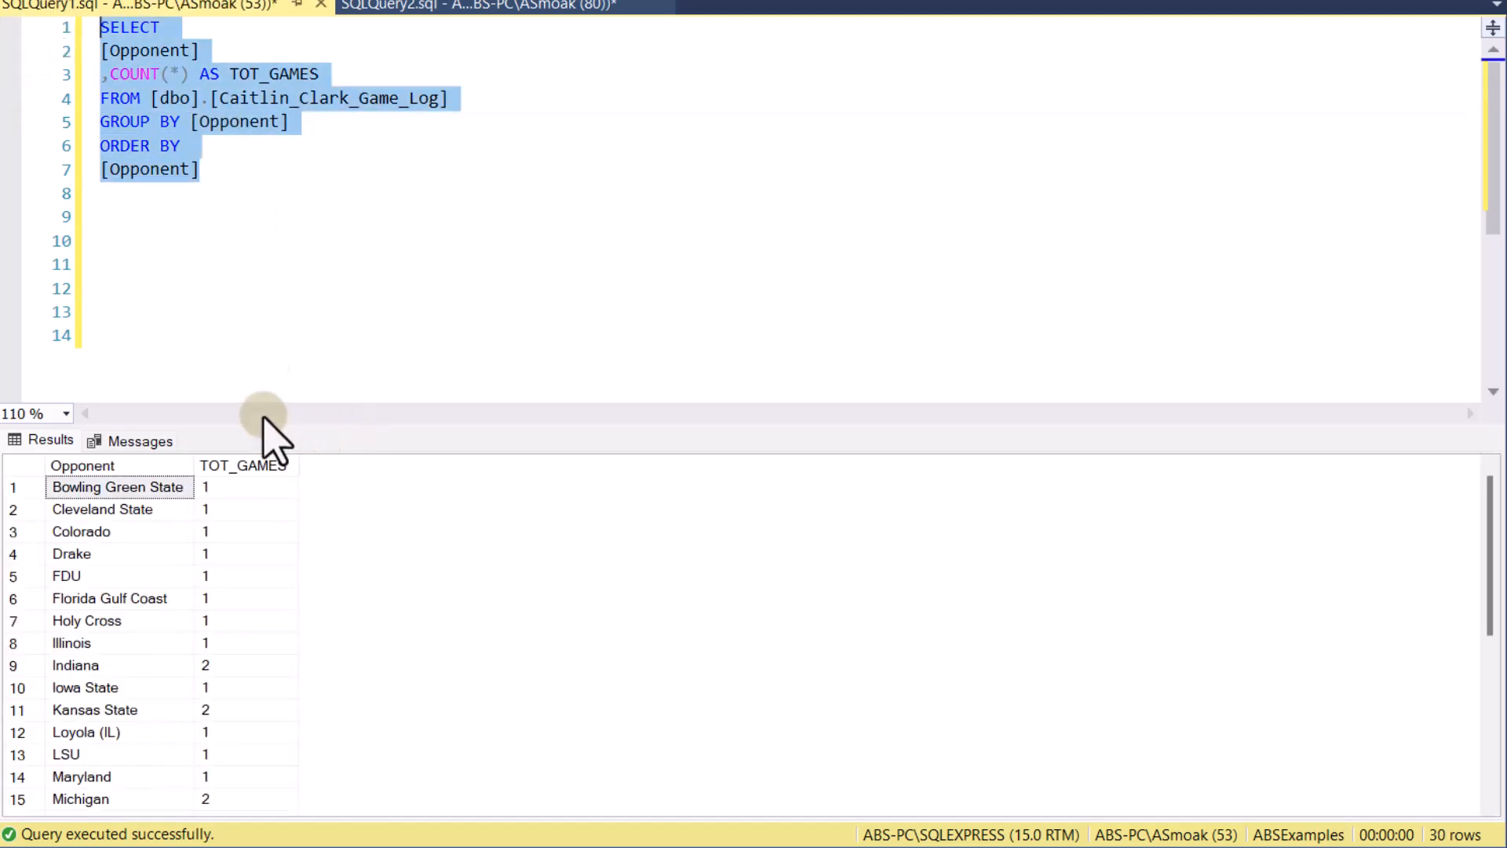
pyautogui.click(202, 169)
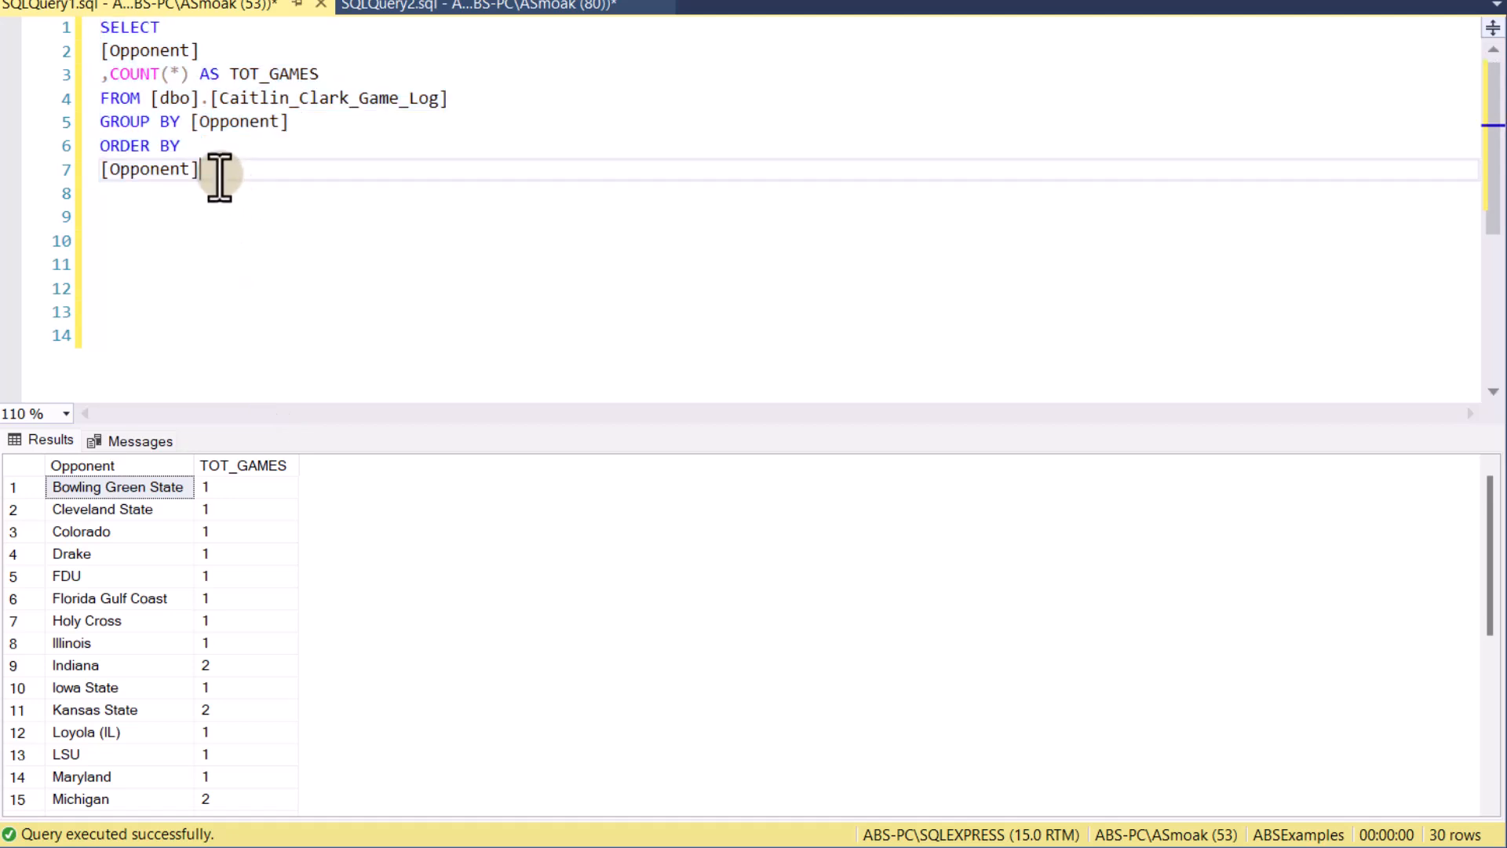
# Change ORDER BY Opponent to COUNT(*) DESC and check the totals, with Nebraska first at 3 games
pyautogui.doubleClick(146, 170)
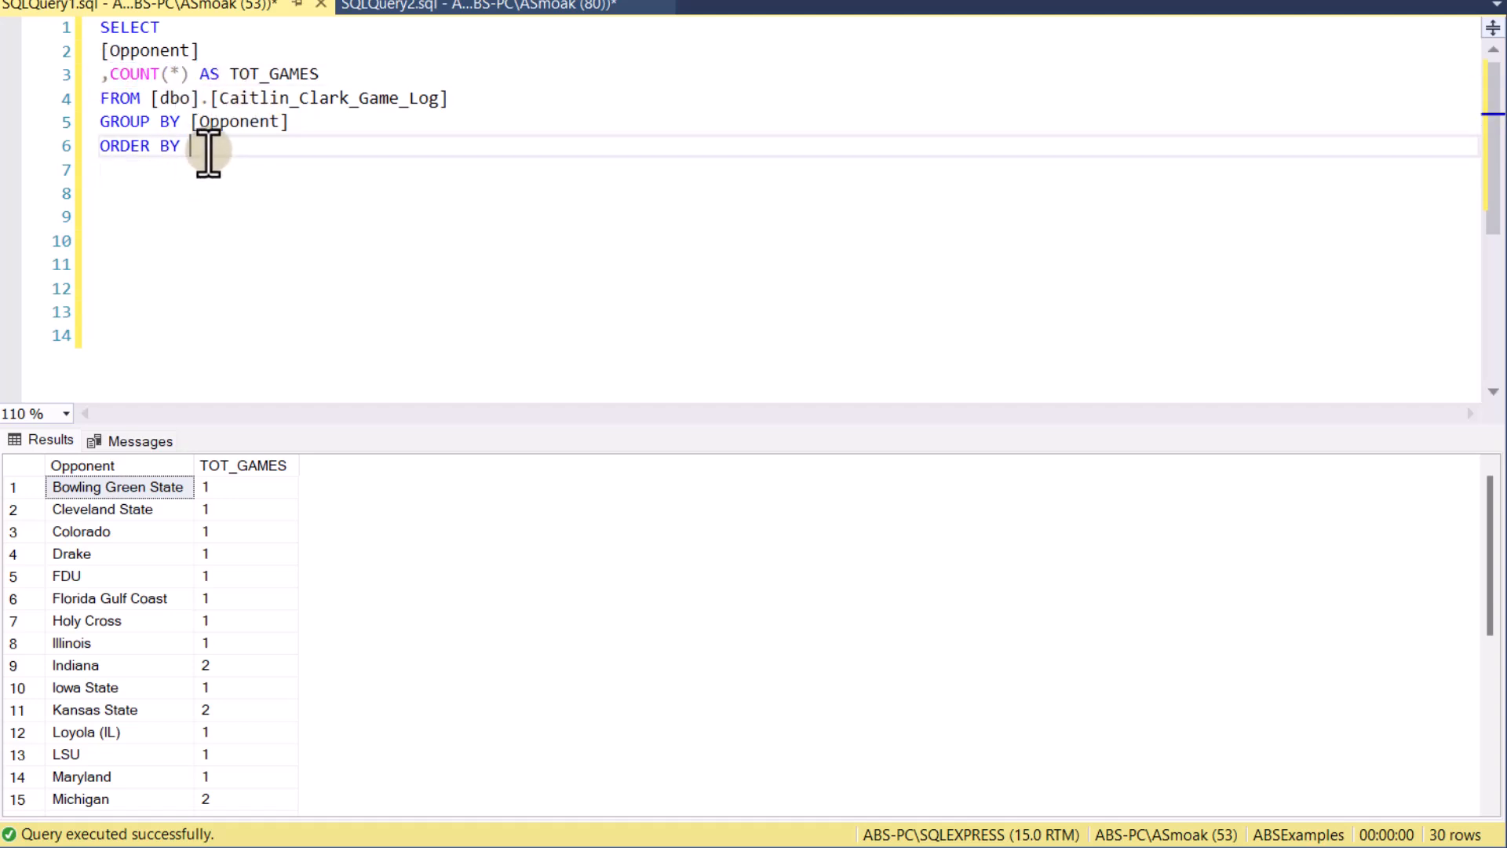
pyautogui.write('COUNT(*) DESC')
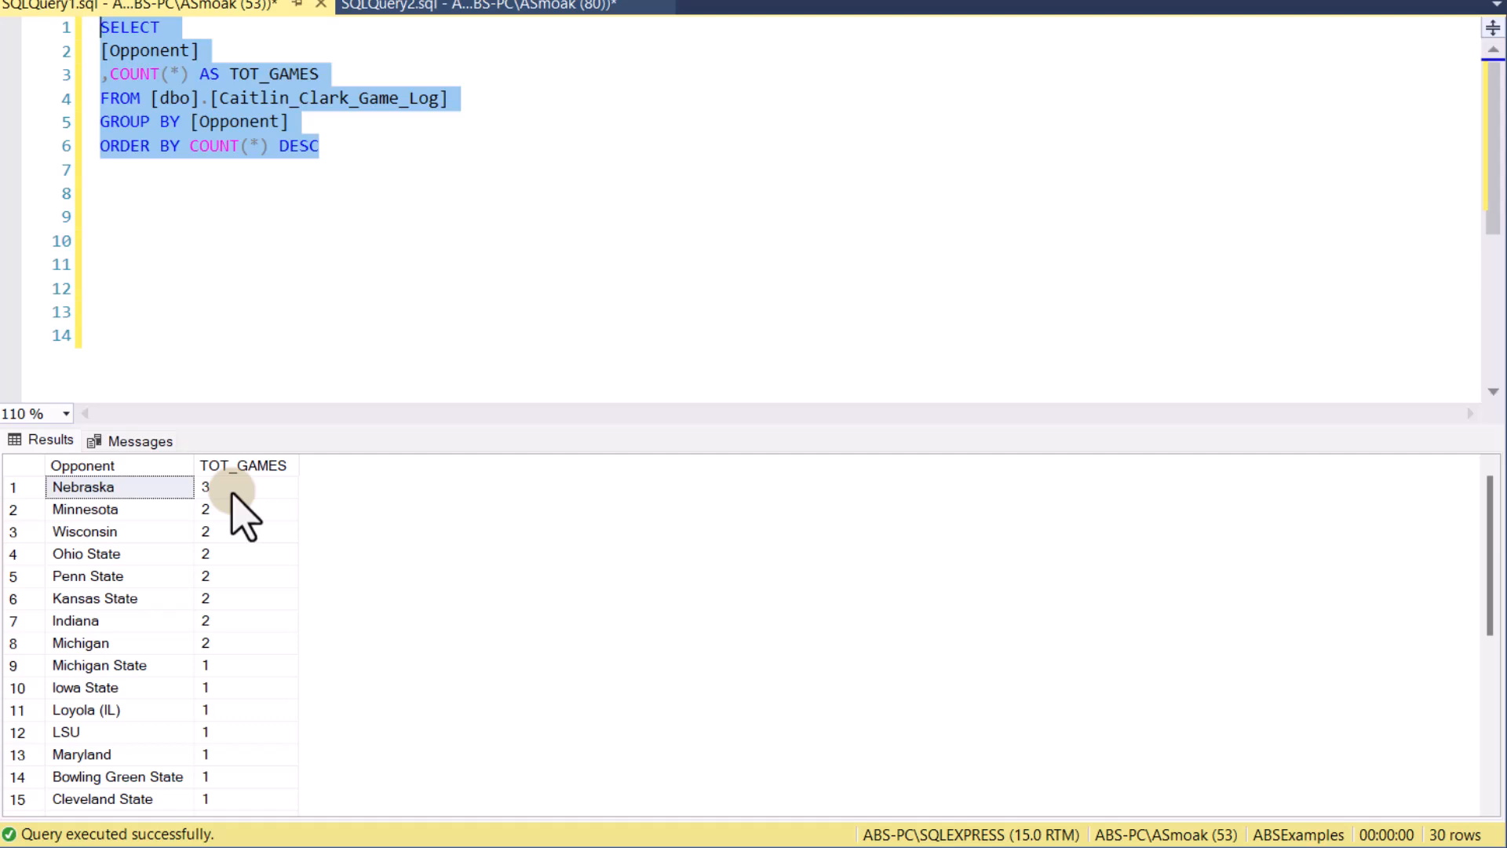
pyautogui.click(242, 508)
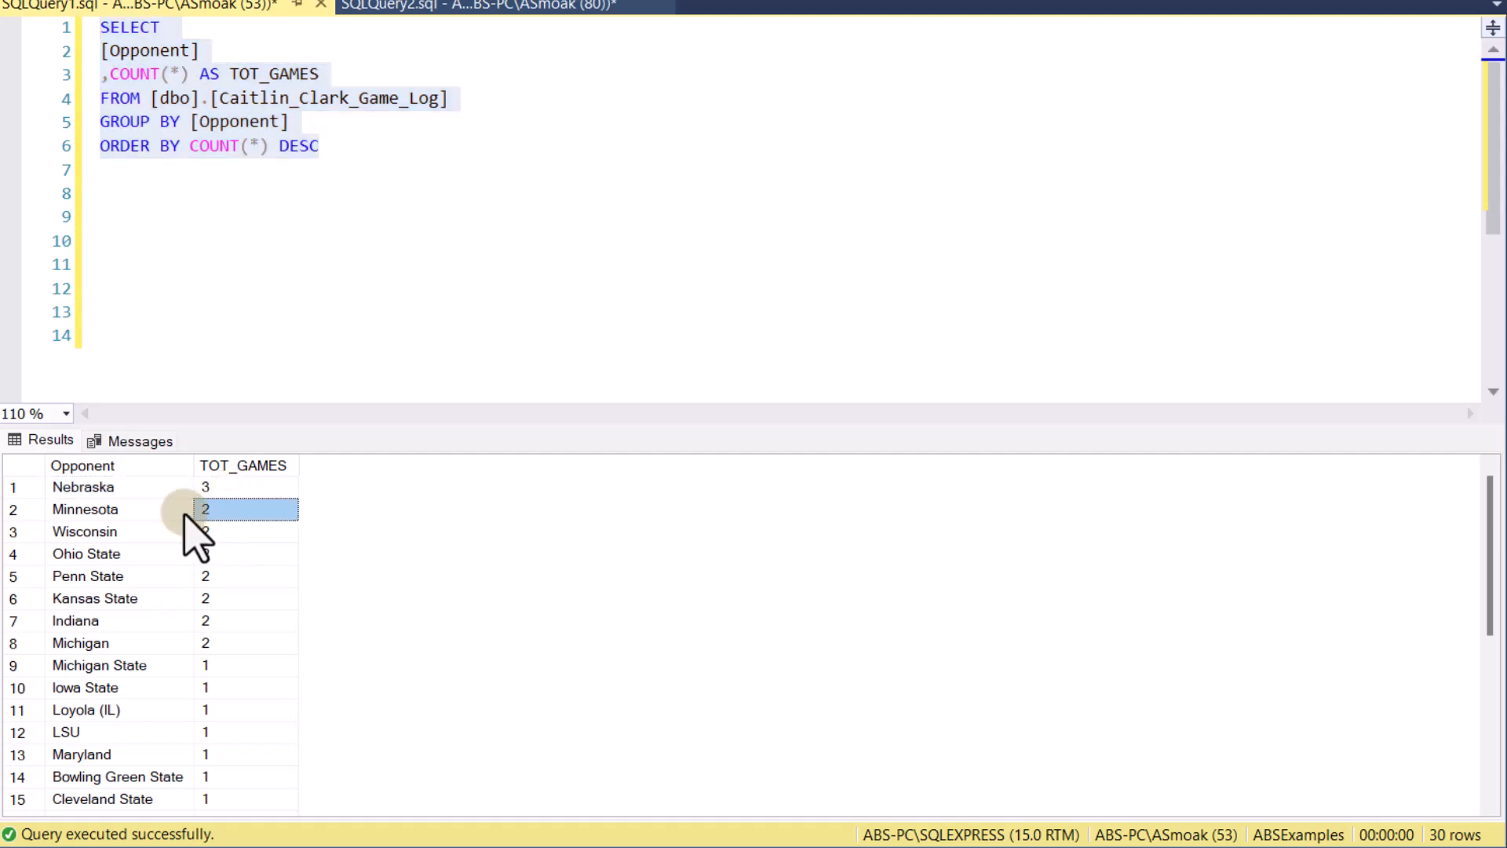
pyautogui.scroll(-3)
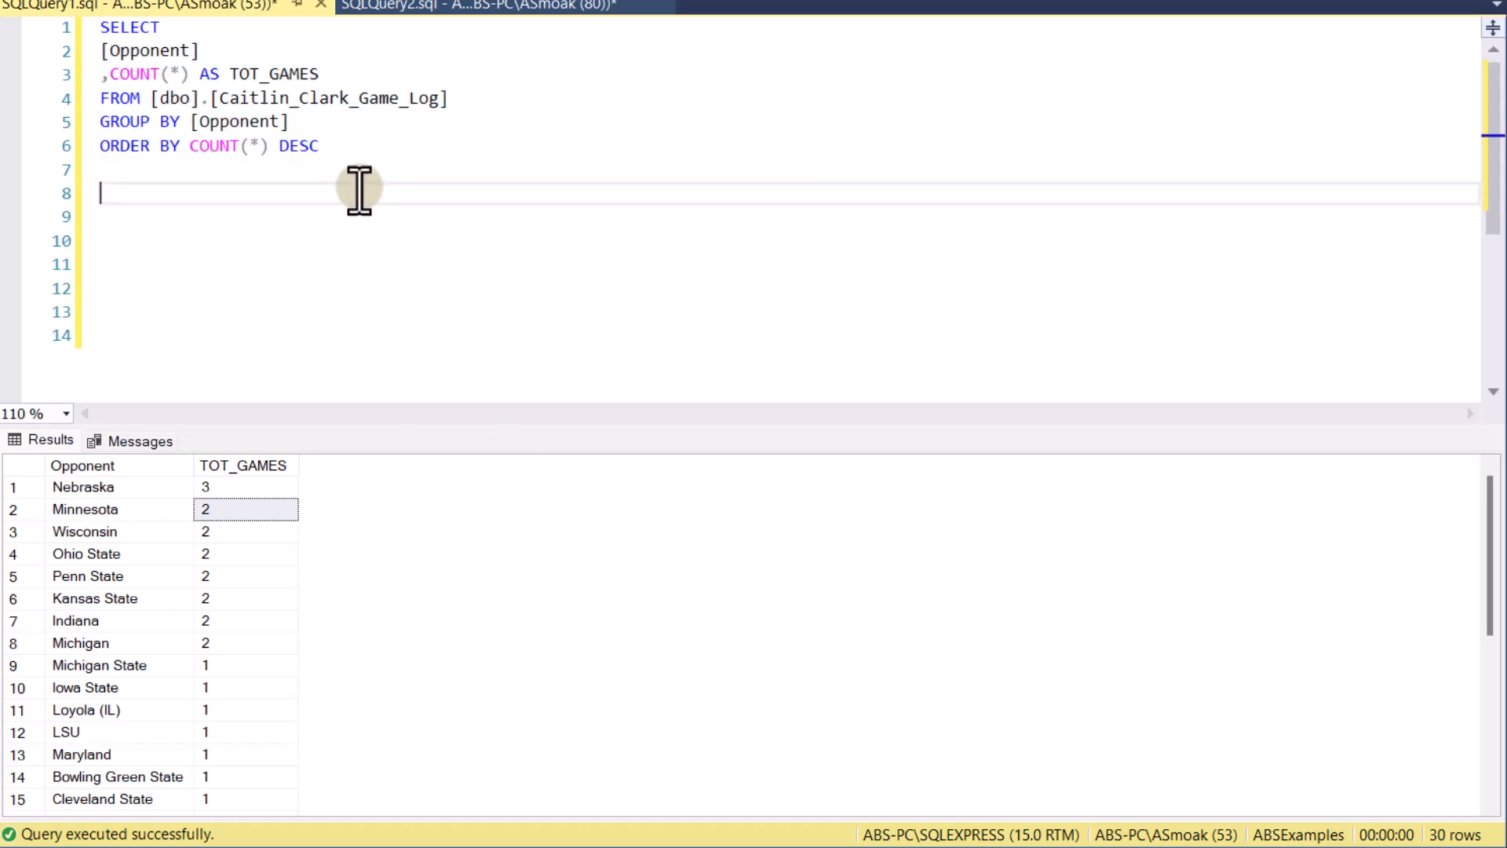
pyautogui.moveTo(236, 697)
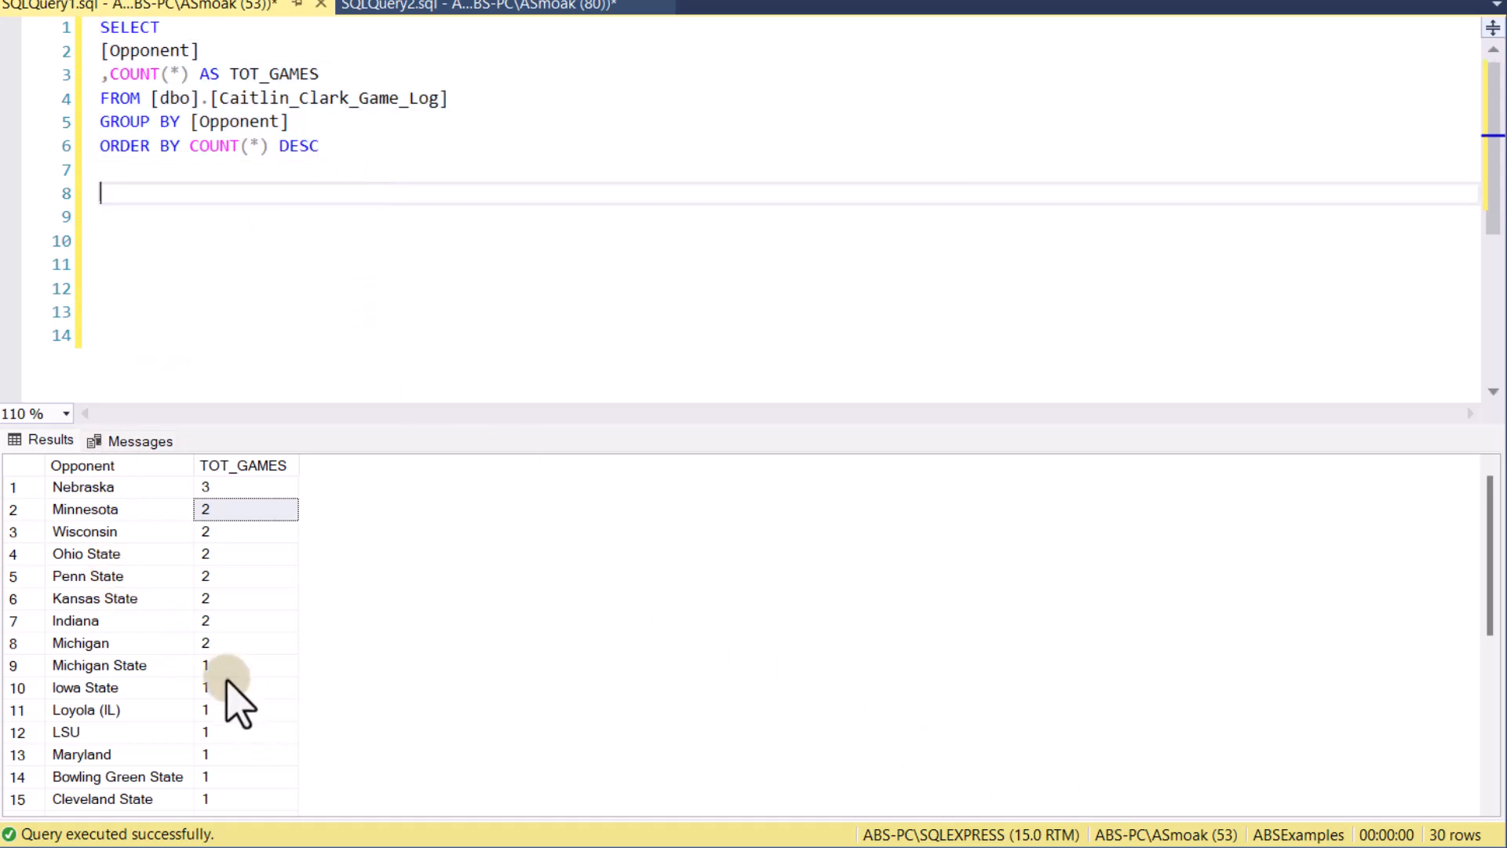
pyautogui.click(245, 665)
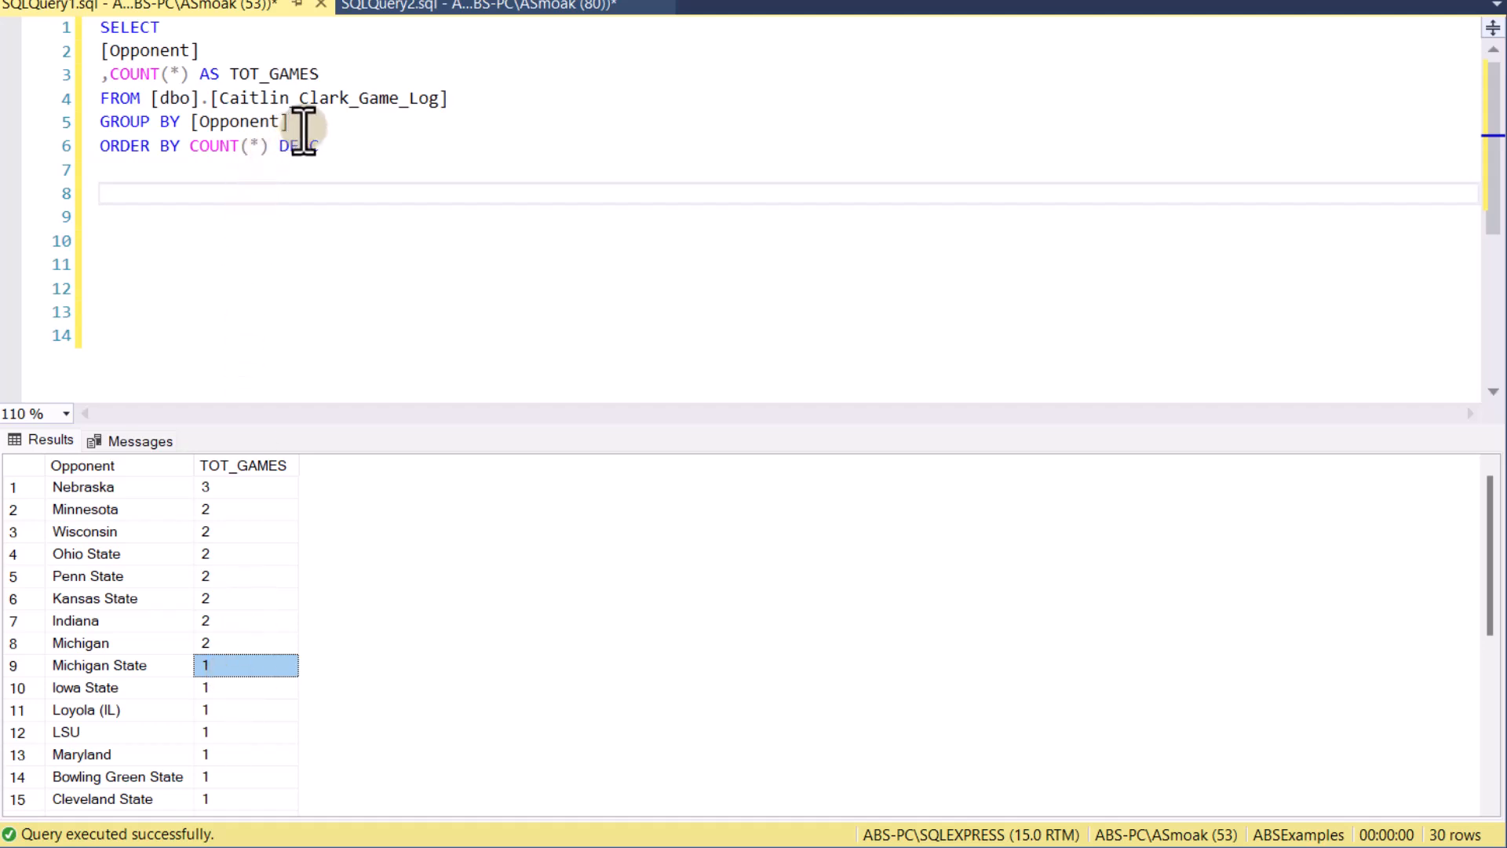
pyautogui.moveTo(305, 163)
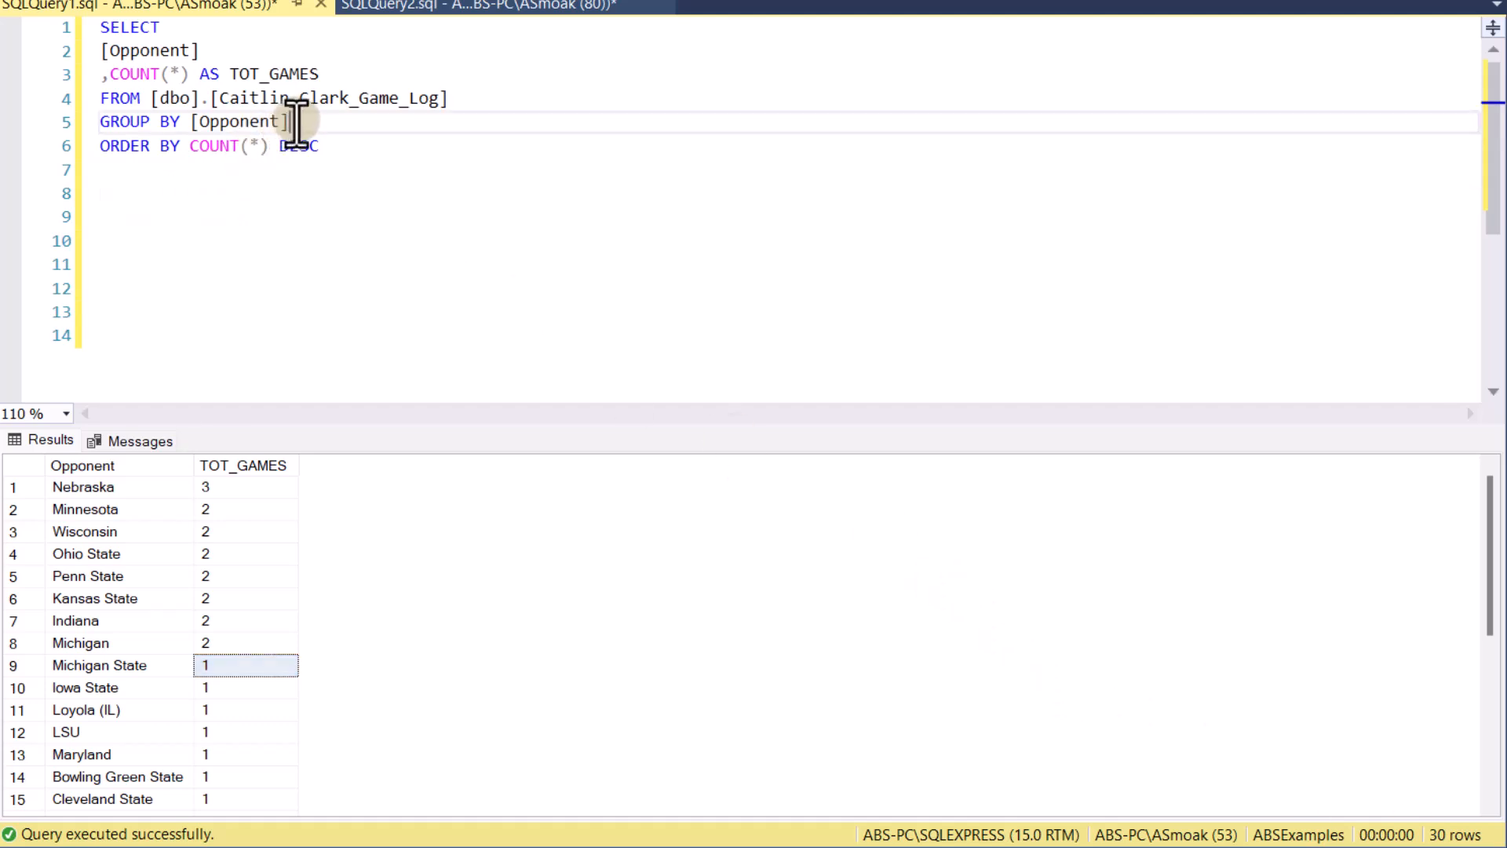
# Add HAVING COUNT(*) > 1 before ORDER BY and review the 8 returned opponents
pyautogui.write('HAVING COUNT(*) > 1')
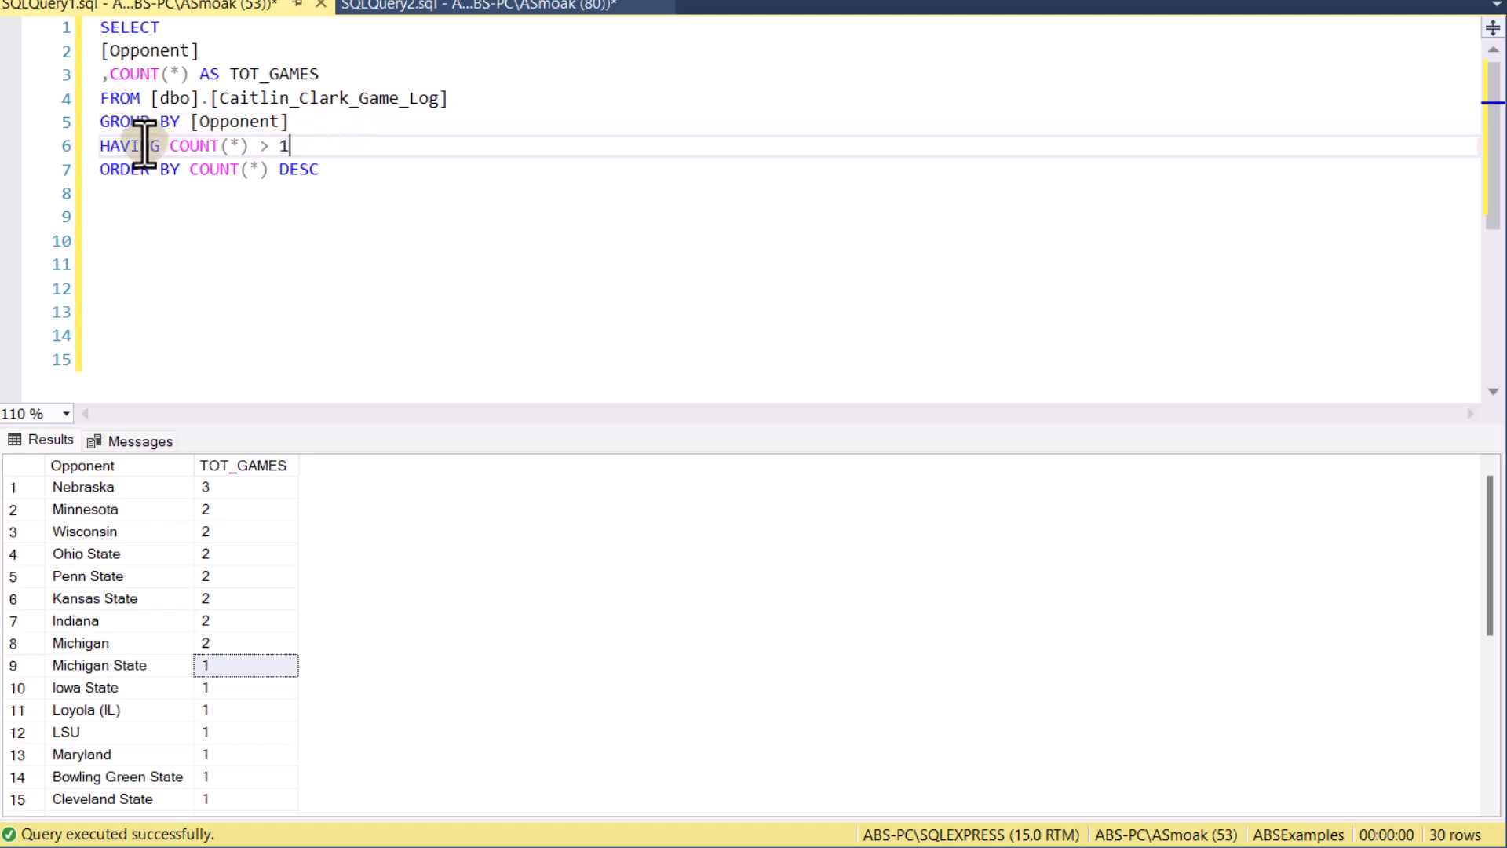
pyautogui.moveTo(303, 286)
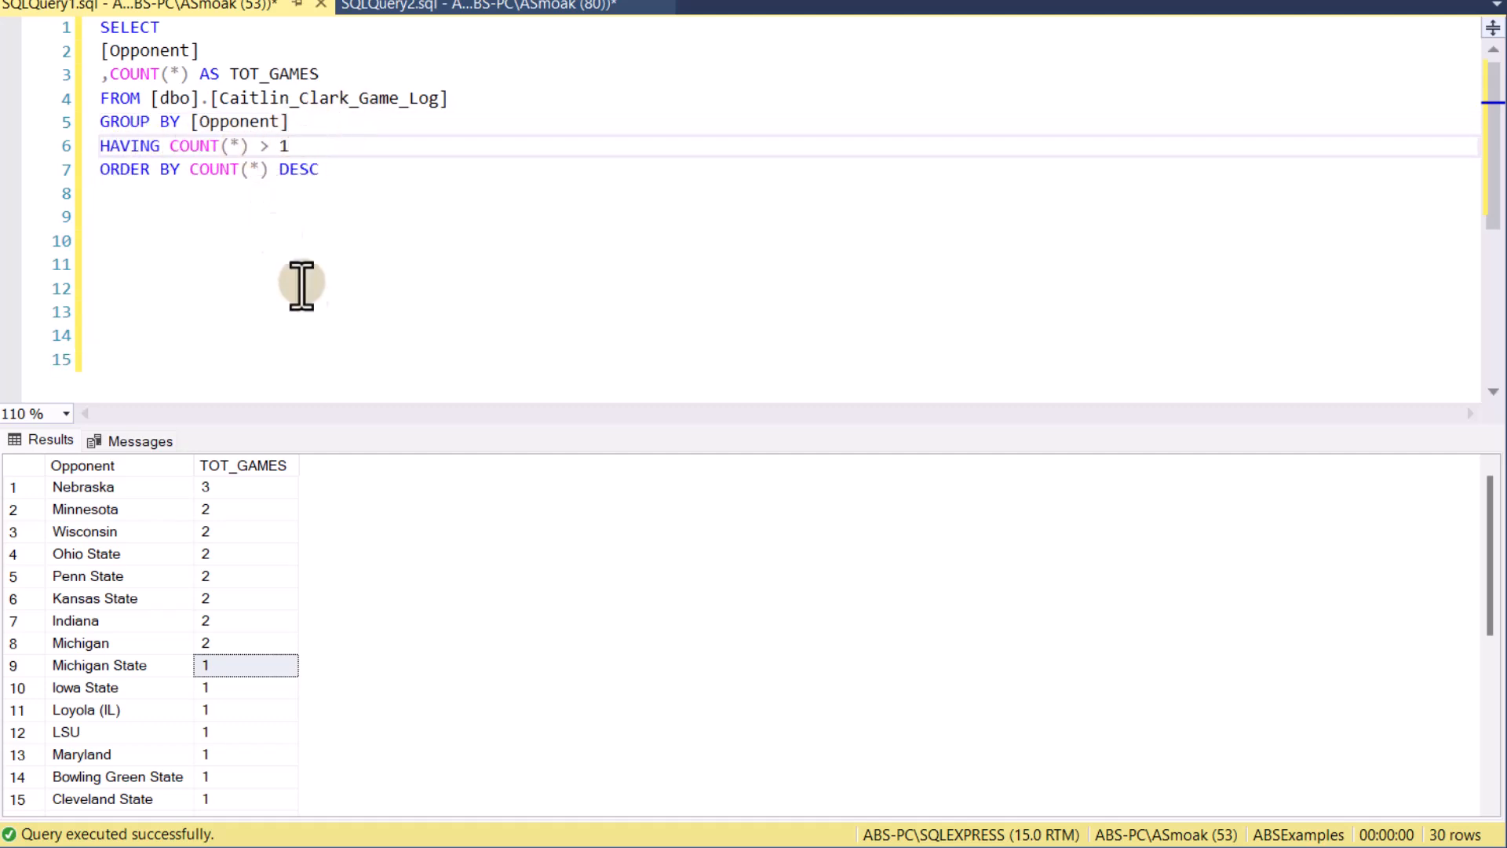
pyautogui.scroll(-3)
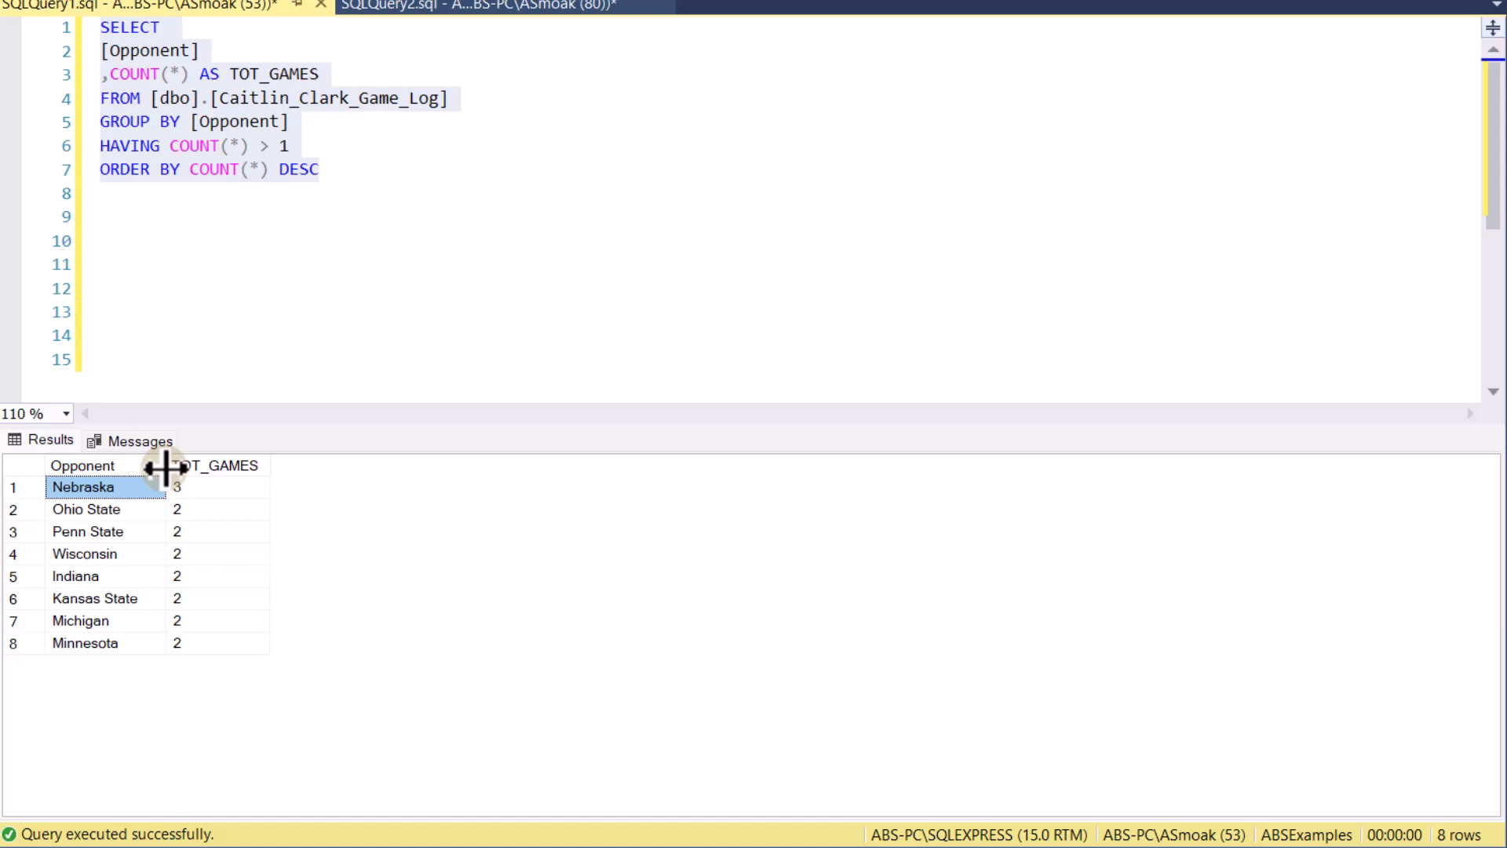
pyautogui.moveTo(313, 159)
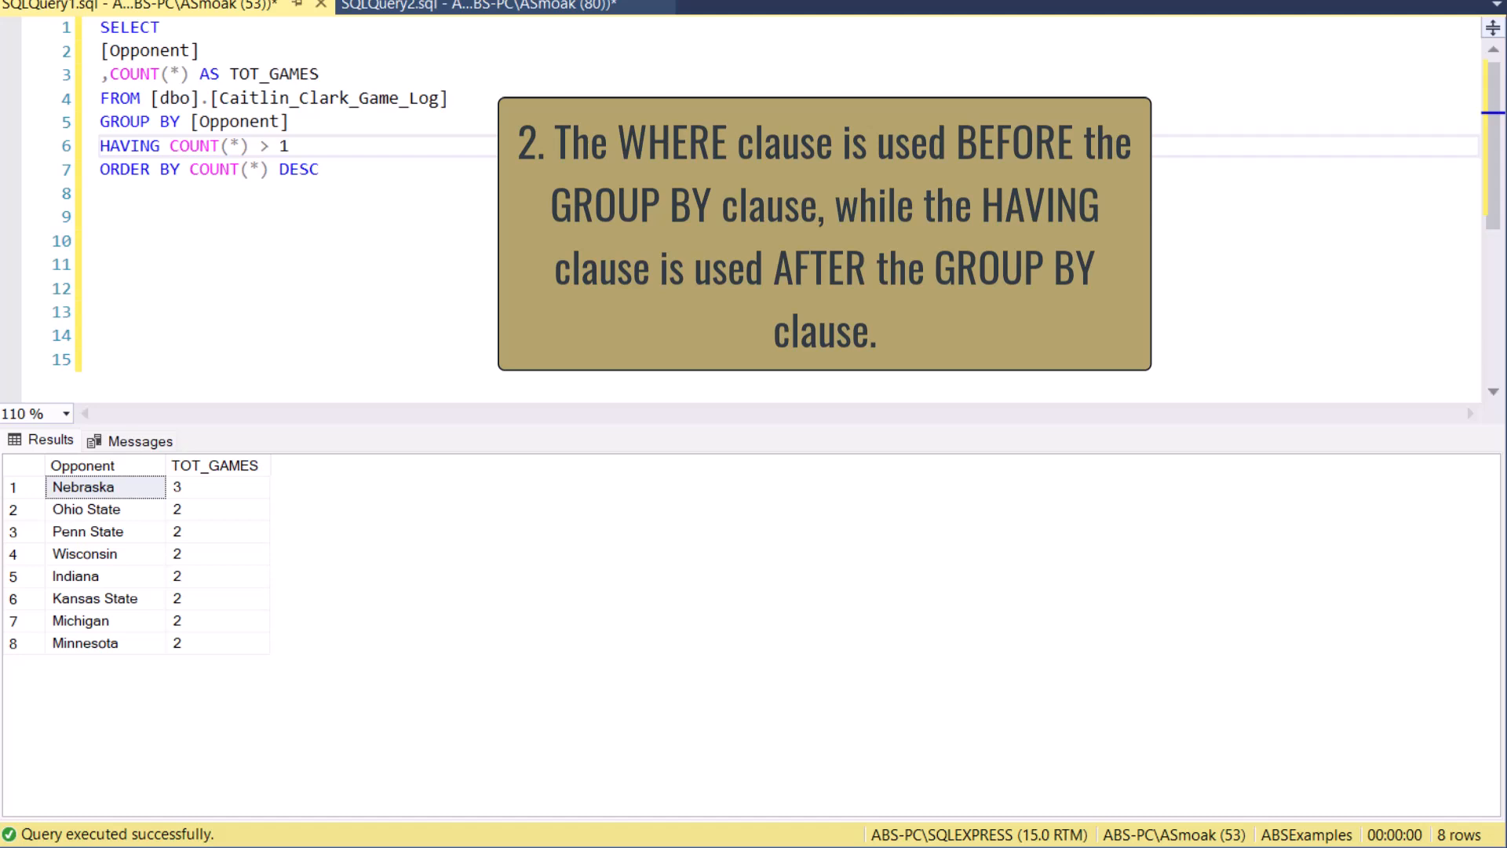
pyautogui.moveTo(309, 154)
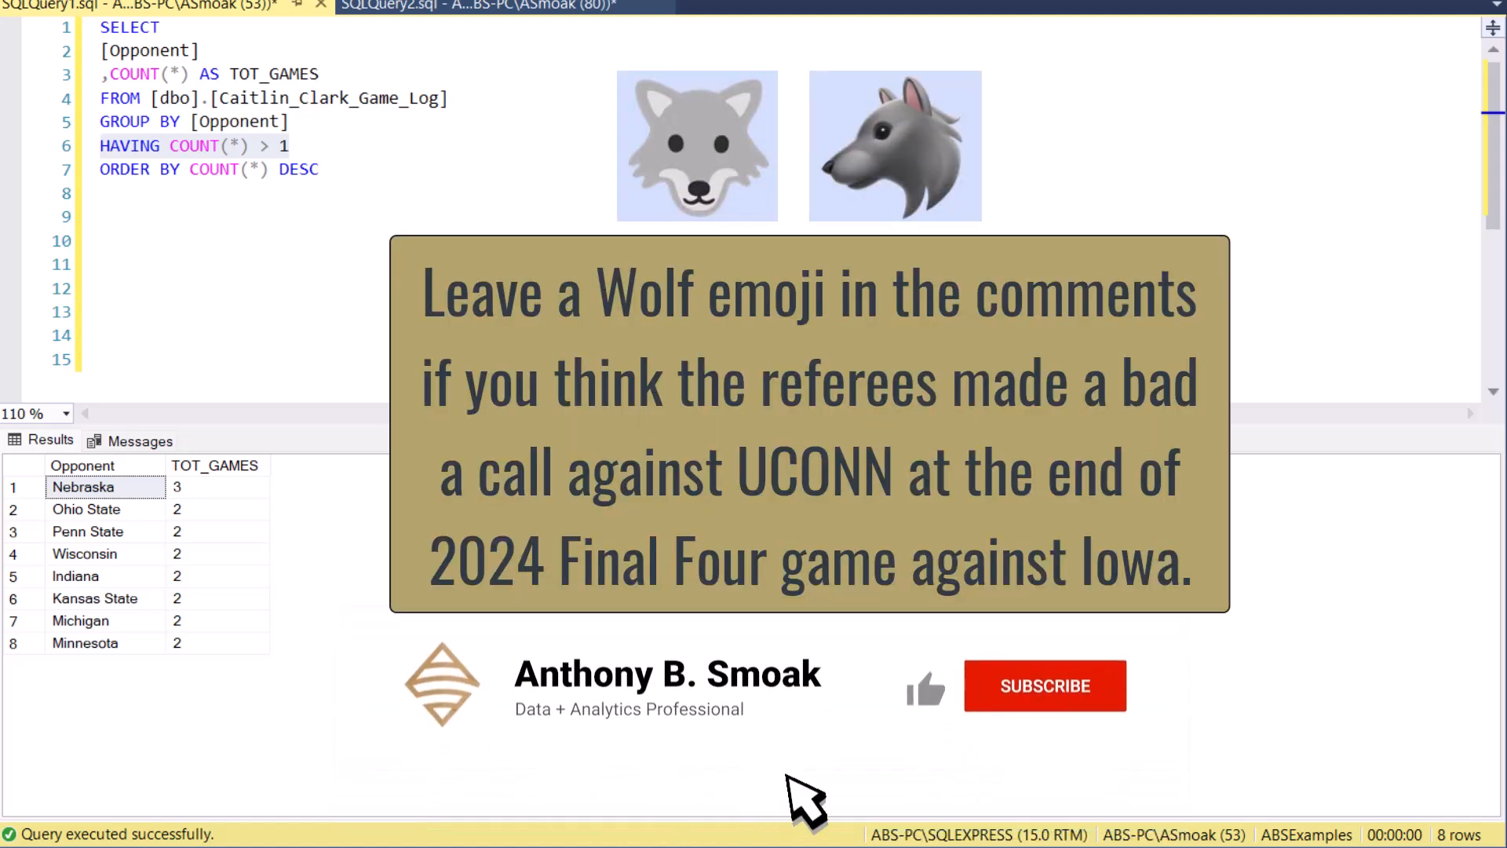
pyautogui.moveTo(1055, 738)
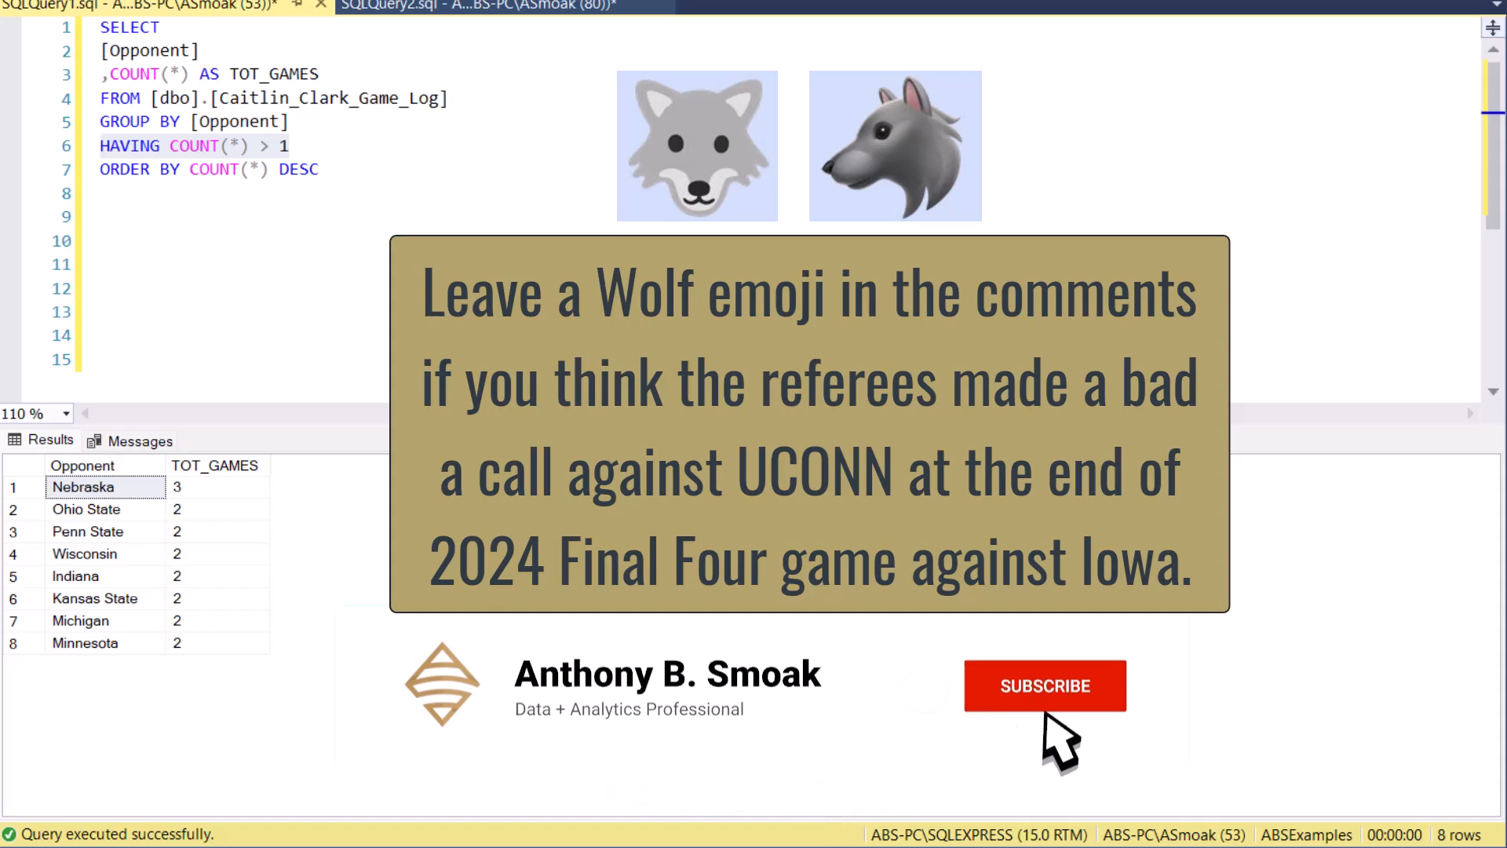
pyautogui.click(1044, 685)
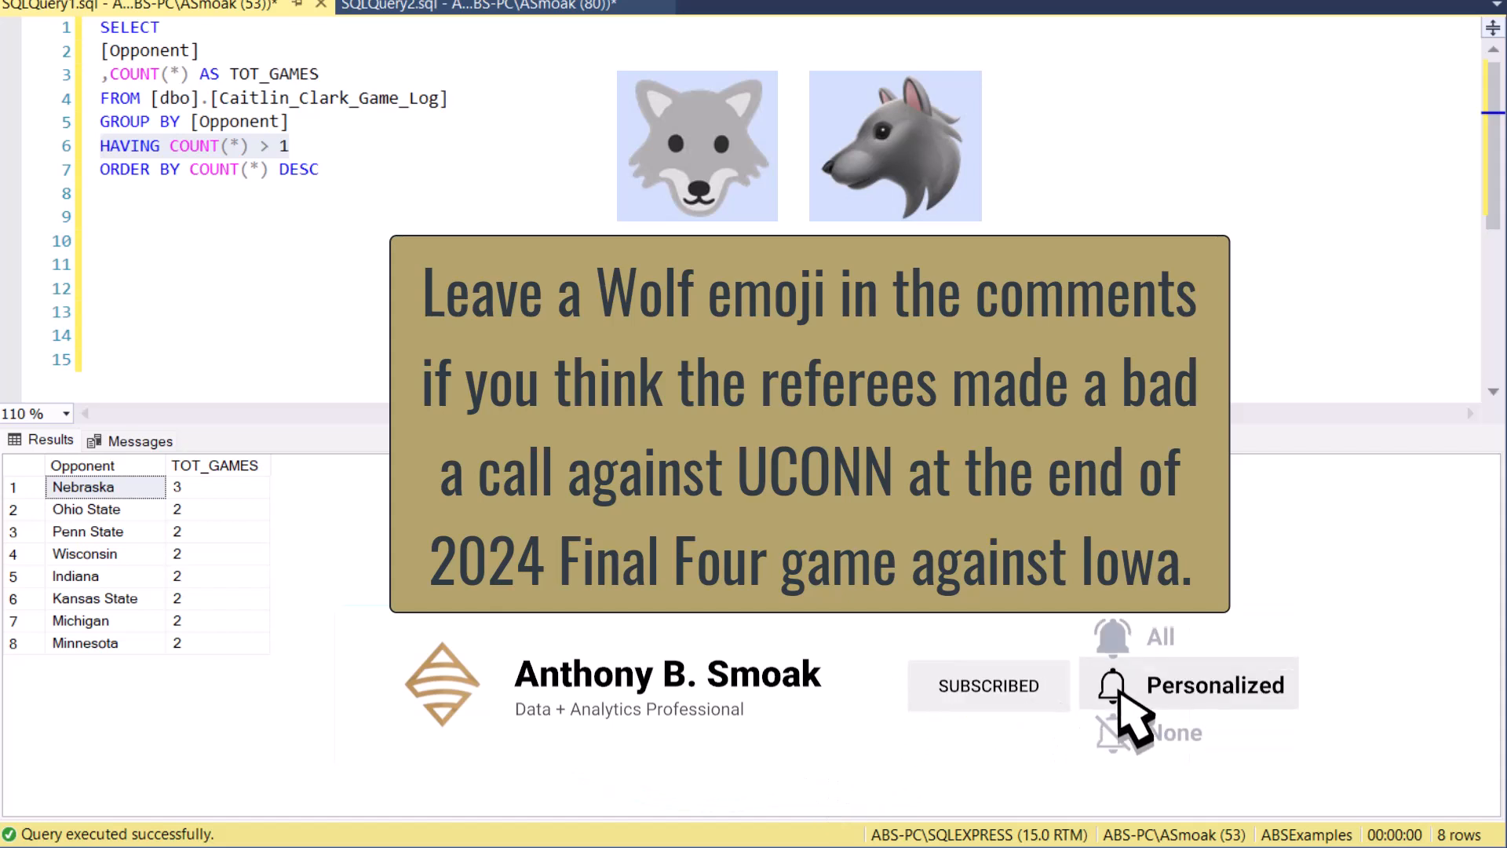